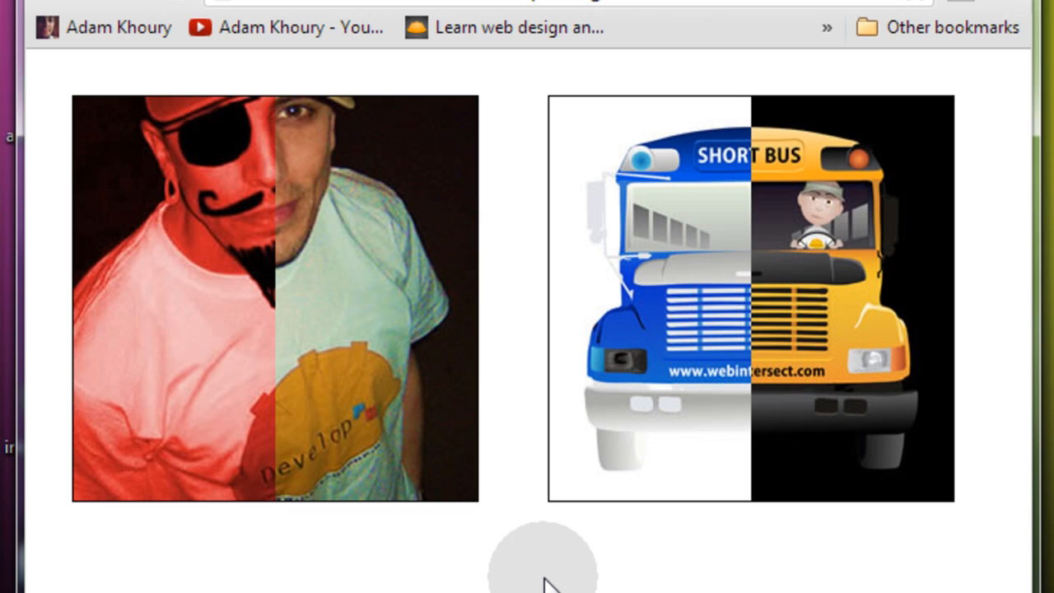
mouse_move(630, 568)
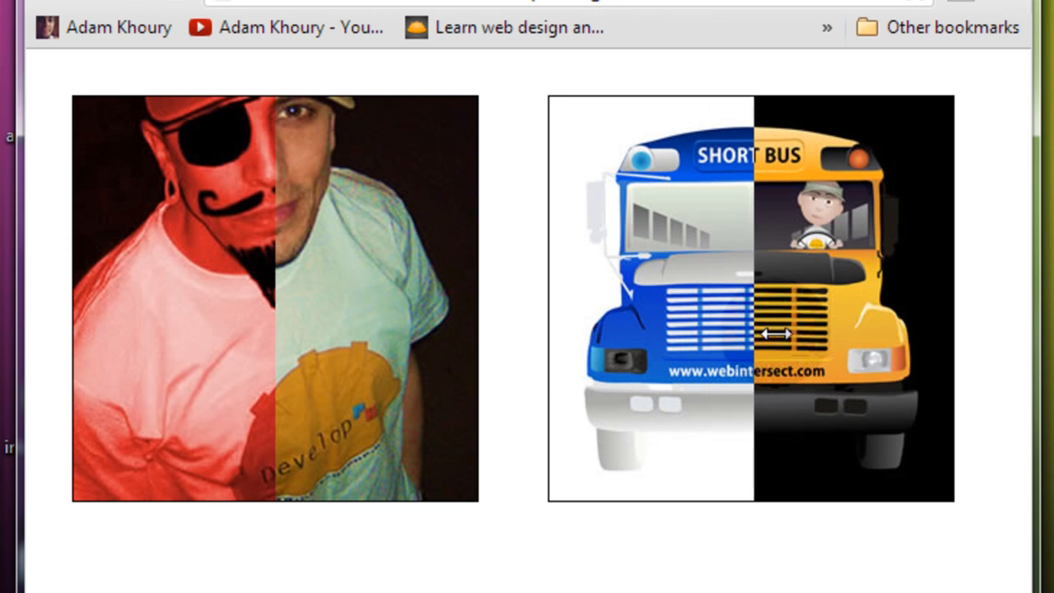
- Drag across the portrait and bus image boxes to move their reveal edges
left_click_drag(778, 334, 618, 313)
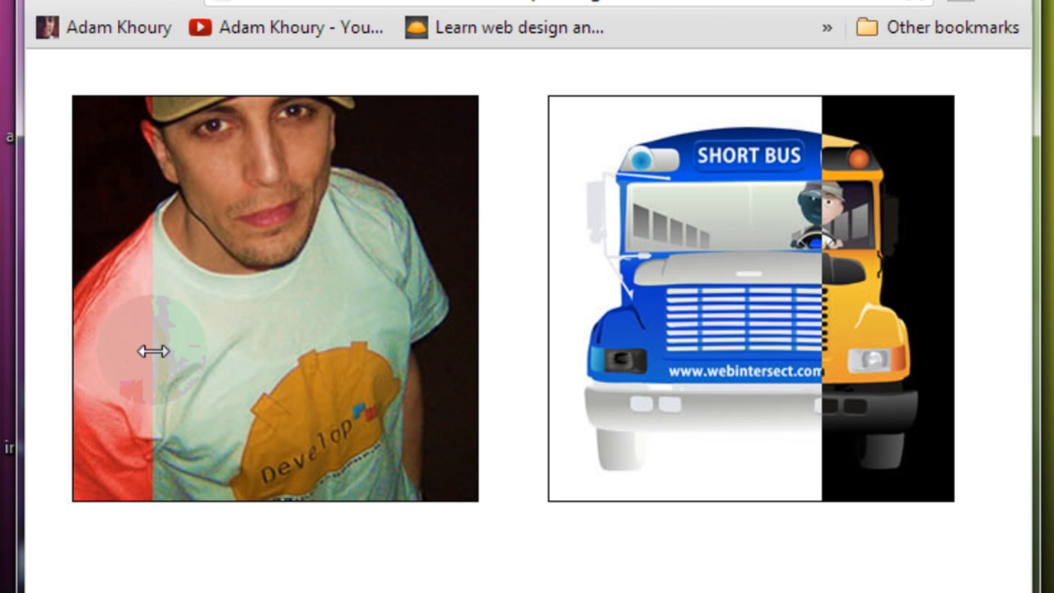
left_click_drag(153, 352, 416, 352)
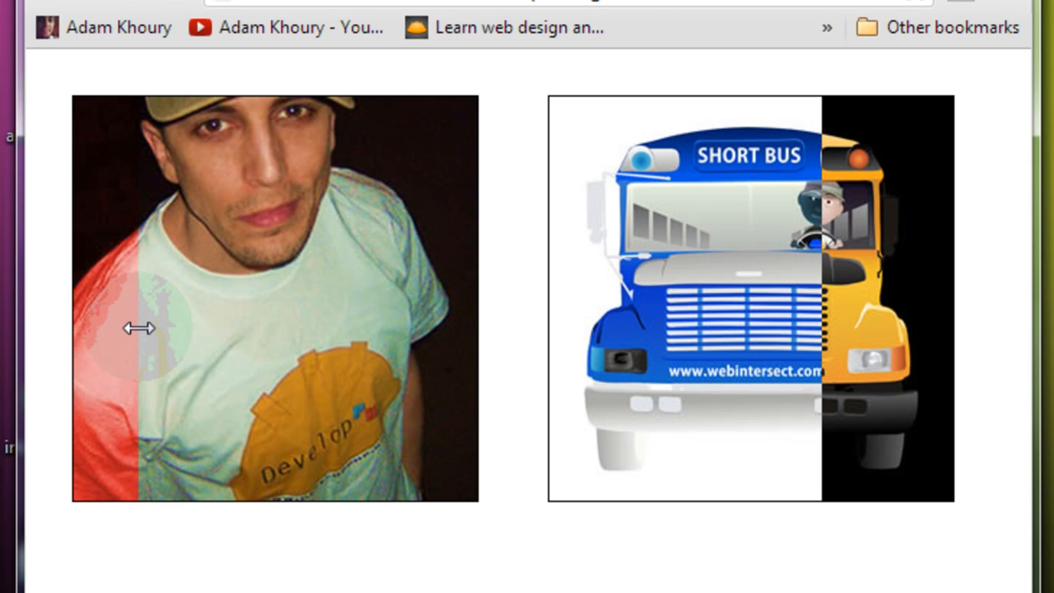
left_click_drag(138, 327, 311, 332)
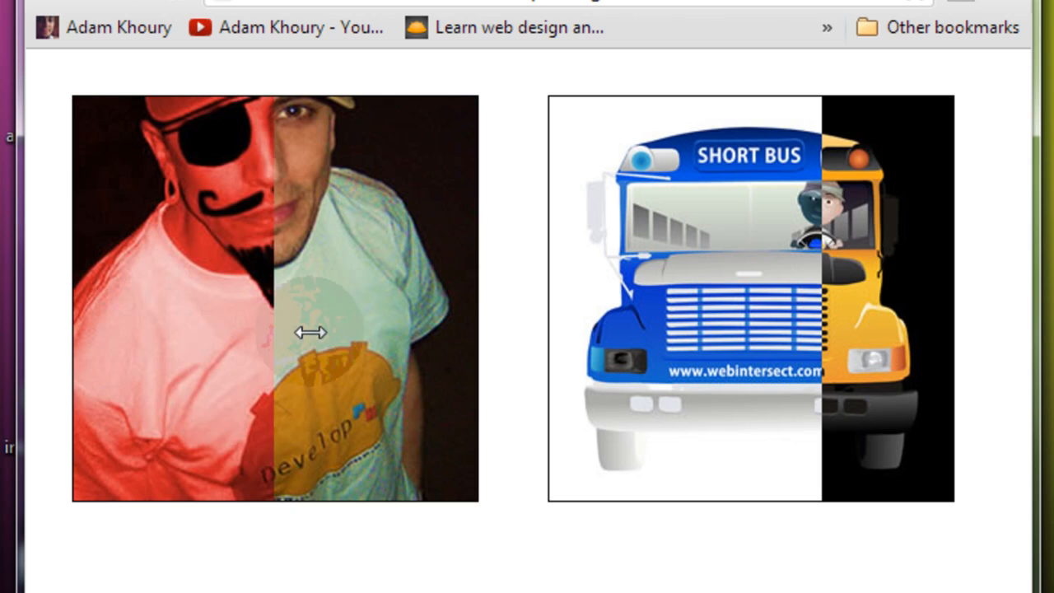
left_click_drag(311, 332, 468, 347)
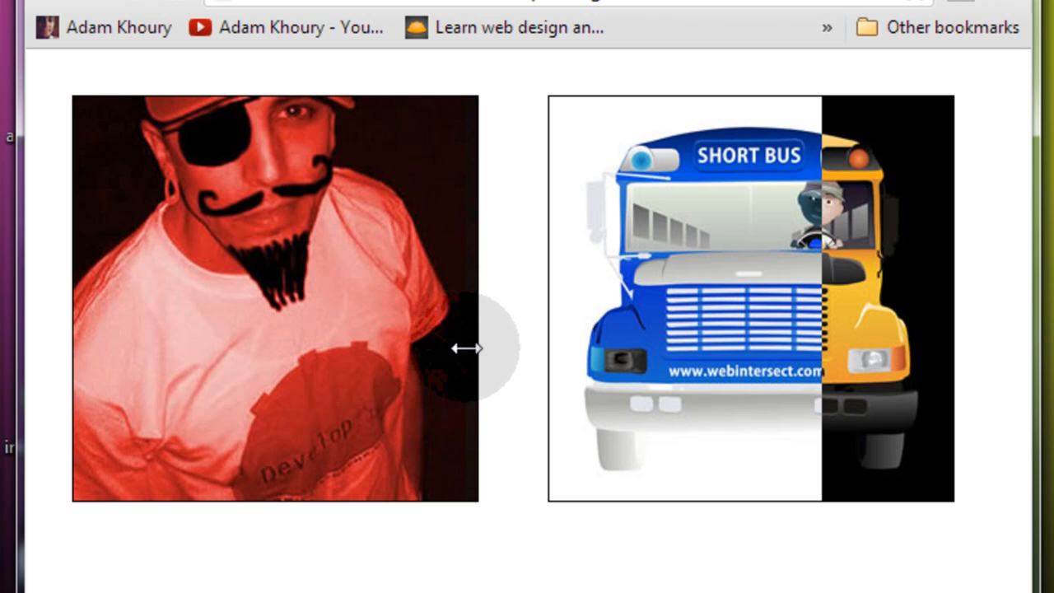
left_click_drag(469, 348, 803, 346)
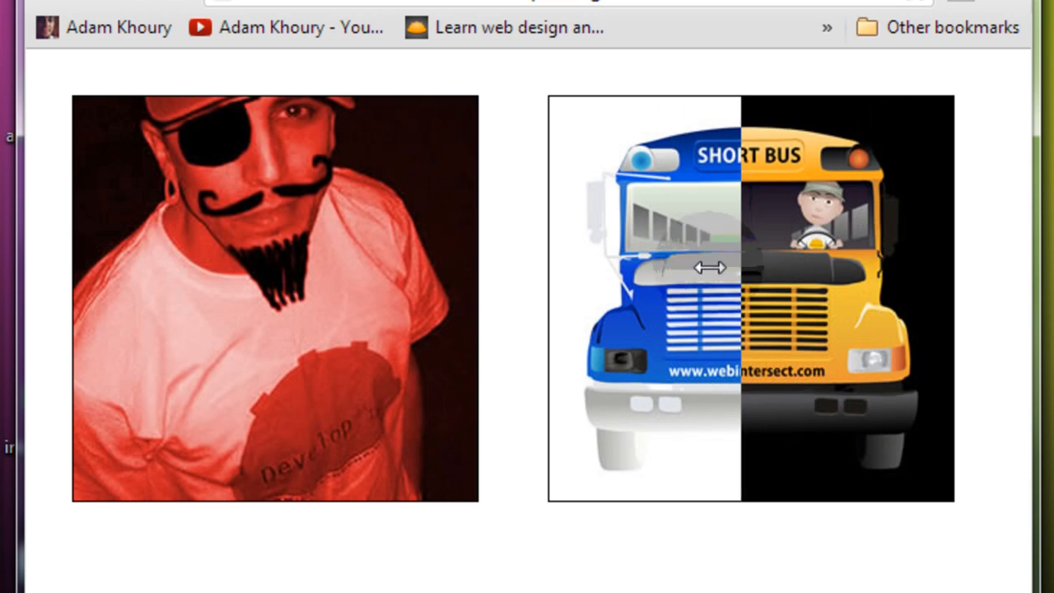
left_click_drag(710, 267, 707, 249)
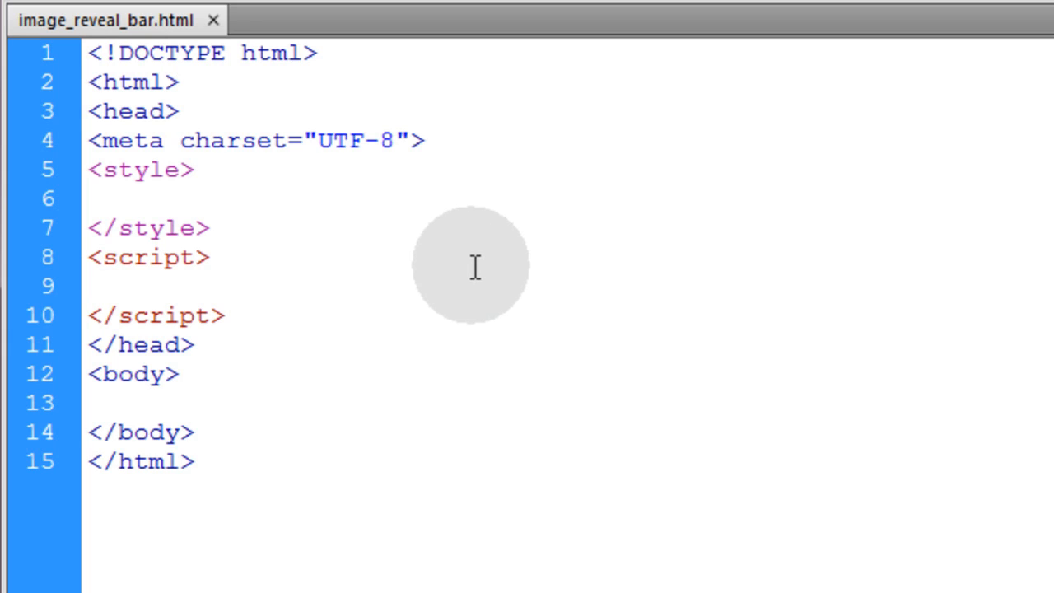
- In the empty body, type a div wrapping <img src="1.jpg">
left_click(90, 286)
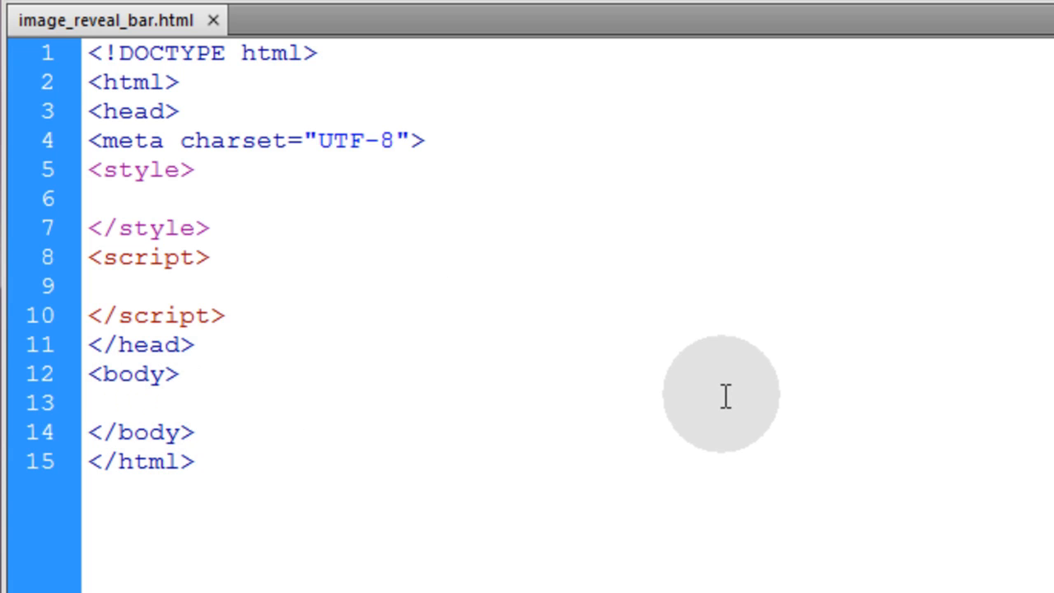
type("<d")
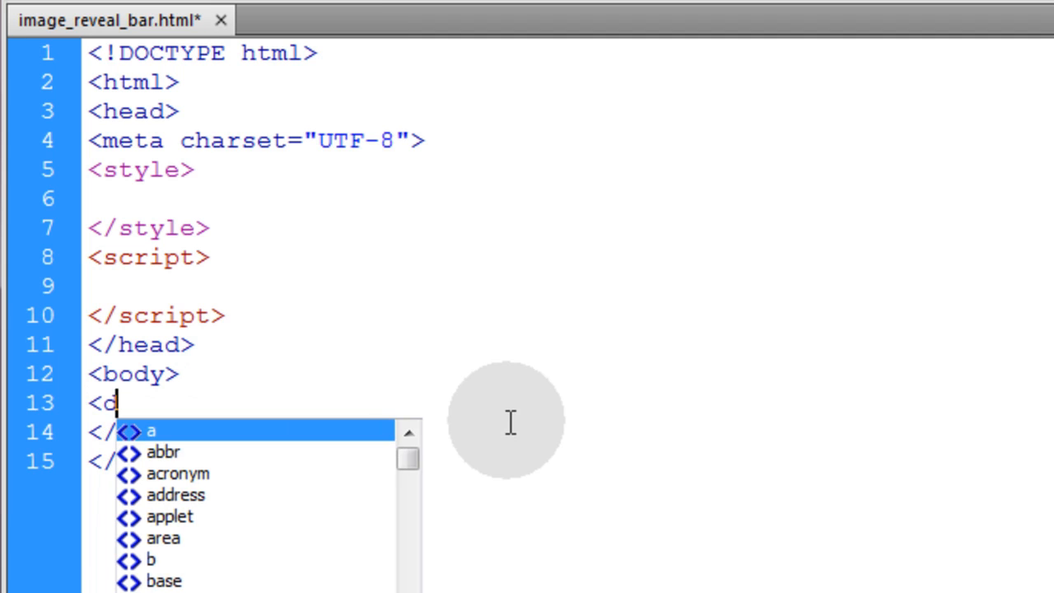
type("iv>")
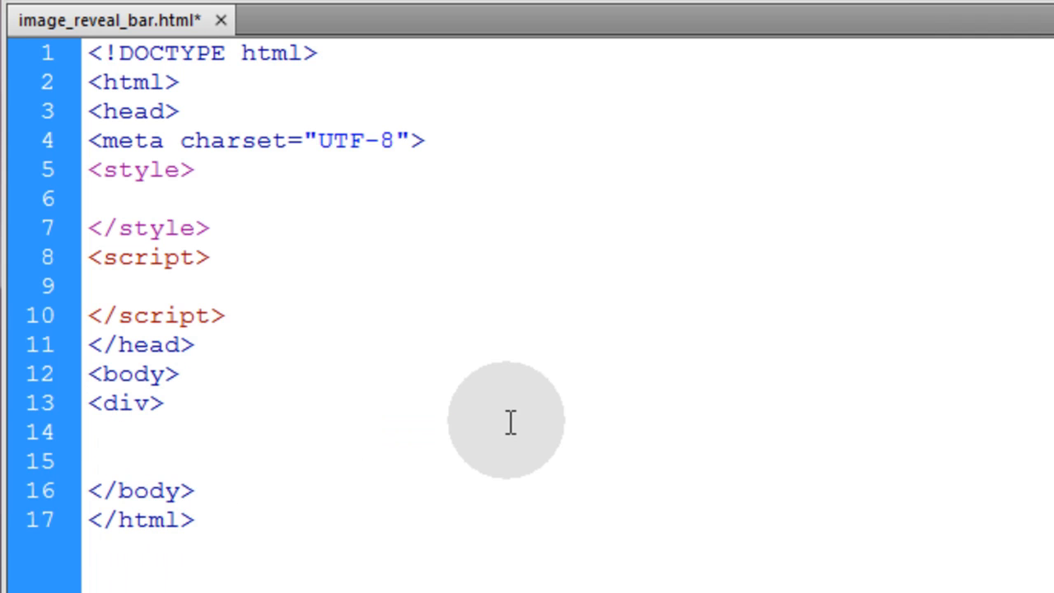
type("</div>")
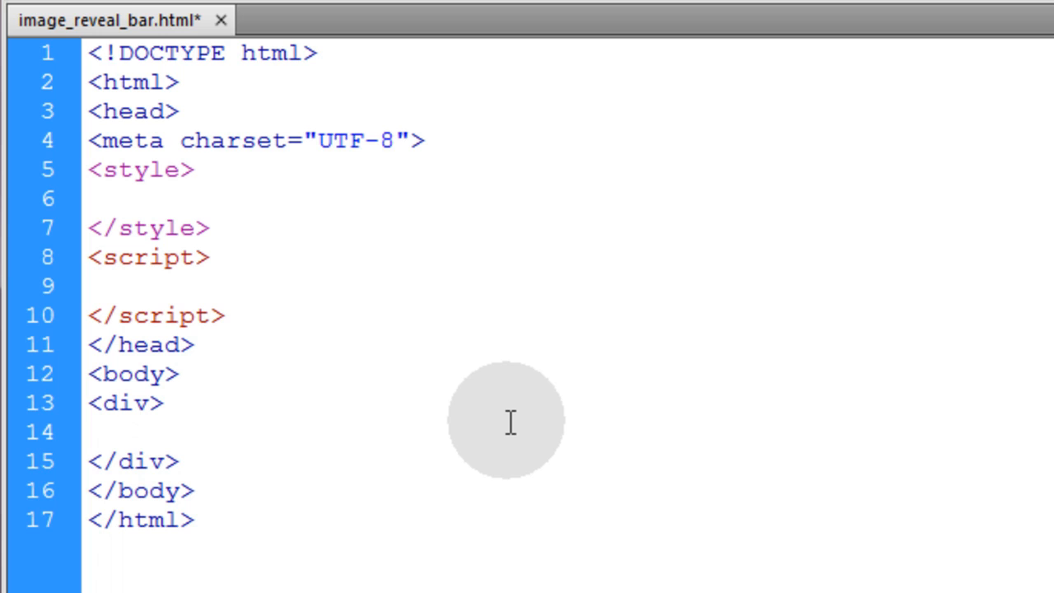
type("<img")
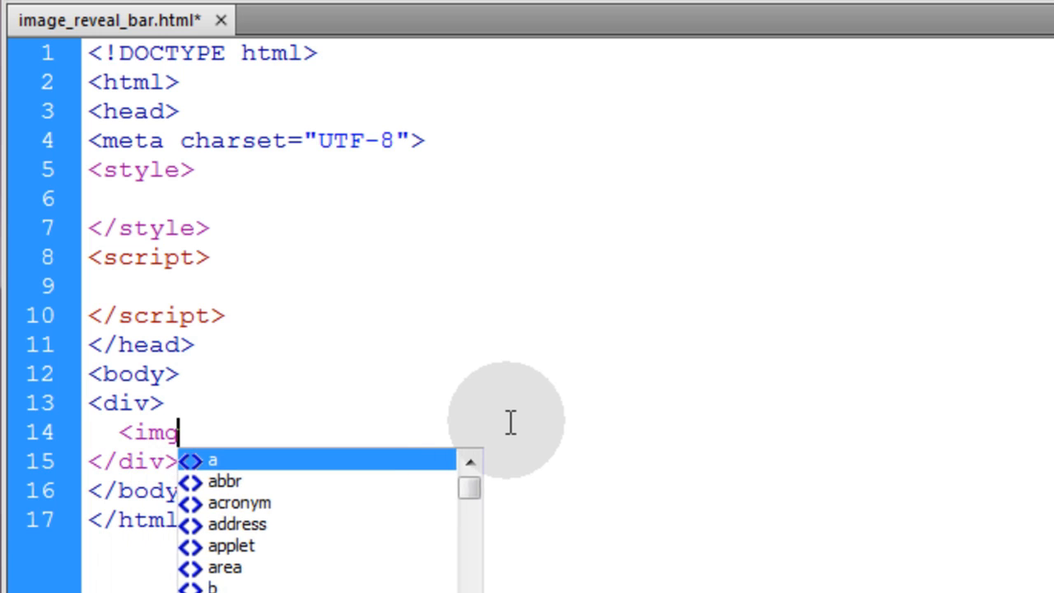
type("src=\"\">")
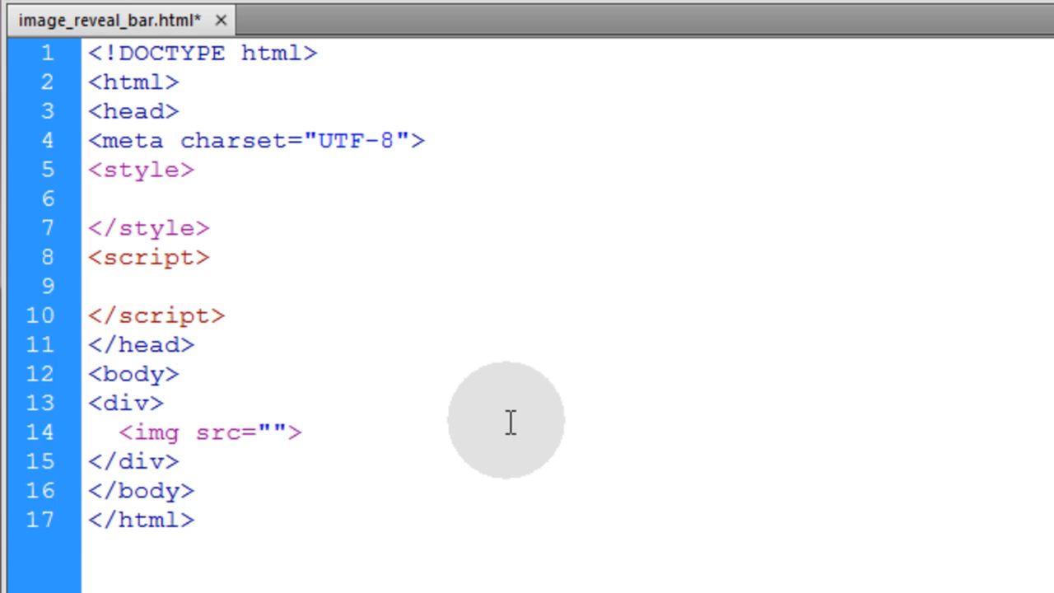
type("1.jpg")
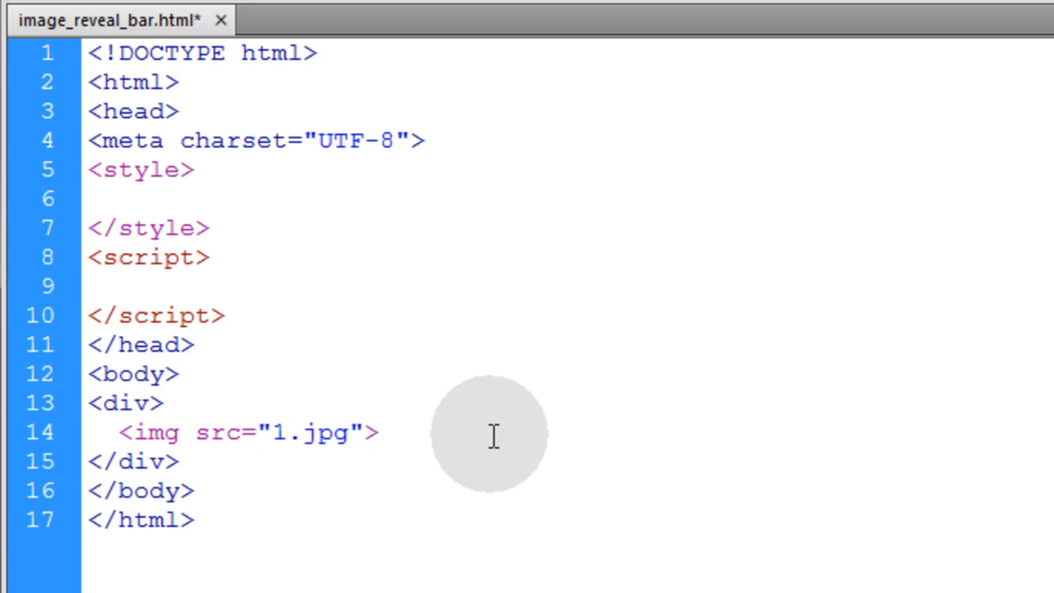
- Duplicate the image line, point it at 2.jpg, and give it class img2
type("<img src=\"1.jpg\">")
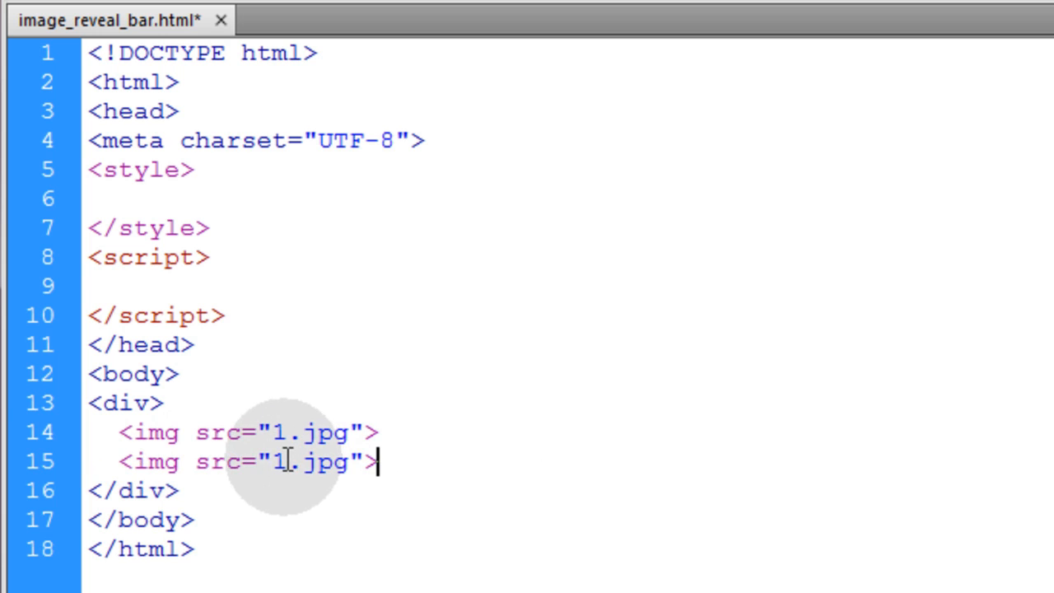
double_click(279, 461)
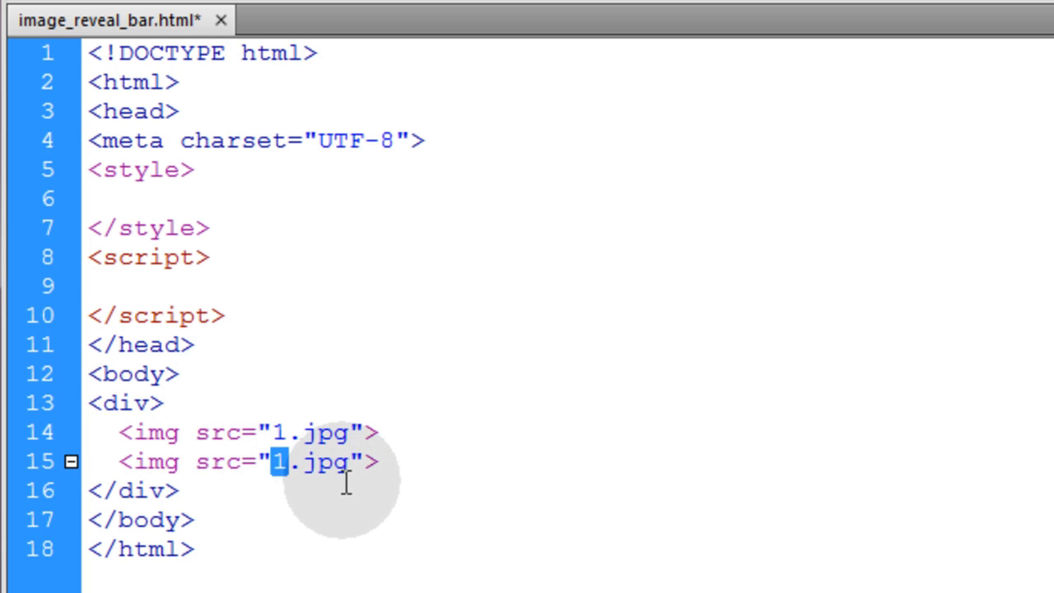
type("2")
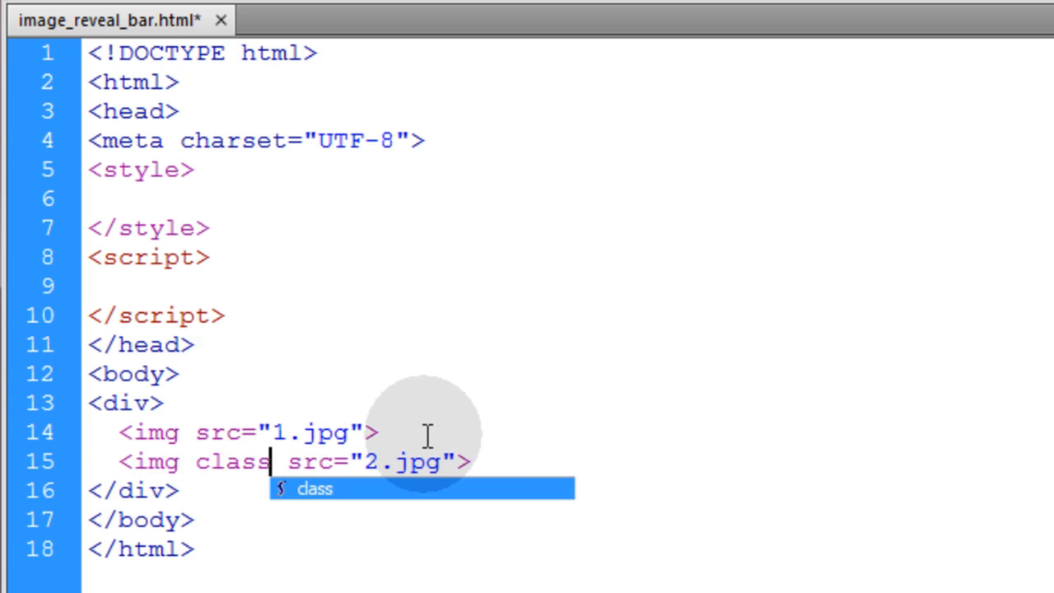
type("=\"")
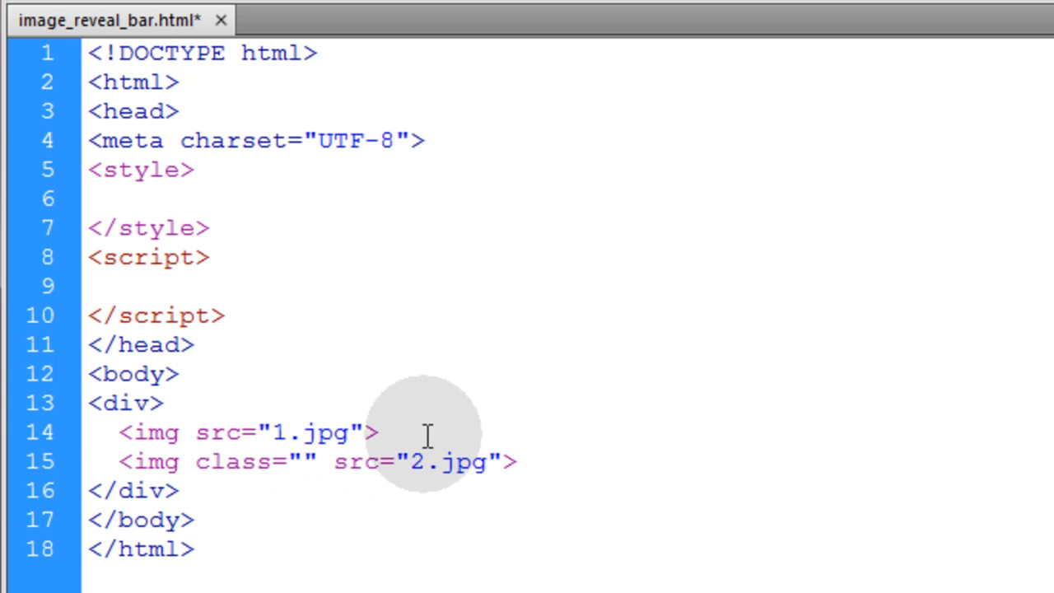
type("img")
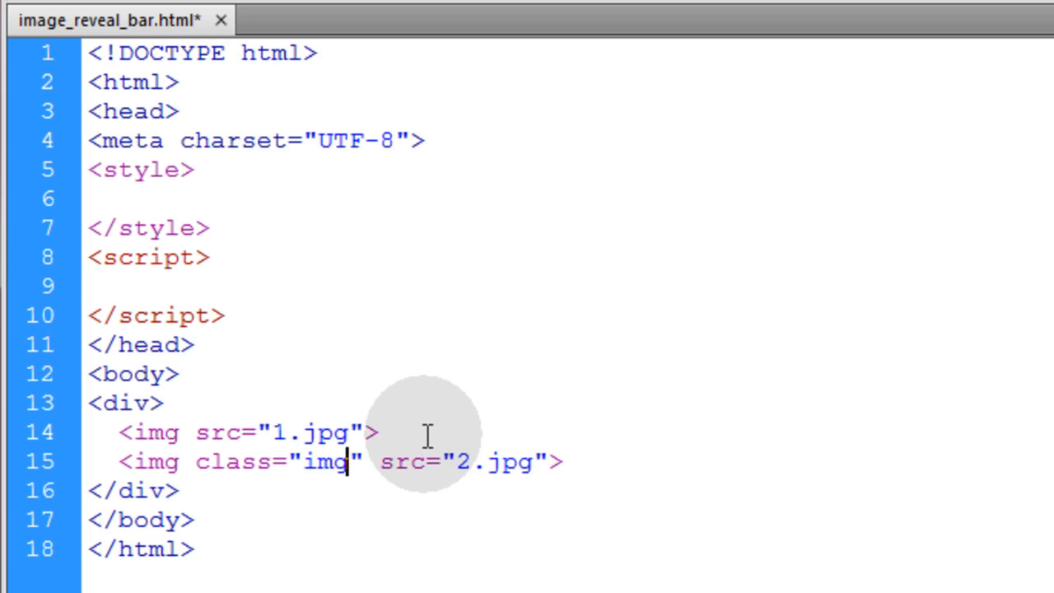
type("2")
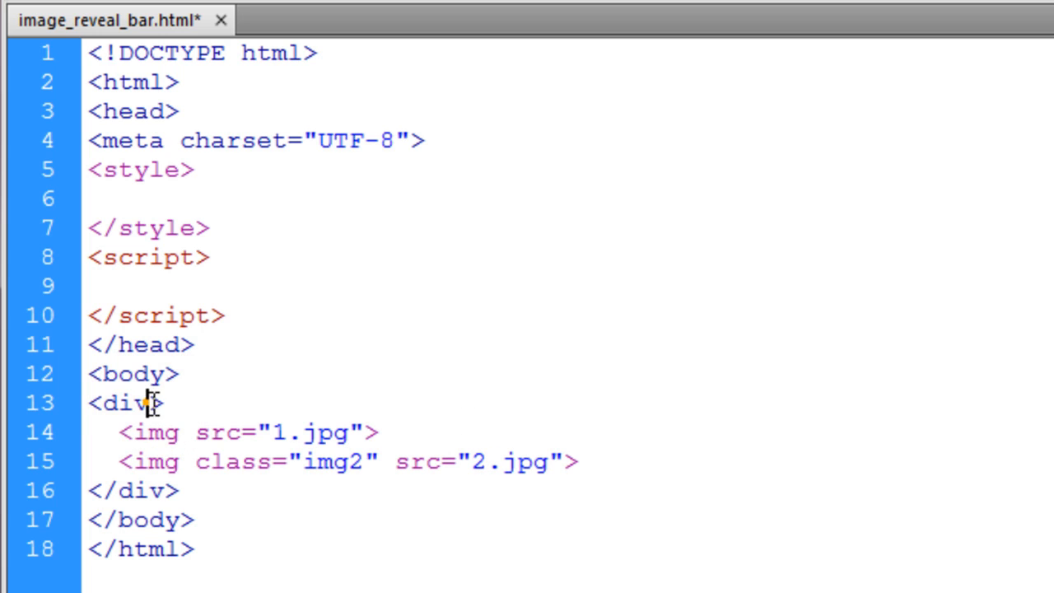
- Add class "reveal" to the div and highlight the div block with its images
type("class=\"\"")
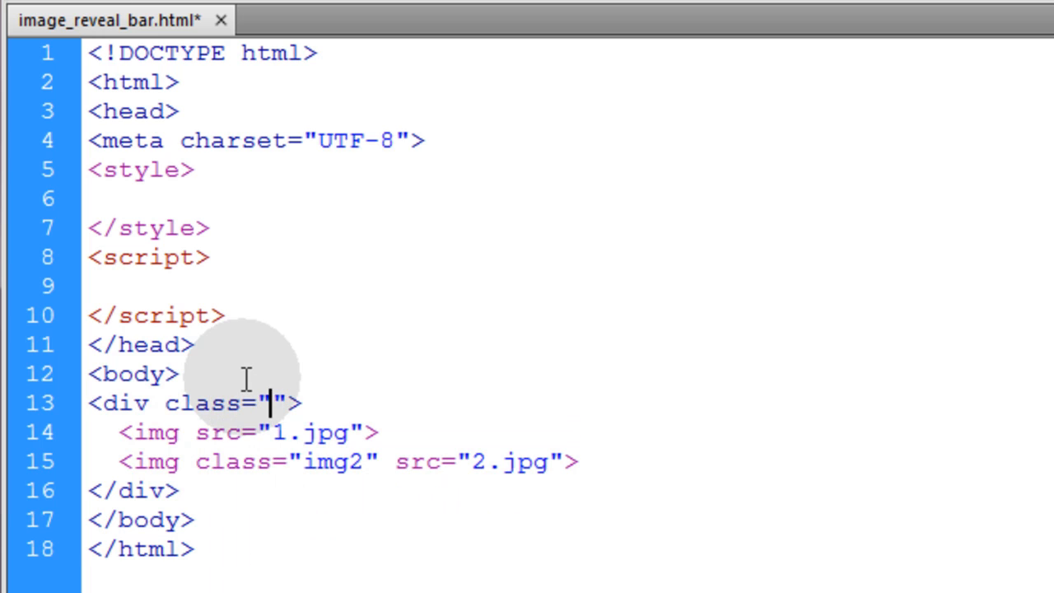
type("reveal")
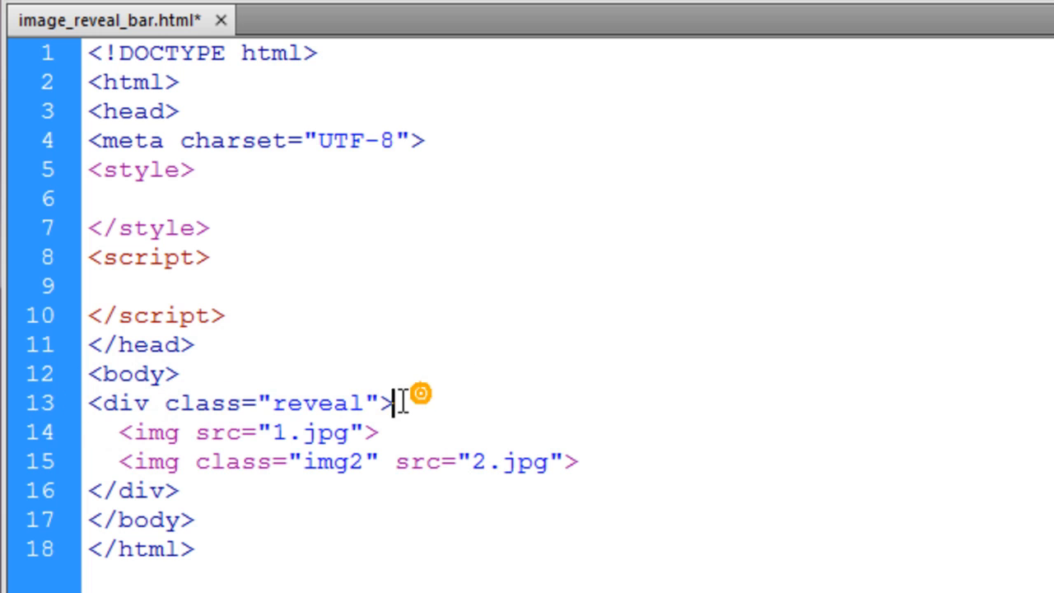
double_click(315, 402)
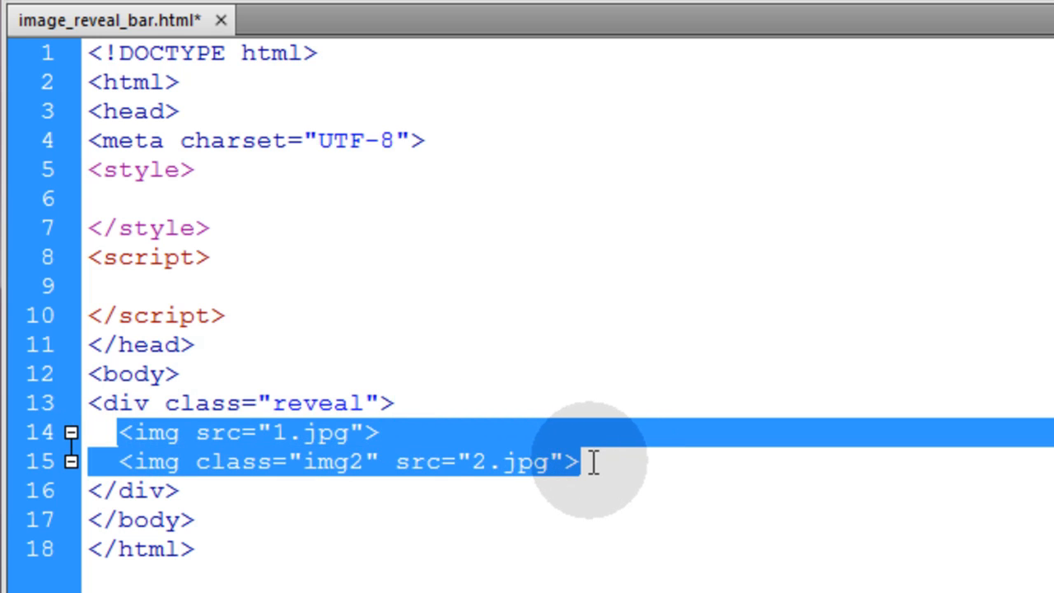
left_click(589, 462)
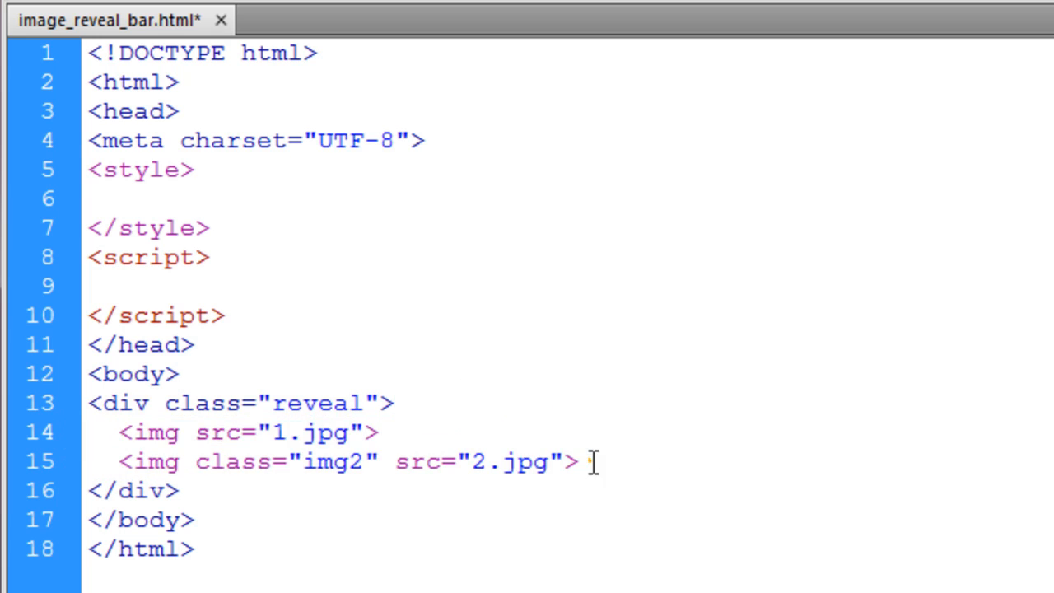
left_click(160, 403)
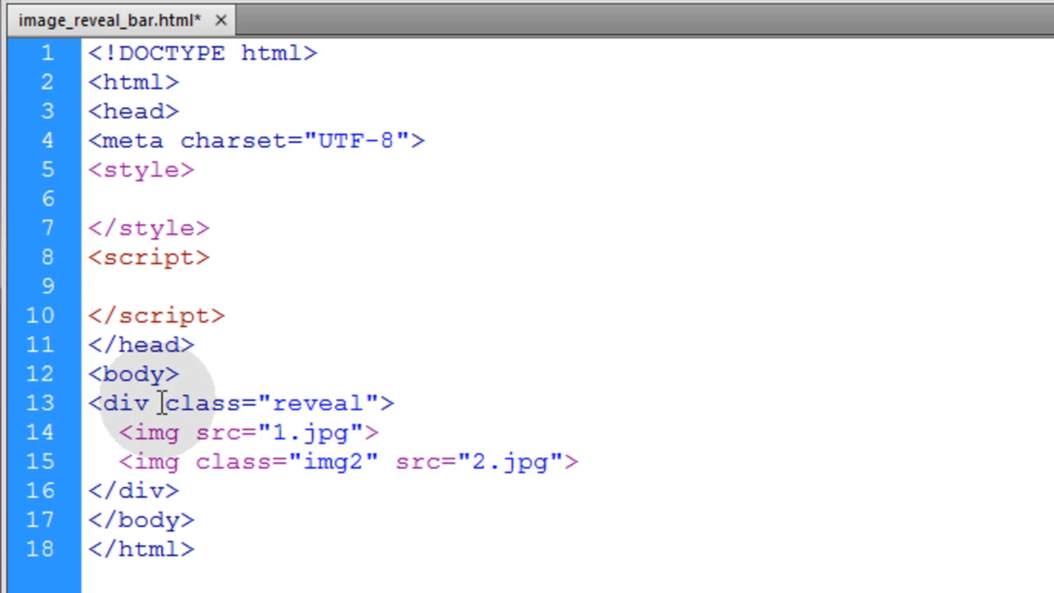
double_click(198, 403)
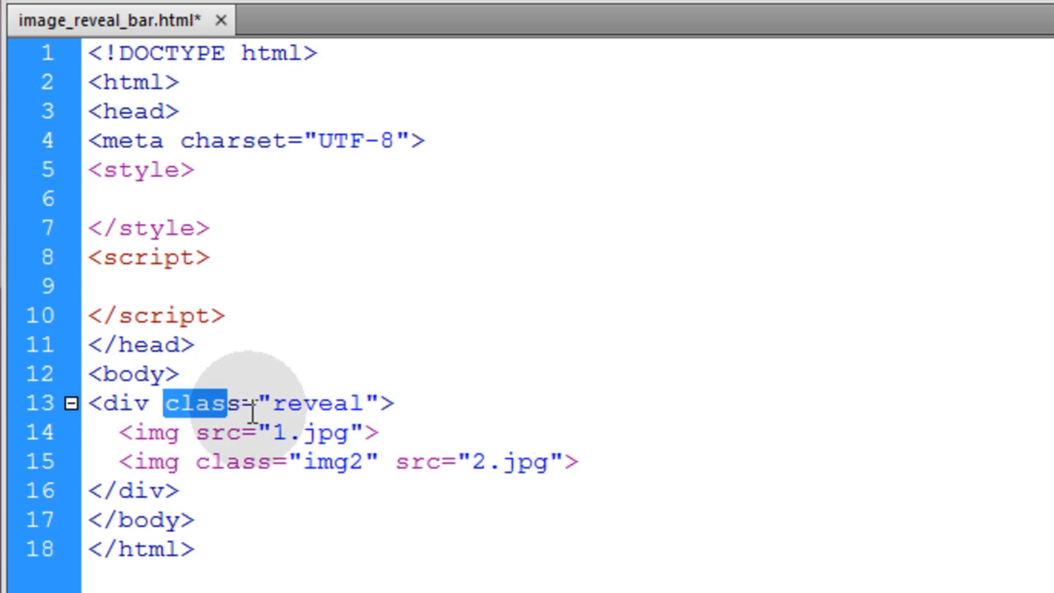
left_click_drag(247, 403, 214, 462)
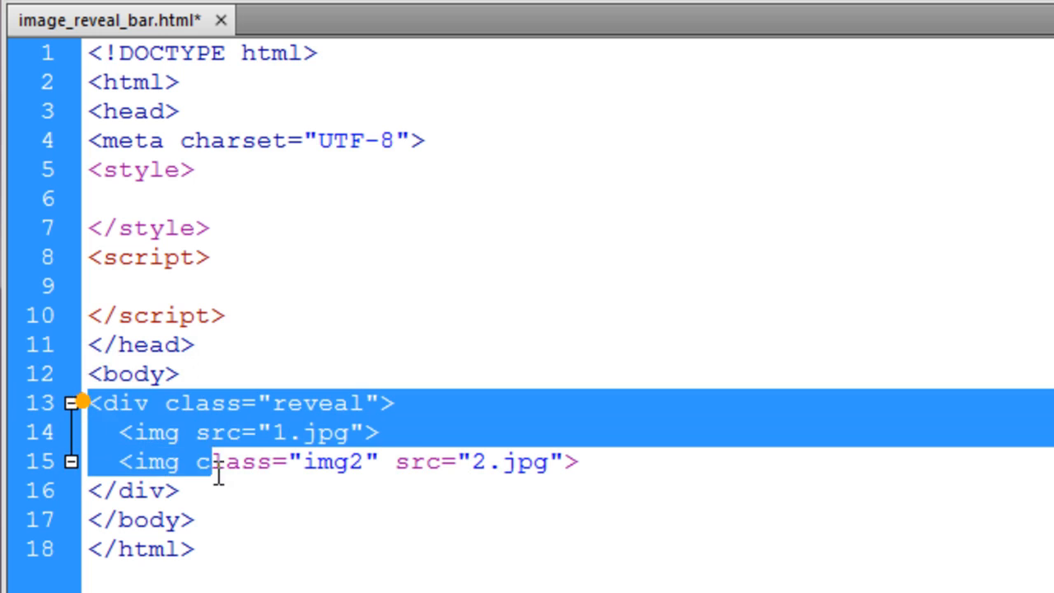
left_click(329, 484)
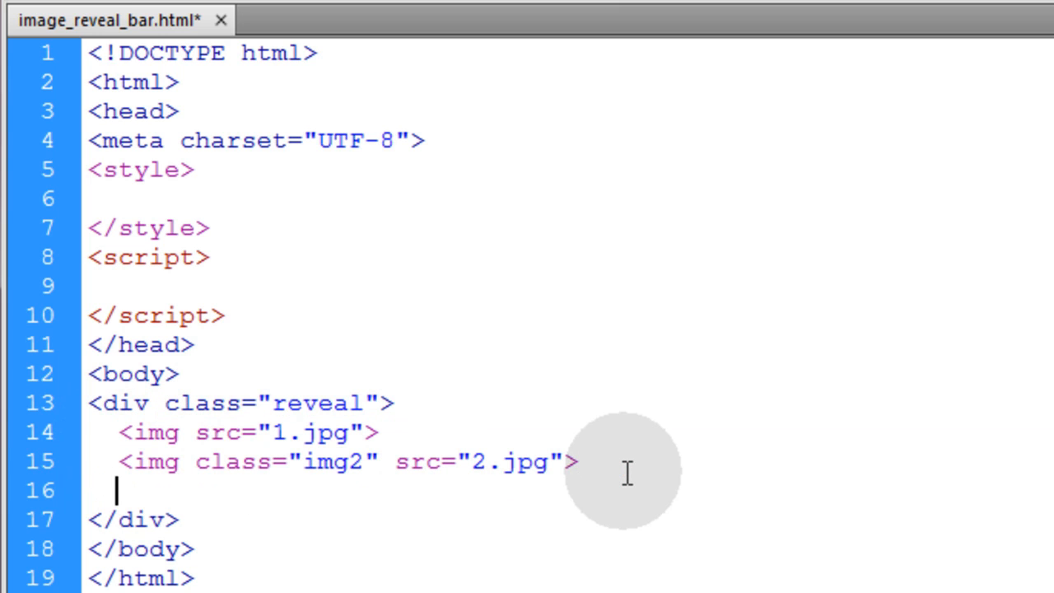
- Start a new div on line 16 inside the reveal block
type("<di")
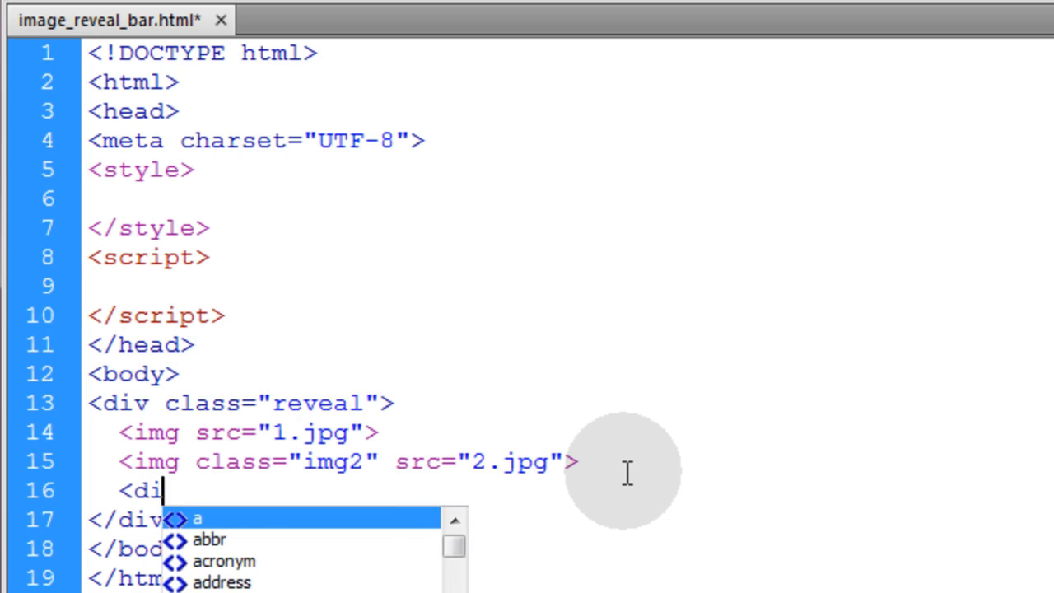
type("v>")
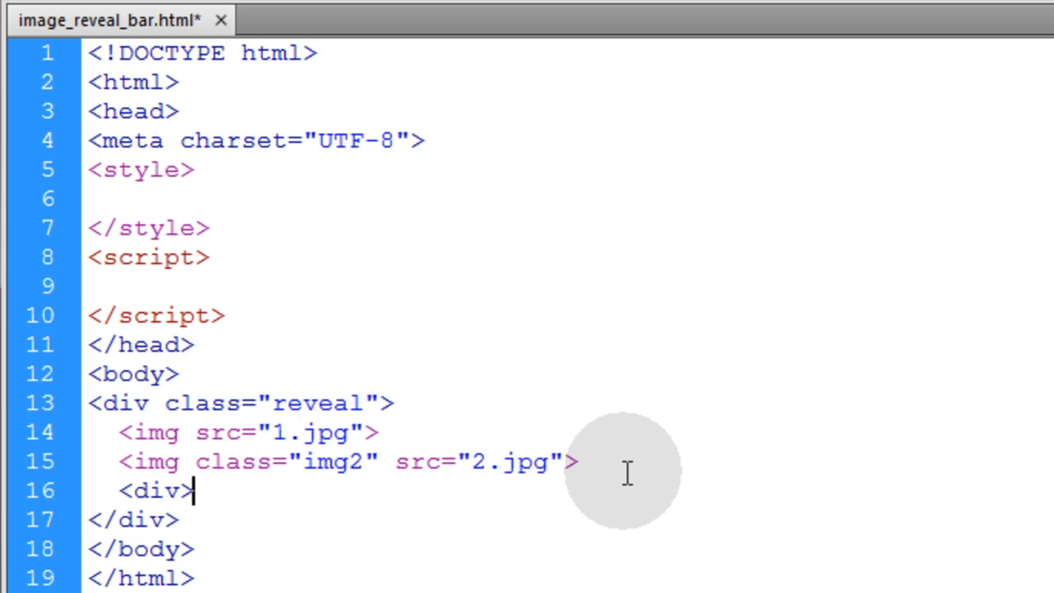
type("</div>")
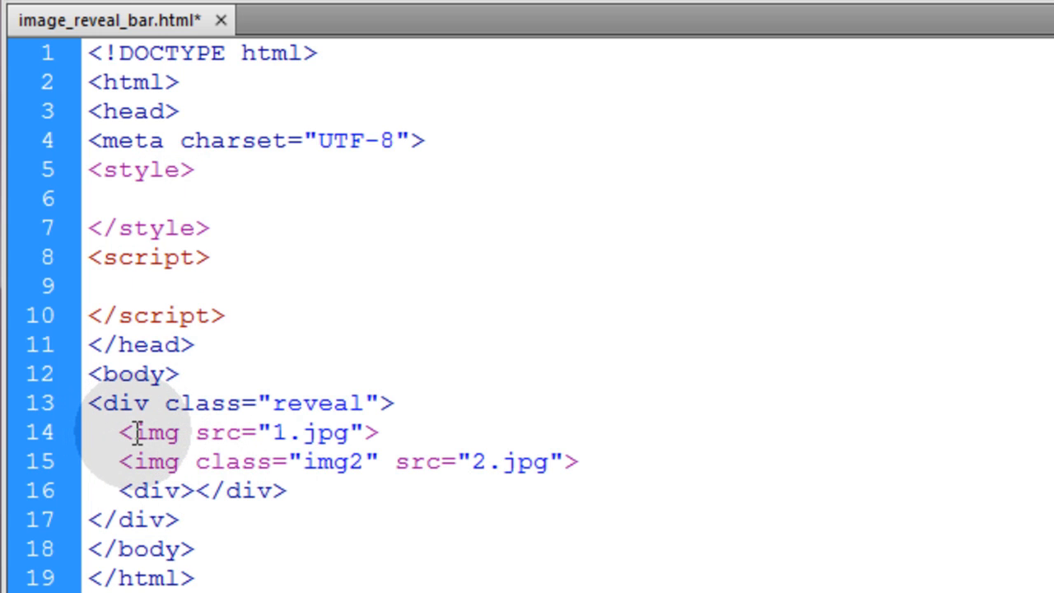
left_click(237, 461)
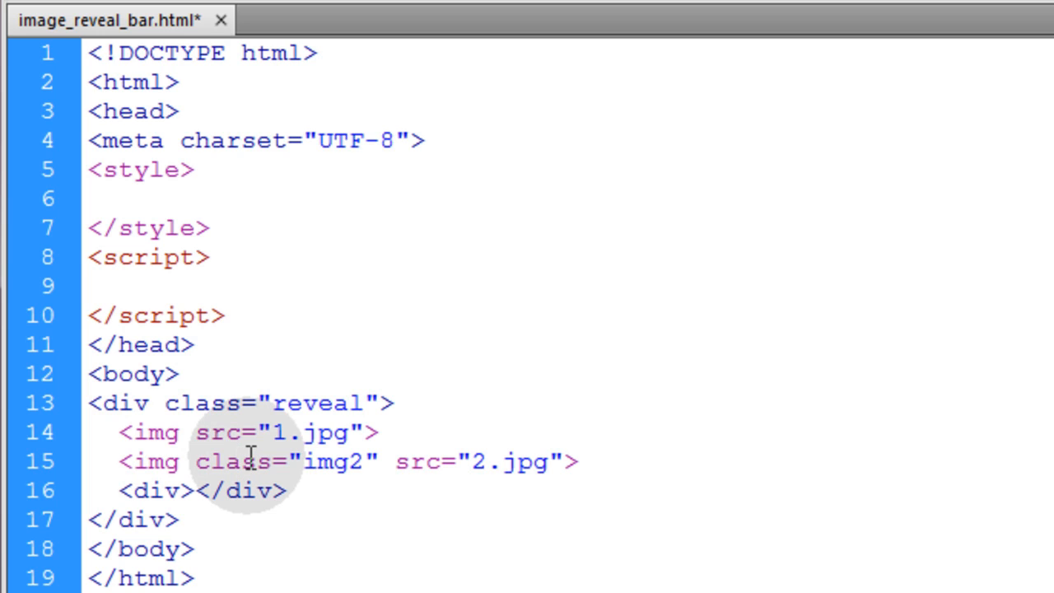
left_click(239, 461)
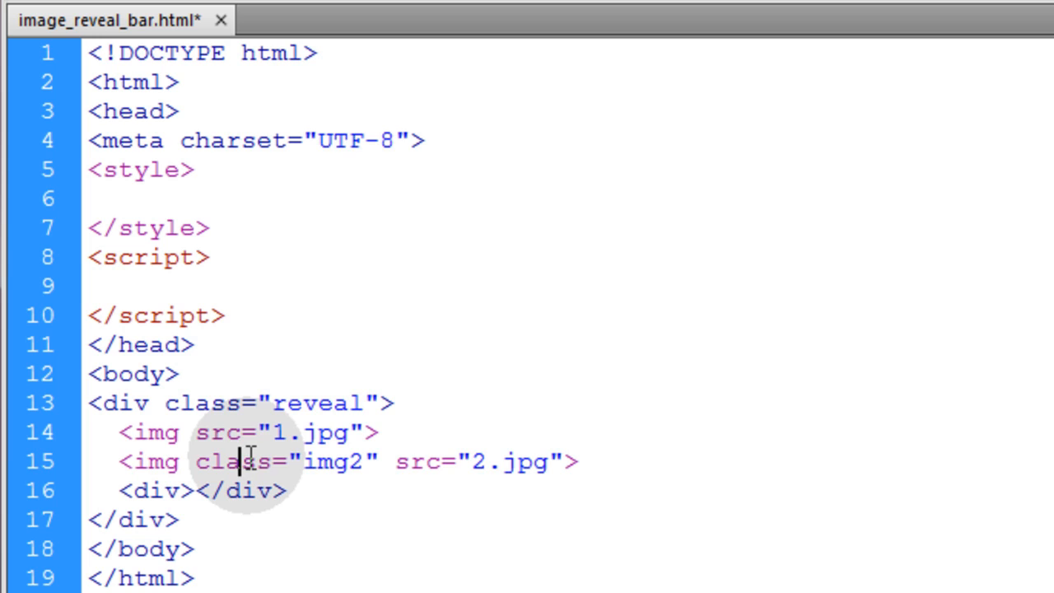
- Give the new div class "activator" and onmousemove="reveal(event)"
type("class=\"")
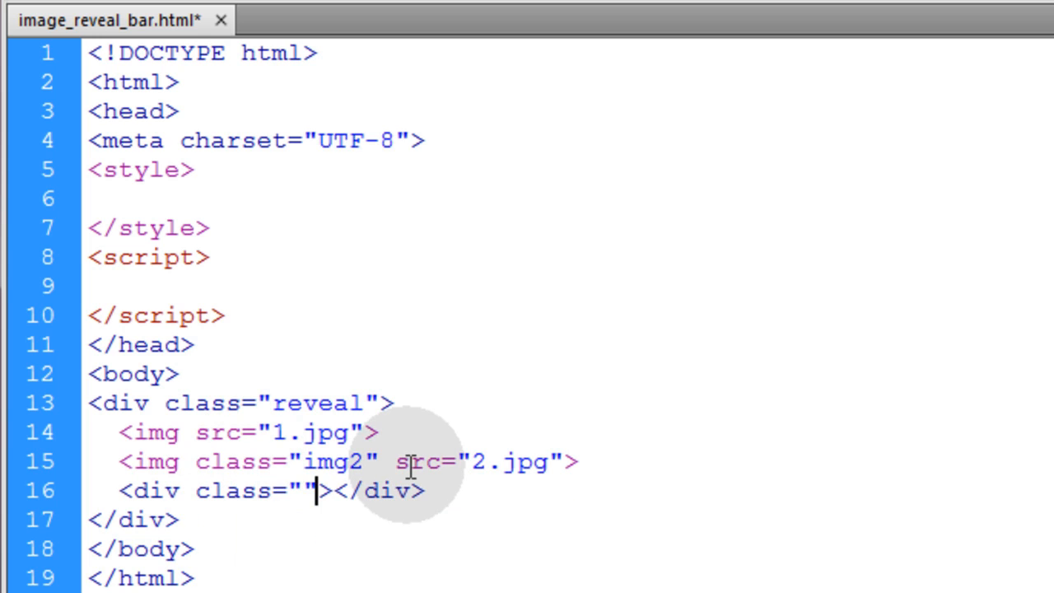
type("acti")
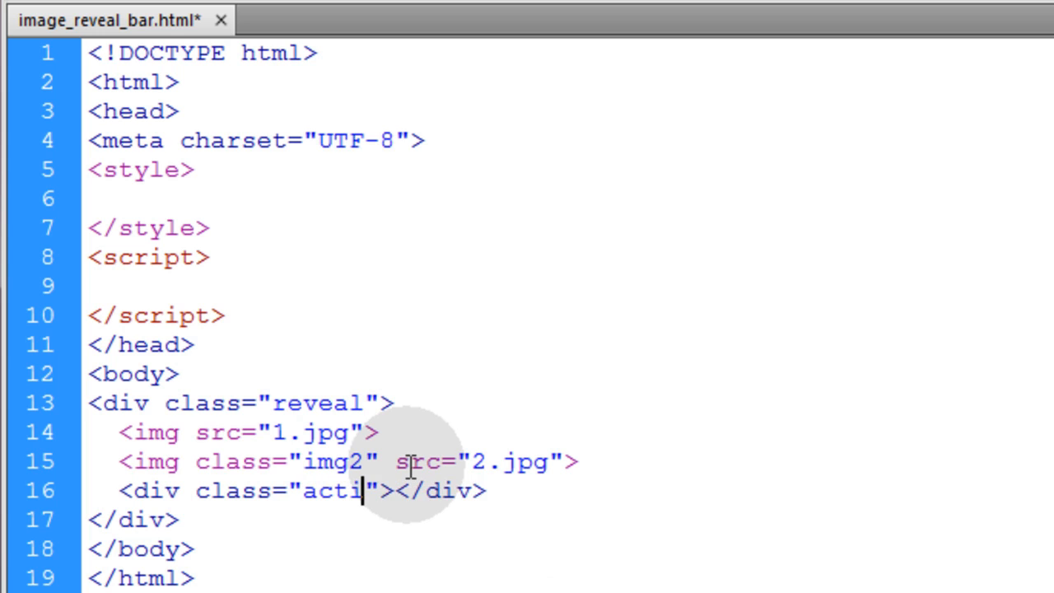
type("vator")
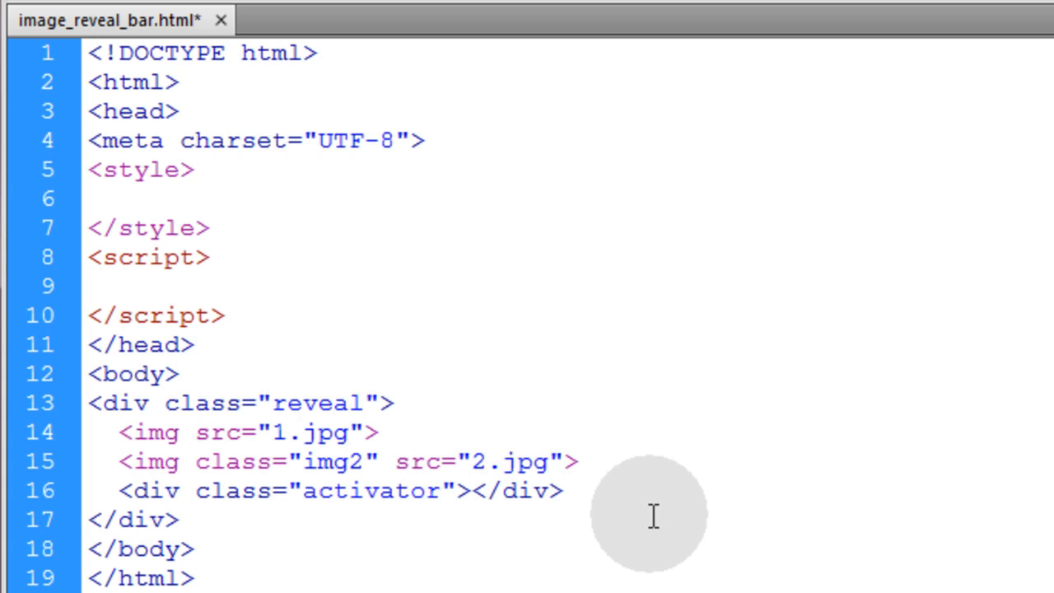
type("onmousemove=")
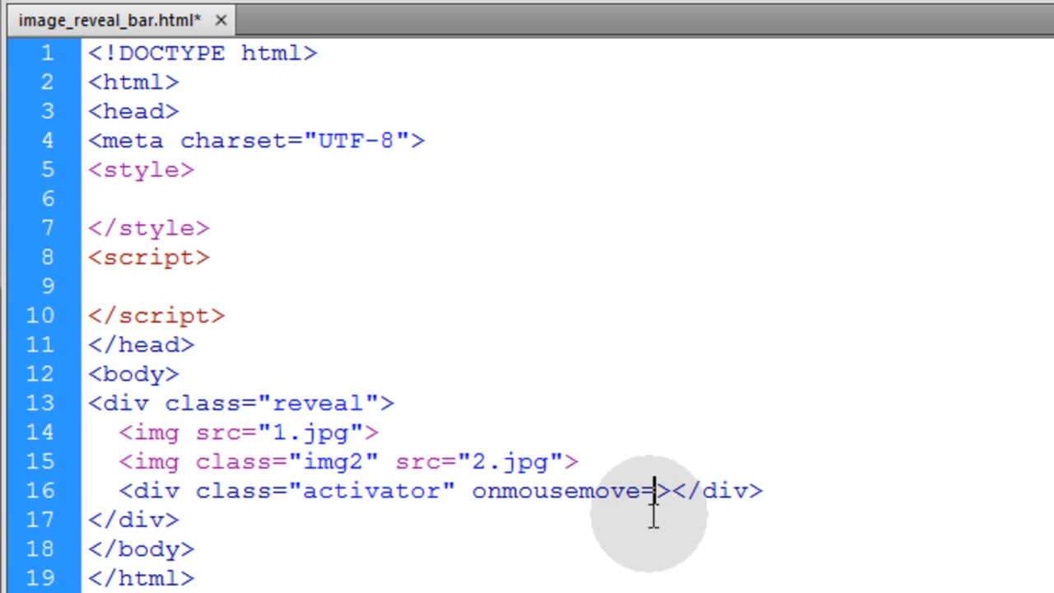
type("\"")
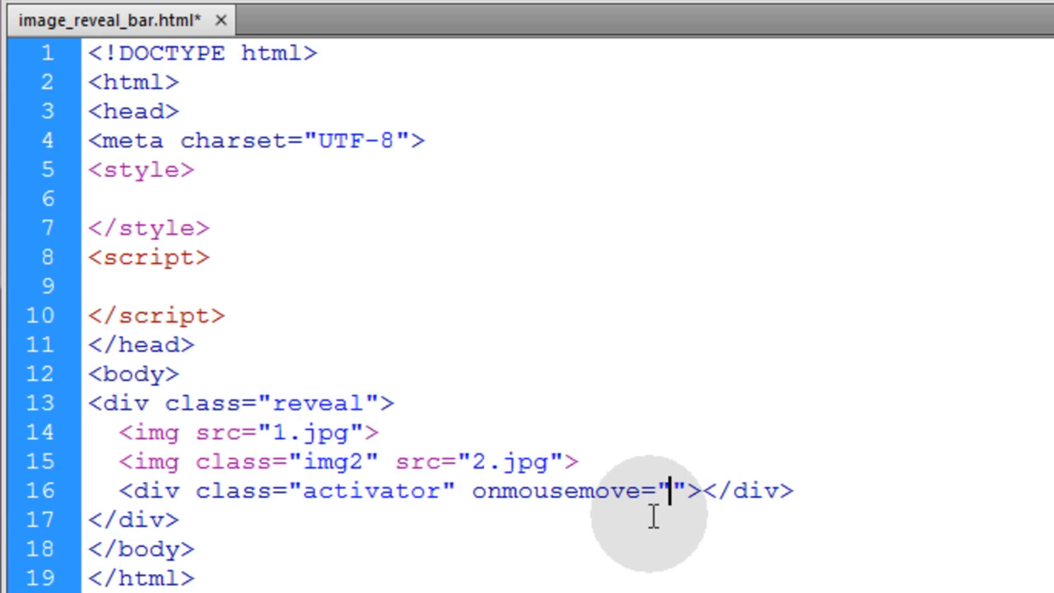
type("re")
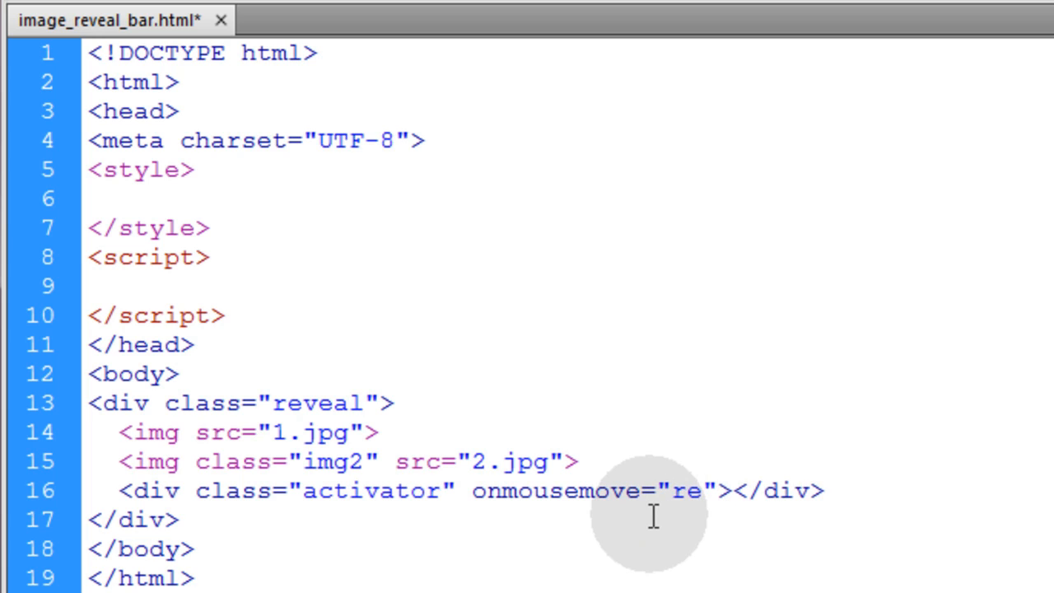
type("veal")
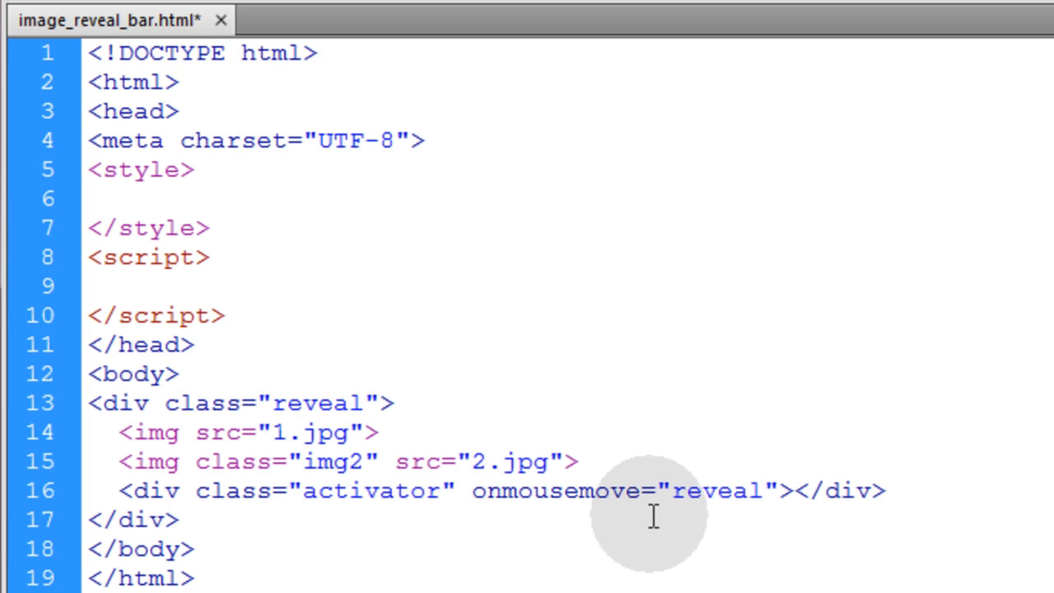
type("(")
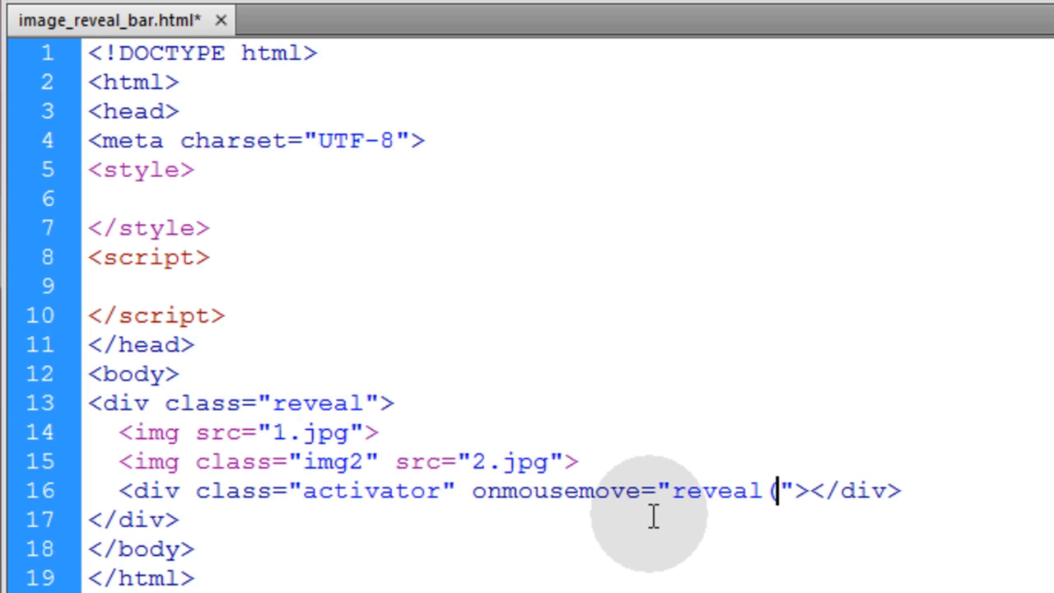
type("ev")
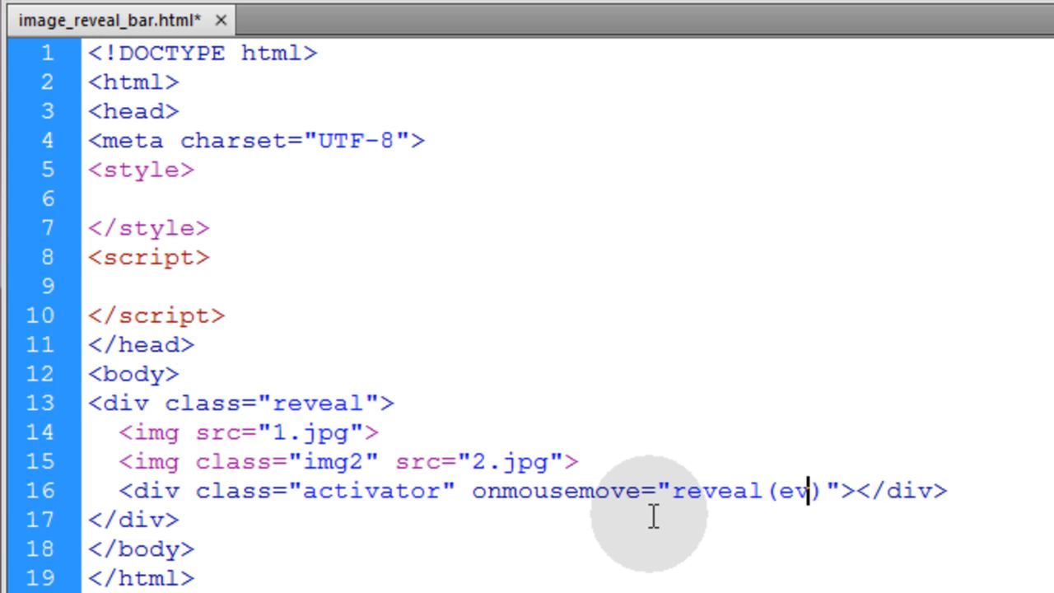
type("ent")
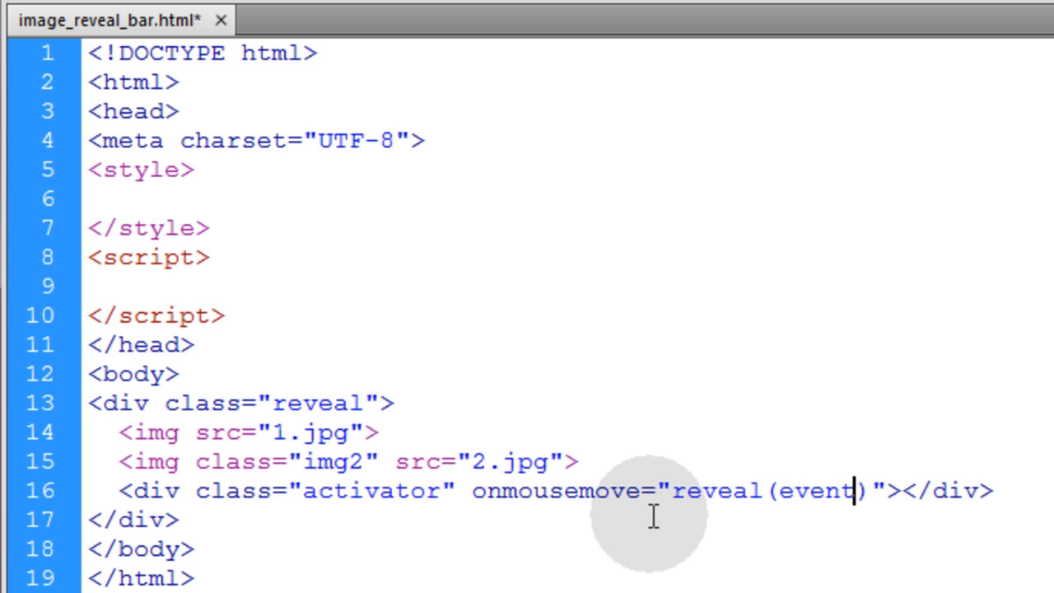
- Highlight the reveal function name and its event argument to explain them
double_click(817, 490)
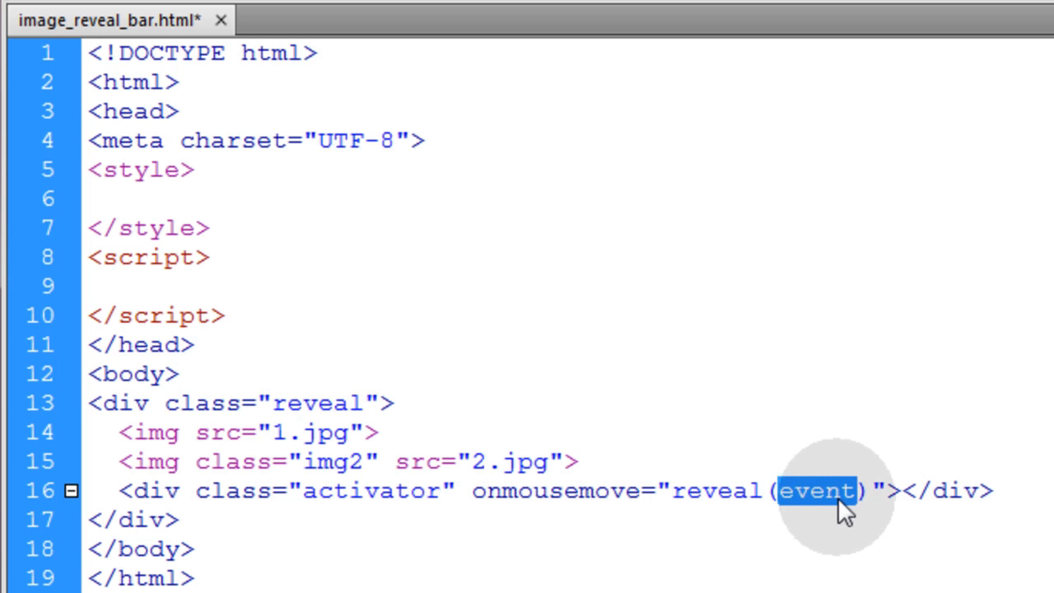
mouse_move(360, 509)
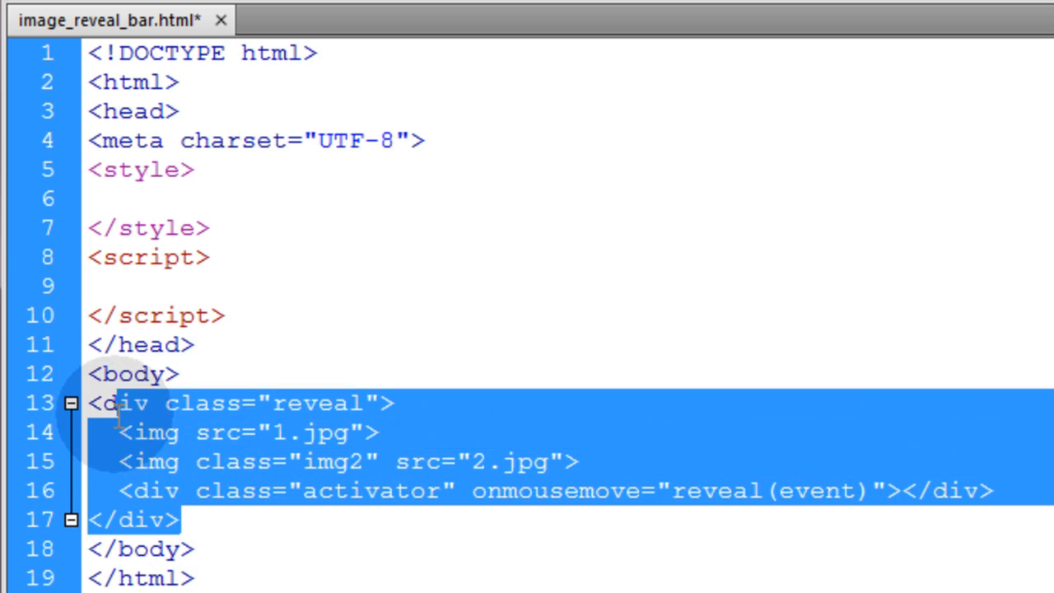
left_click(296, 402)
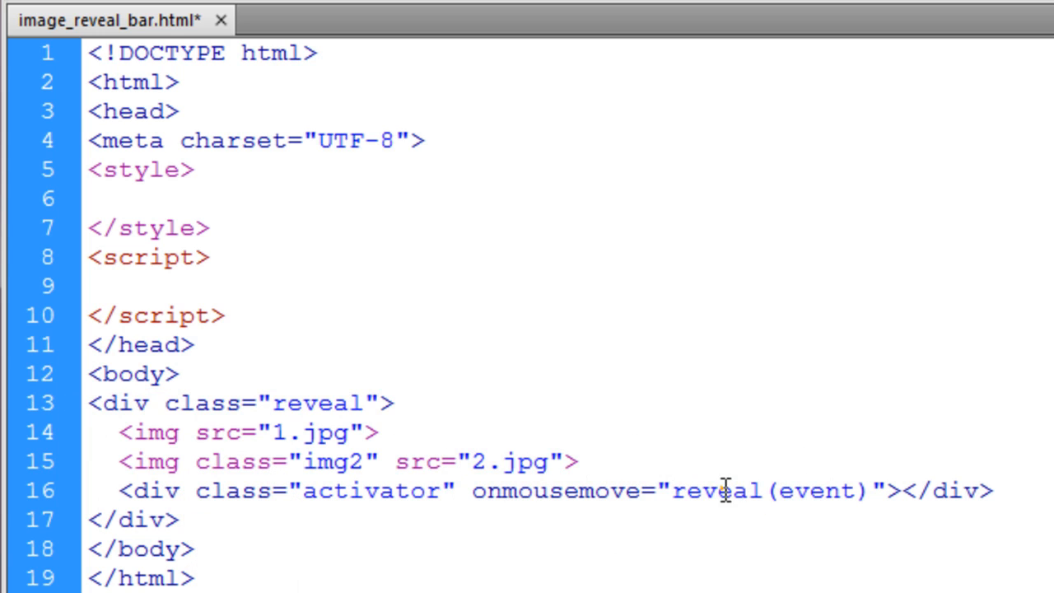
double_click(717, 491)
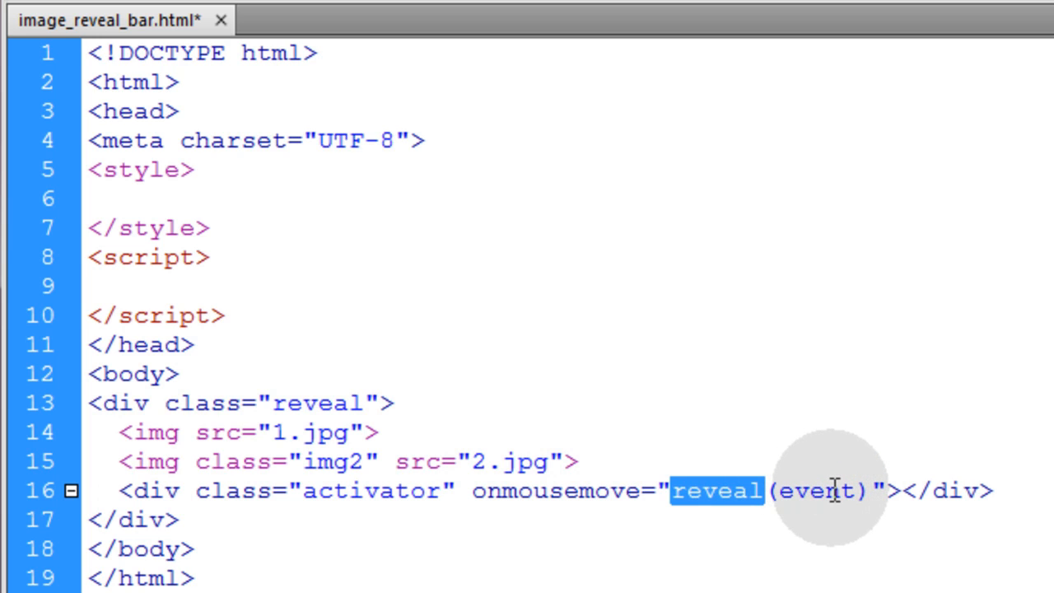
double_click(815, 491)
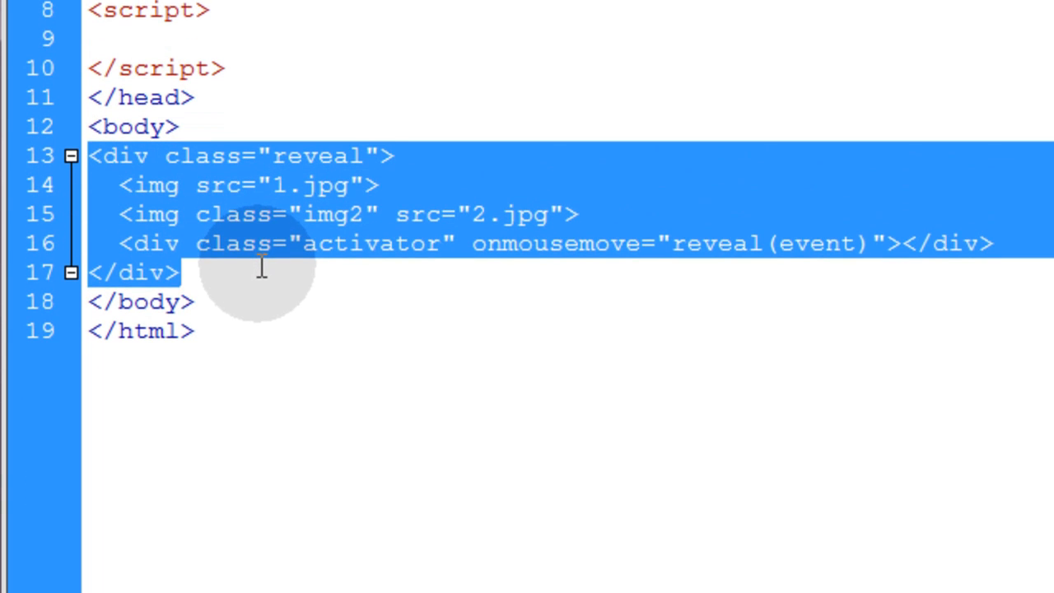
- Paste the duplicated reveal block and change its image sources to 3.jpg and 4.jpg
left_click(177, 273)
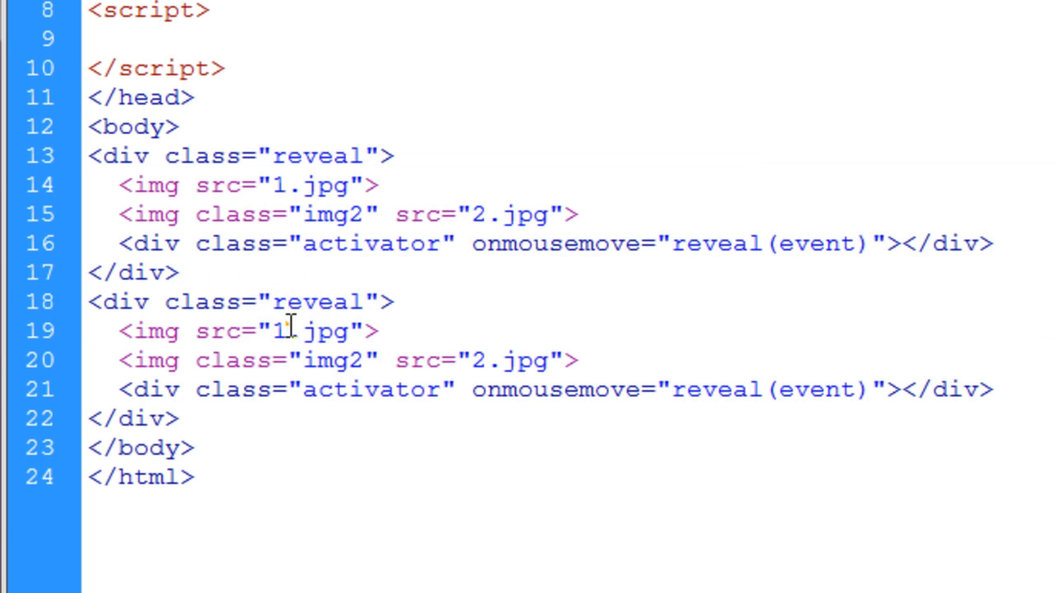
type("3")
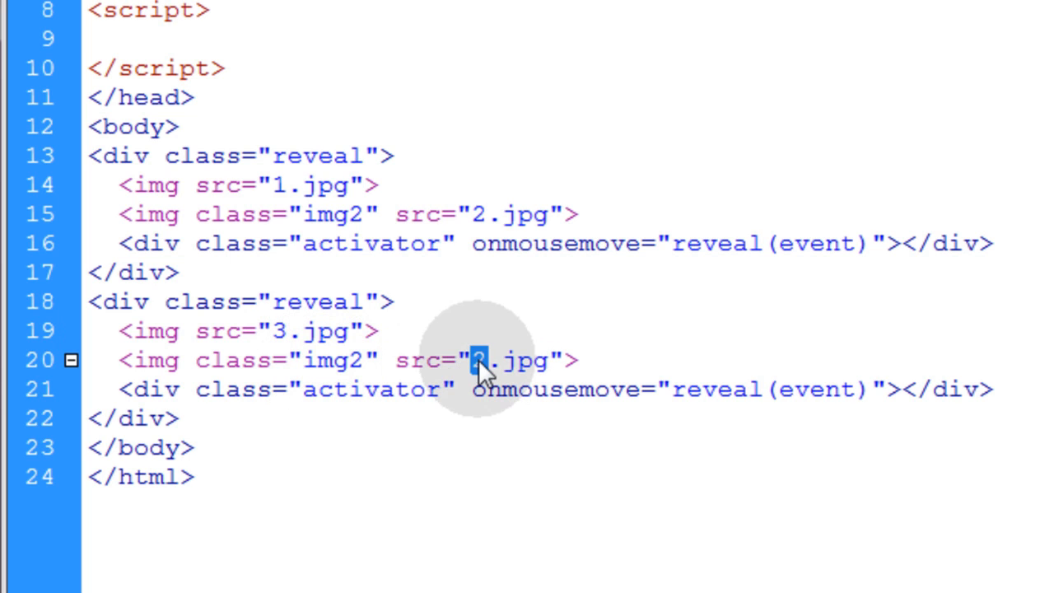
type("4")
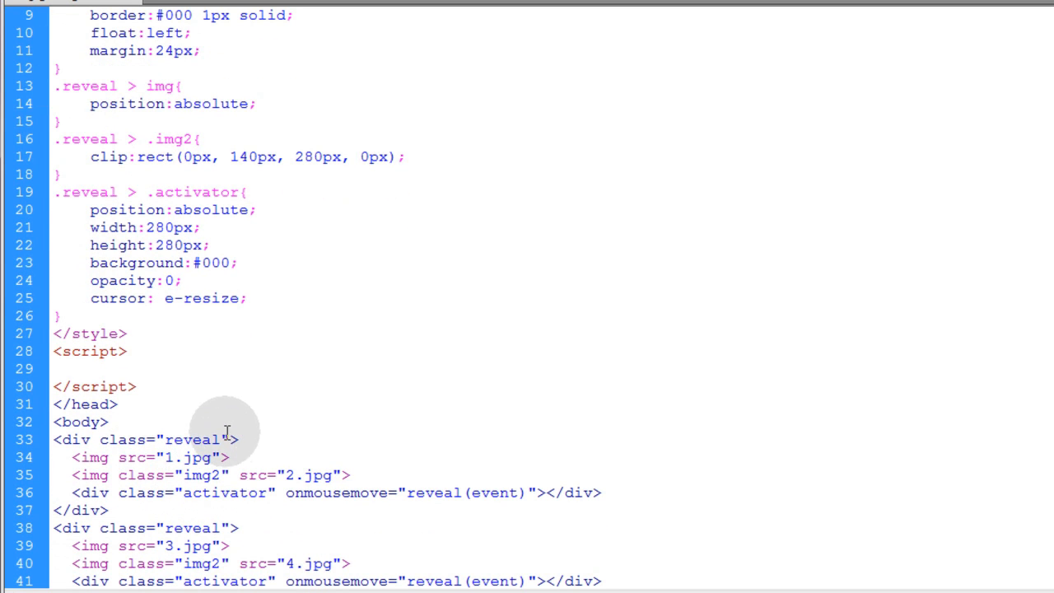
double_click(144, 439)
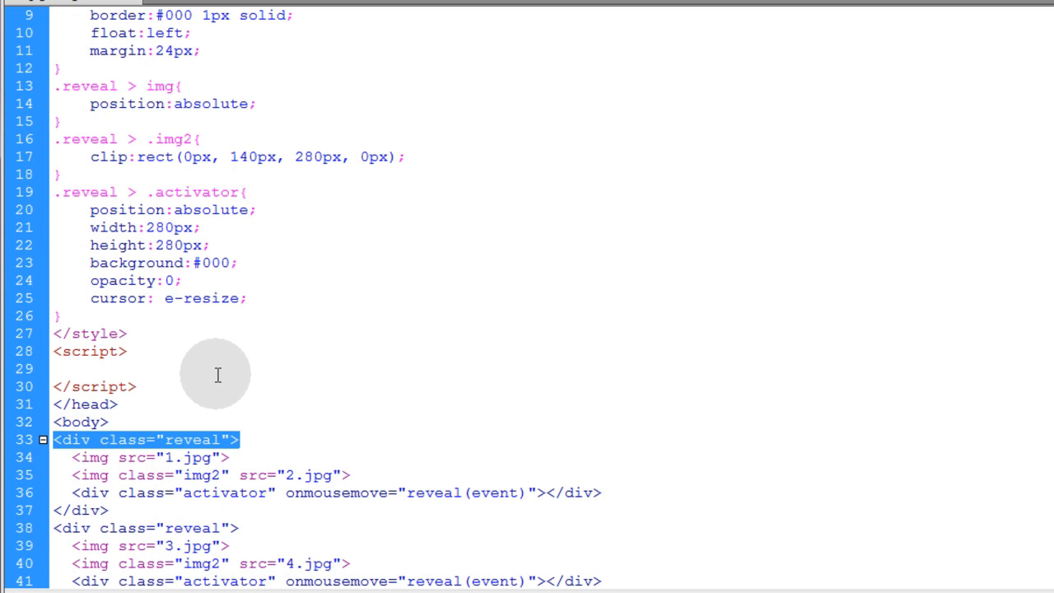
scroll("up", 3)
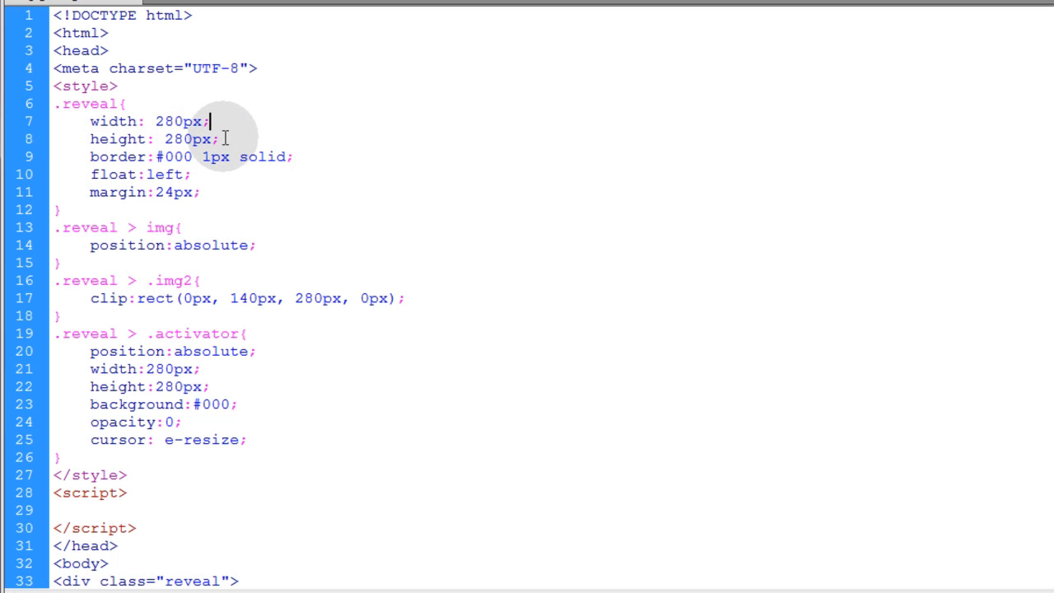
mouse_move(229, 133)
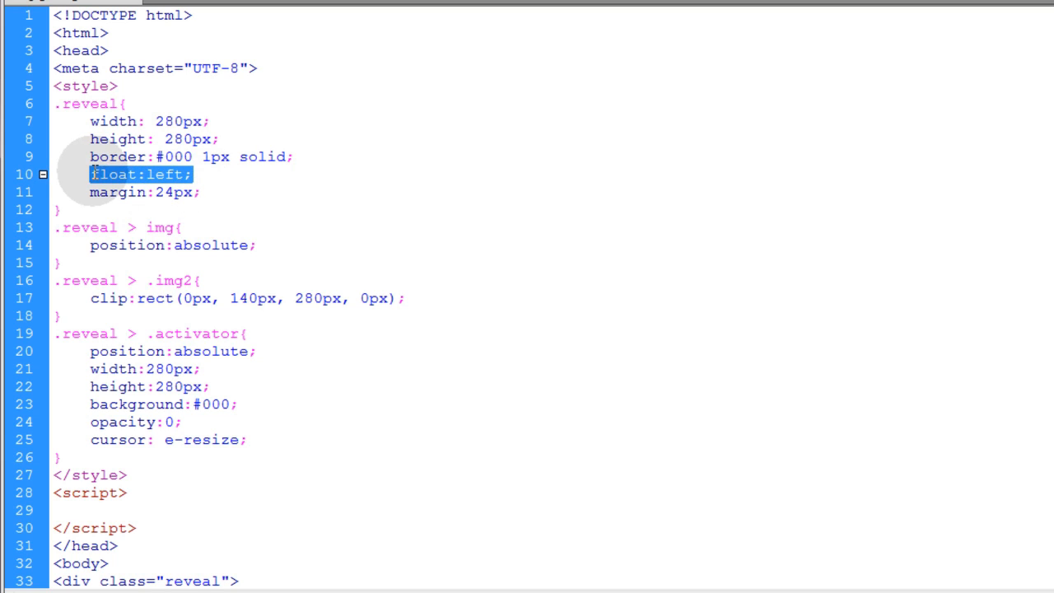
mouse_move(212, 177)
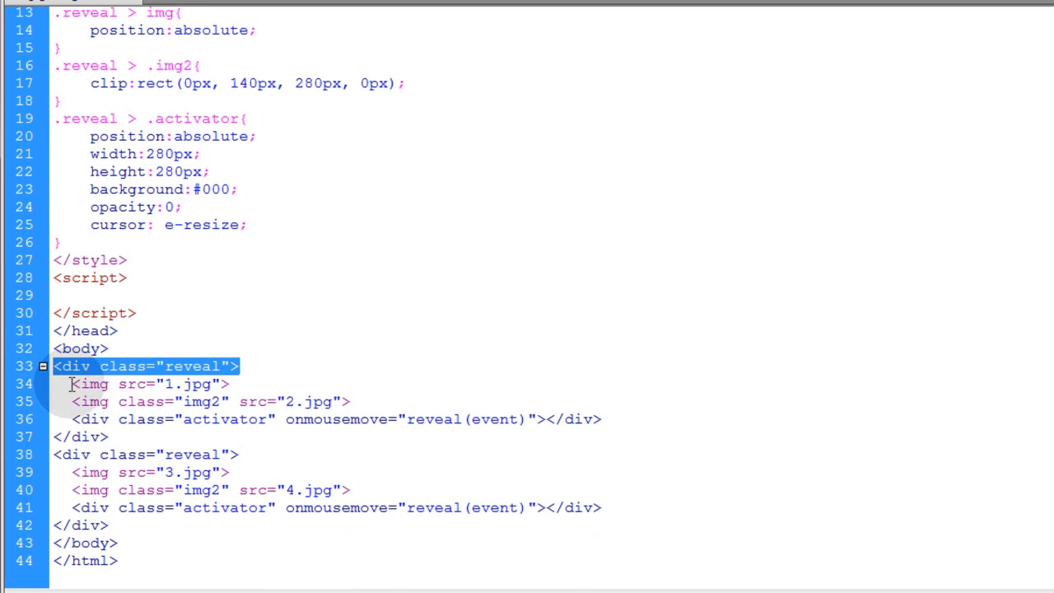
scroll("up", 3)
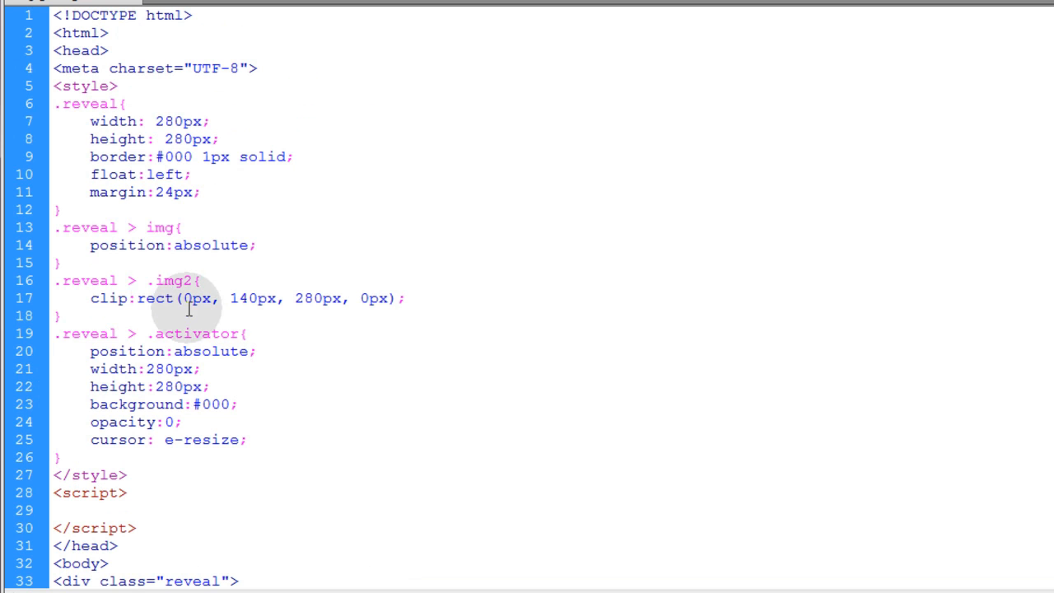
double_click(173, 245)
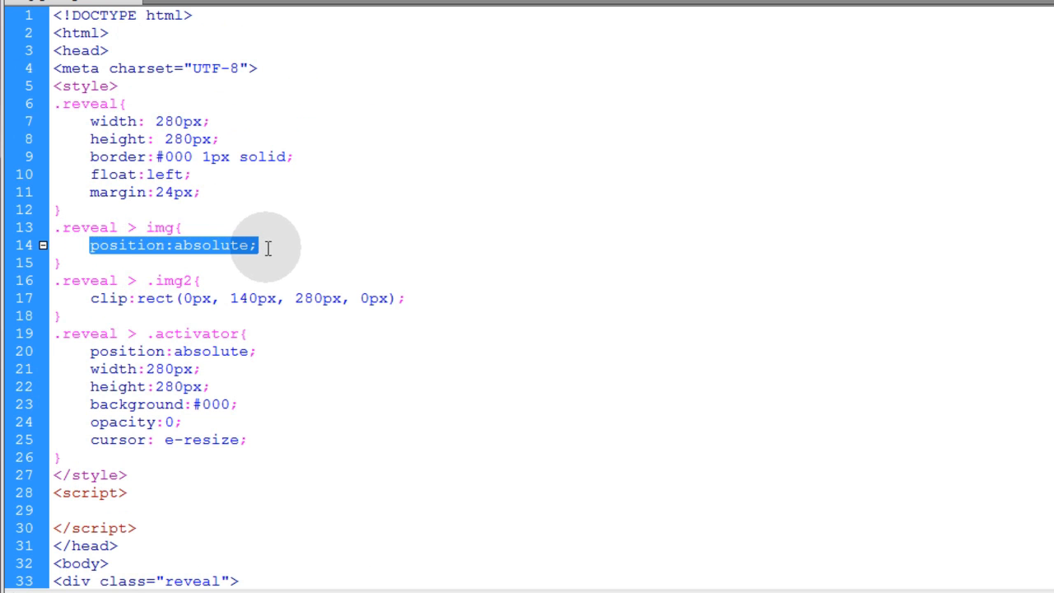
scroll("down", 3)
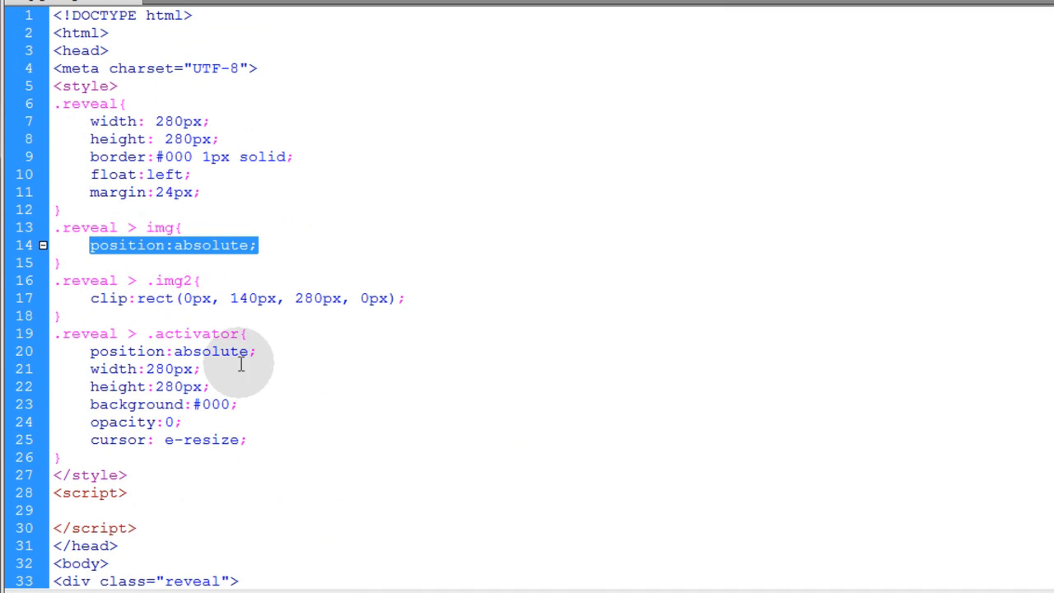
mouse_move(282, 363)
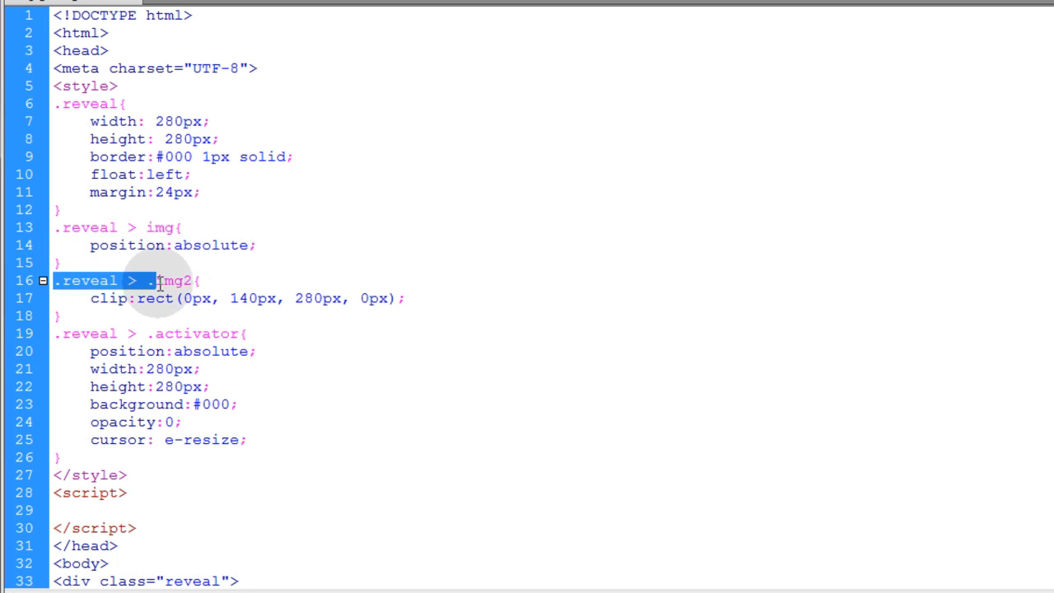
left_click(198, 298)
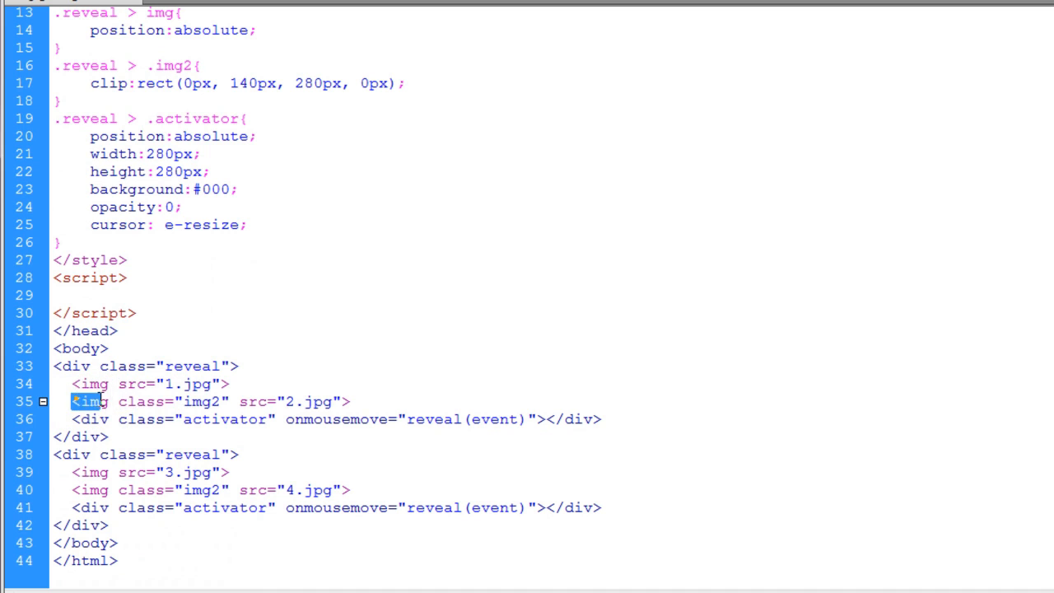
left_click(272, 402)
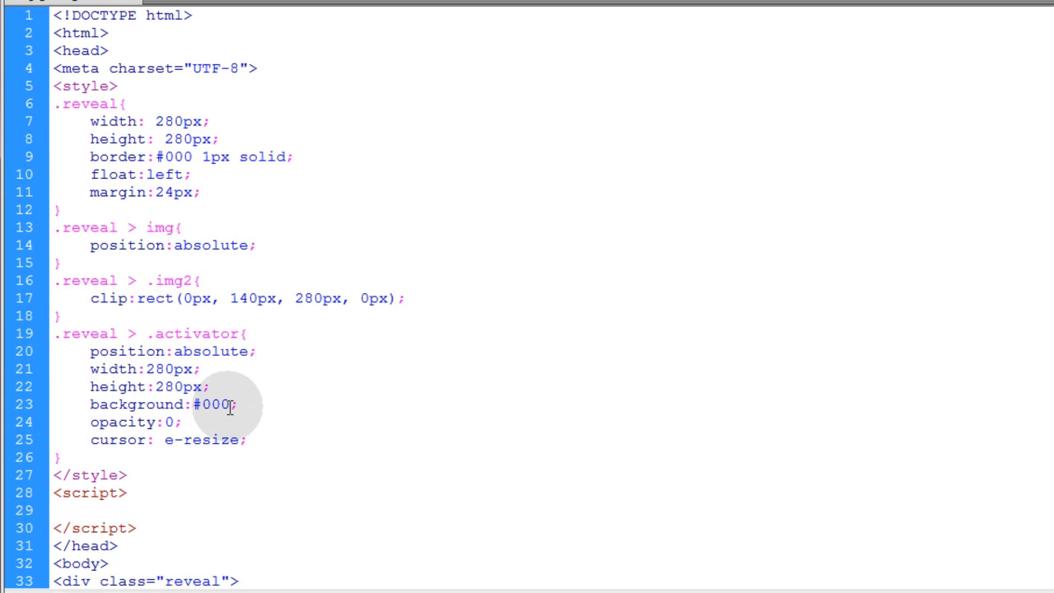
double_click(105, 299)
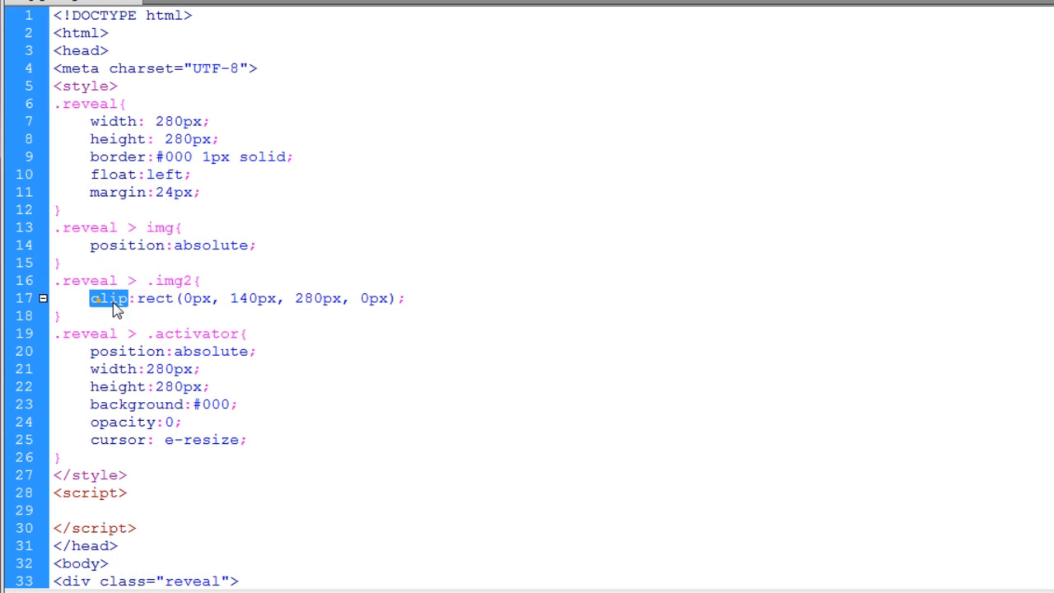
- Append /* top, right, bottom, left*/ to the img2 clip line and highlight the 140px and 280px values
double_click(154, 298)
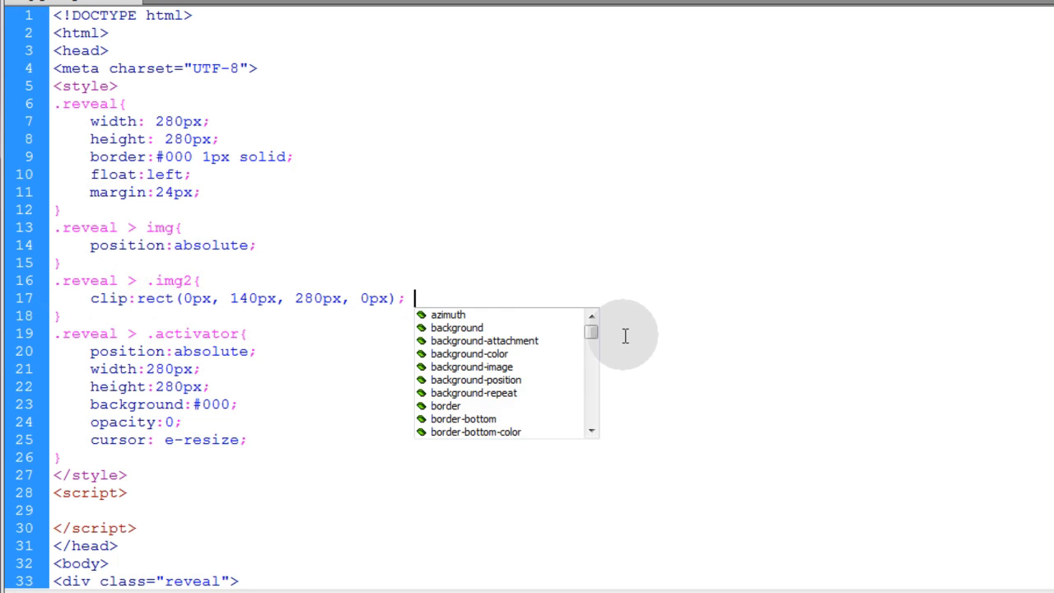
type("/* top, right, bottom, left*/")
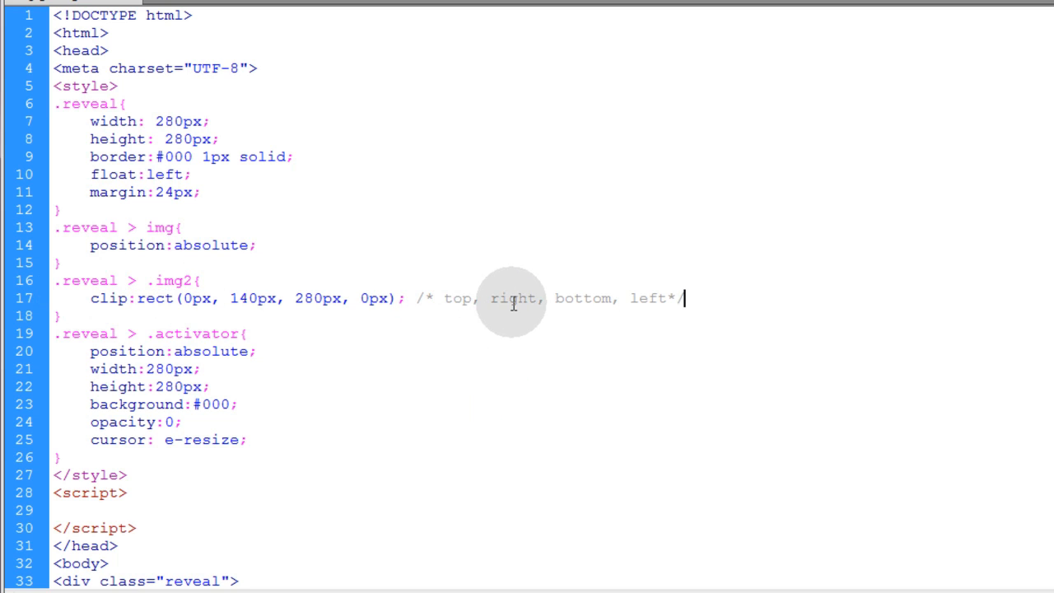
mouse_move(193, 298)
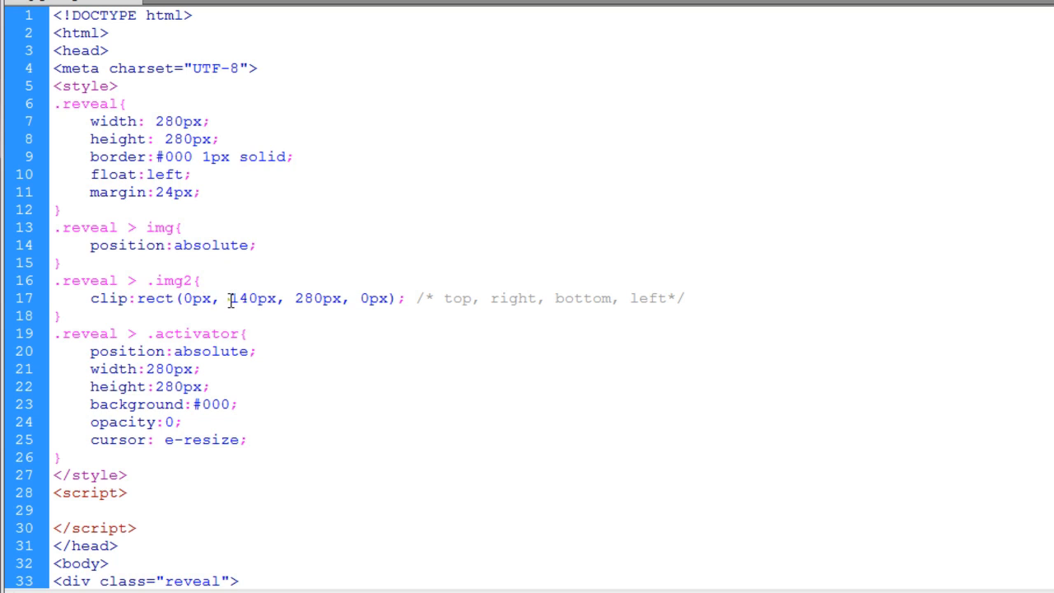
double_click(252, 298)
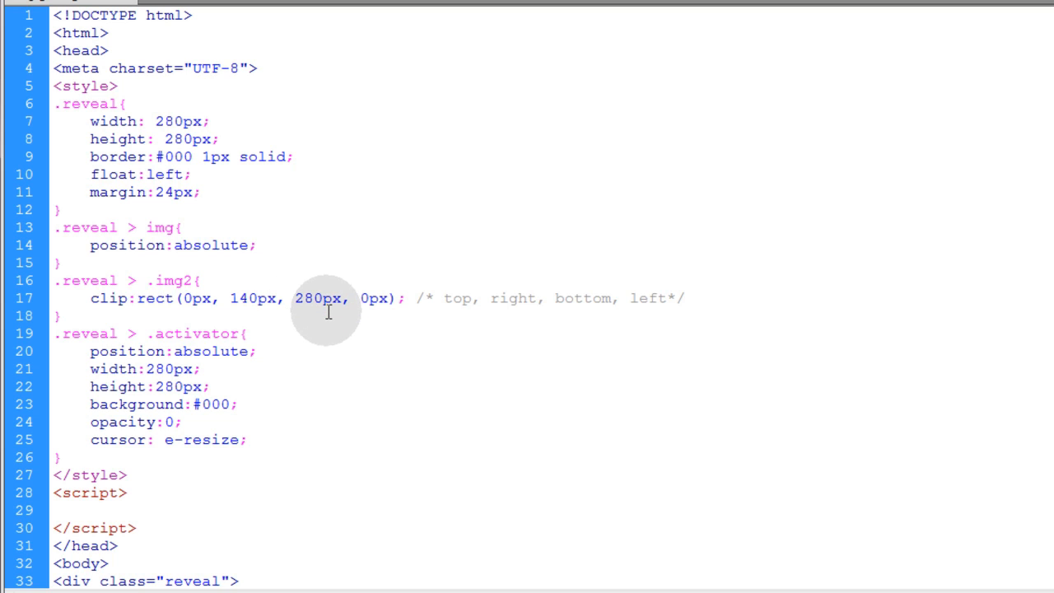
double_click(317, 298)
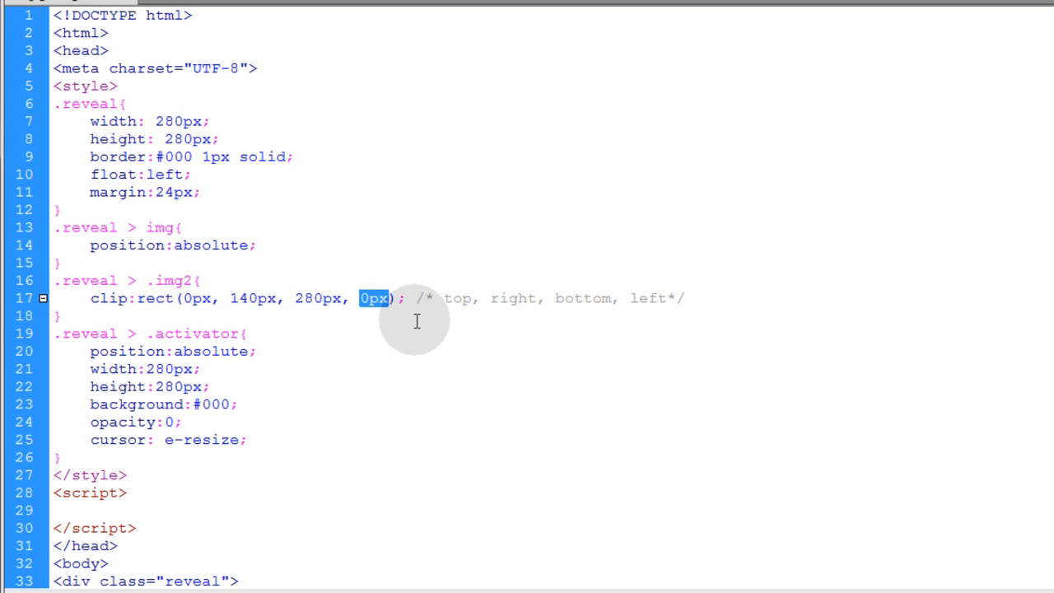
mouse_move(356, 319)
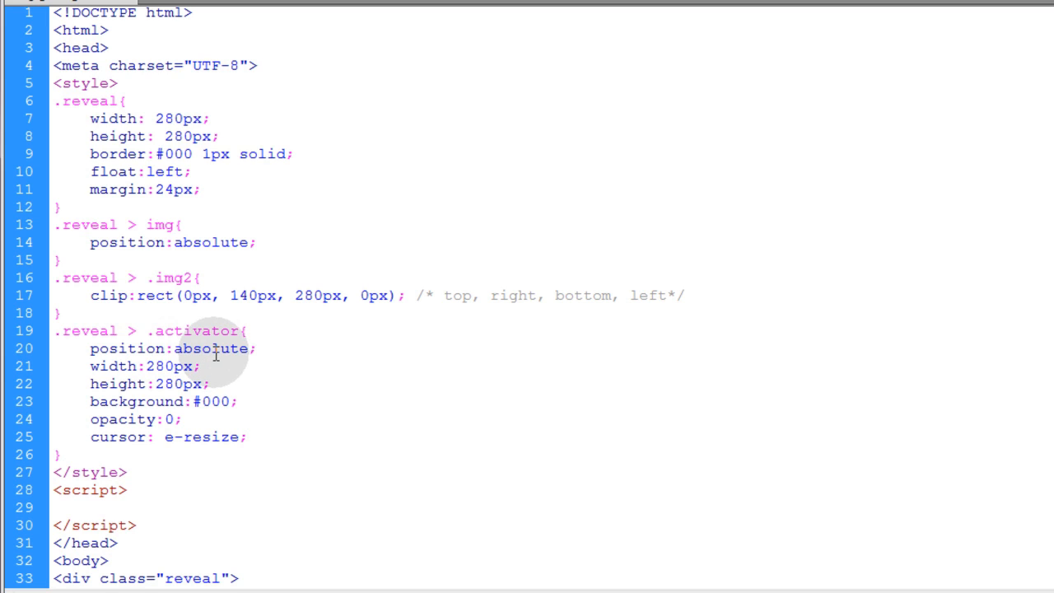
- Delete background:#000; from the activator rule and highlight its width, height and cursor lines
double_click(122, 419)
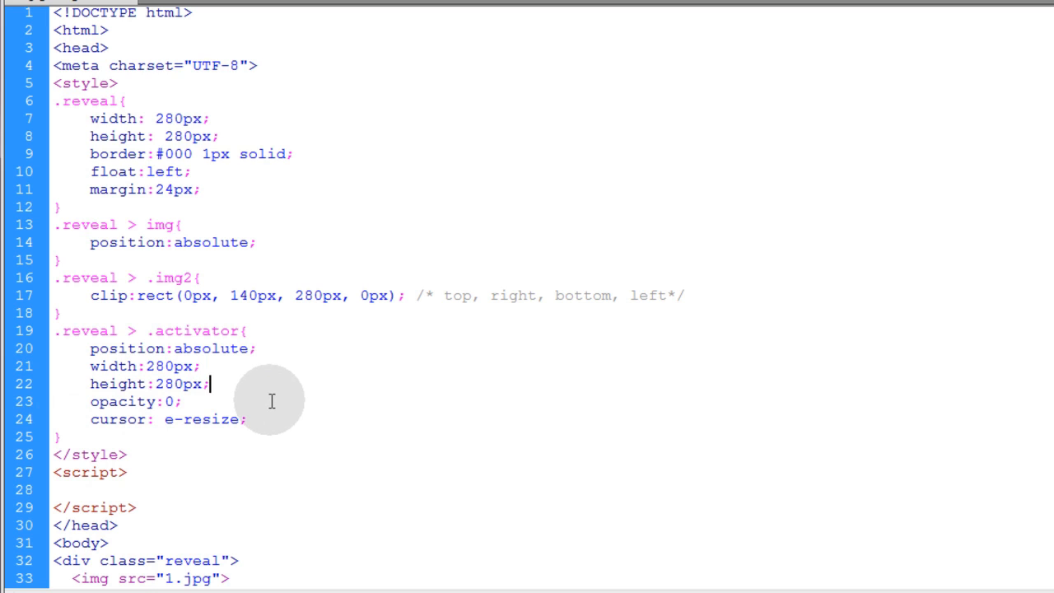
left_click_drag(91, 366, 211, 384)
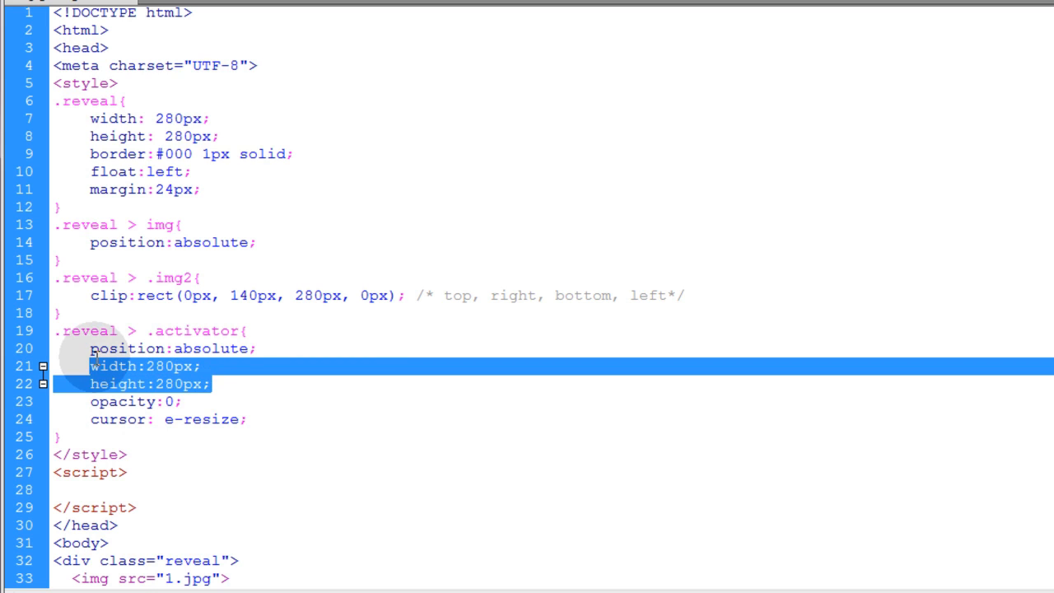
left_click(210, 383)
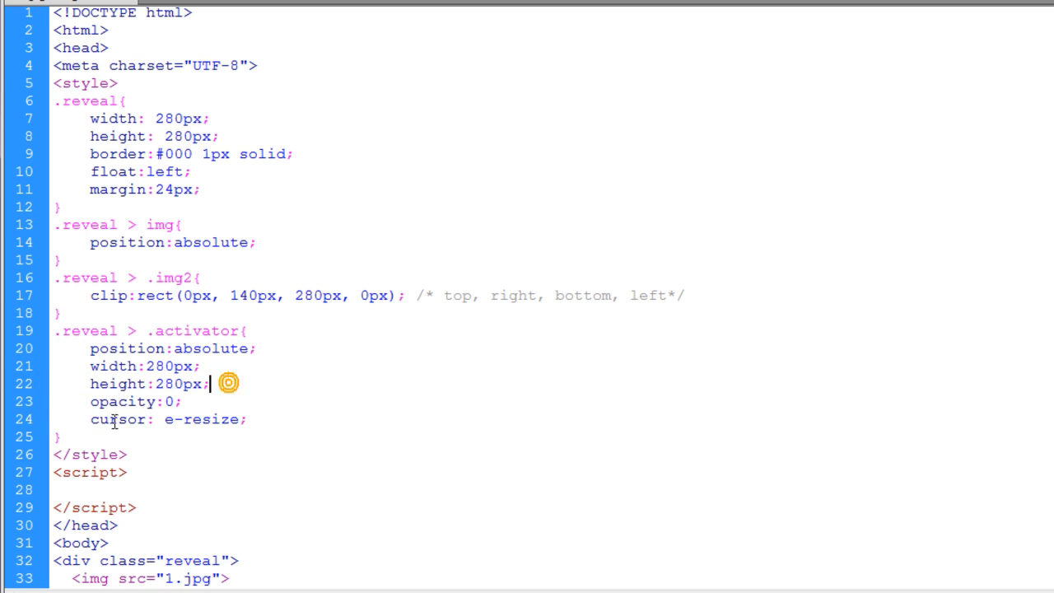
triple_click(165, 419)
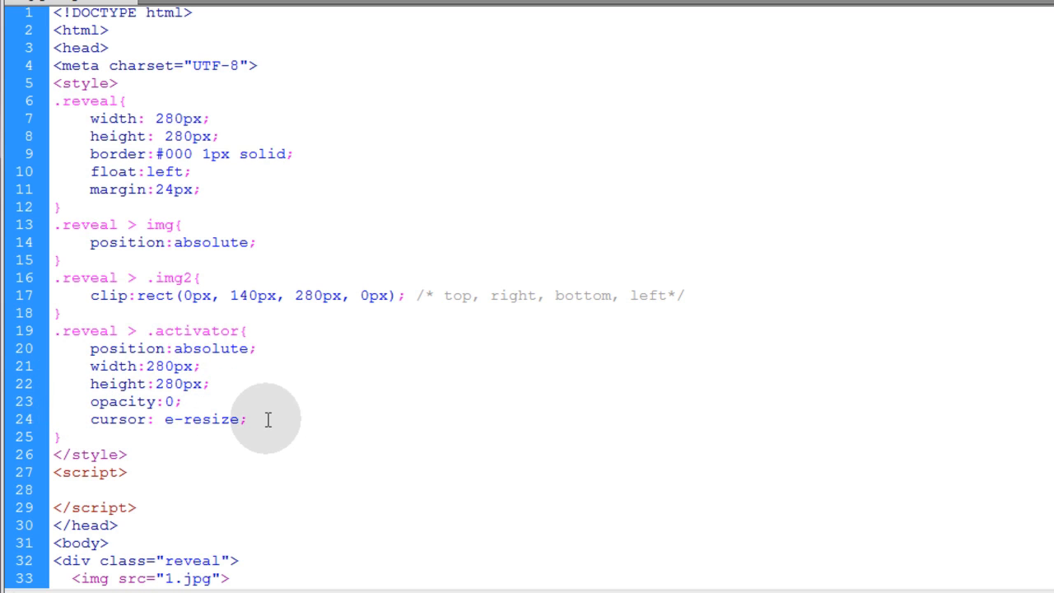
left_click(245, 419)
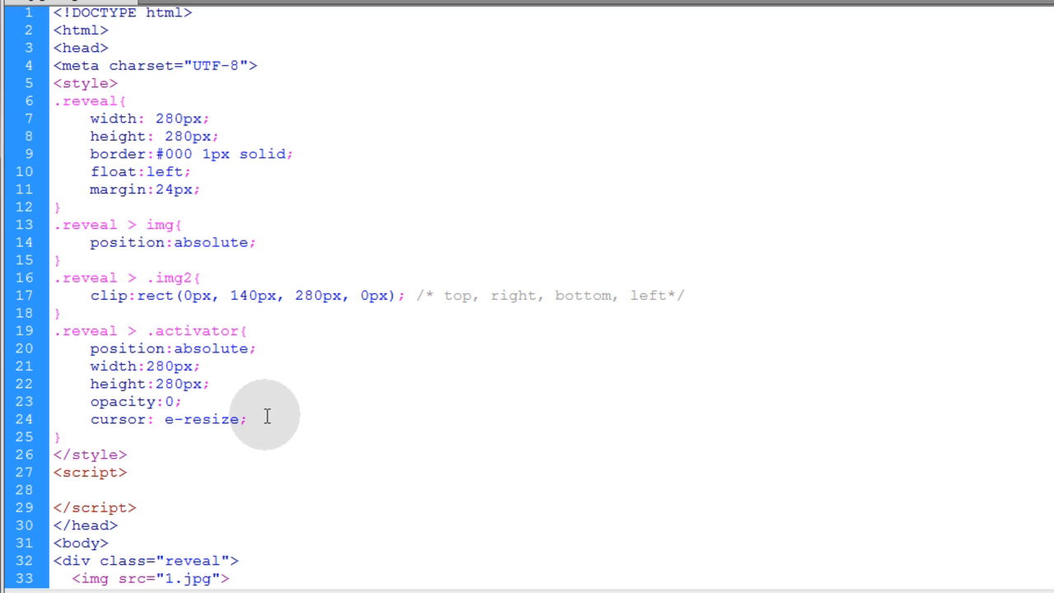
left_click(247, 419)
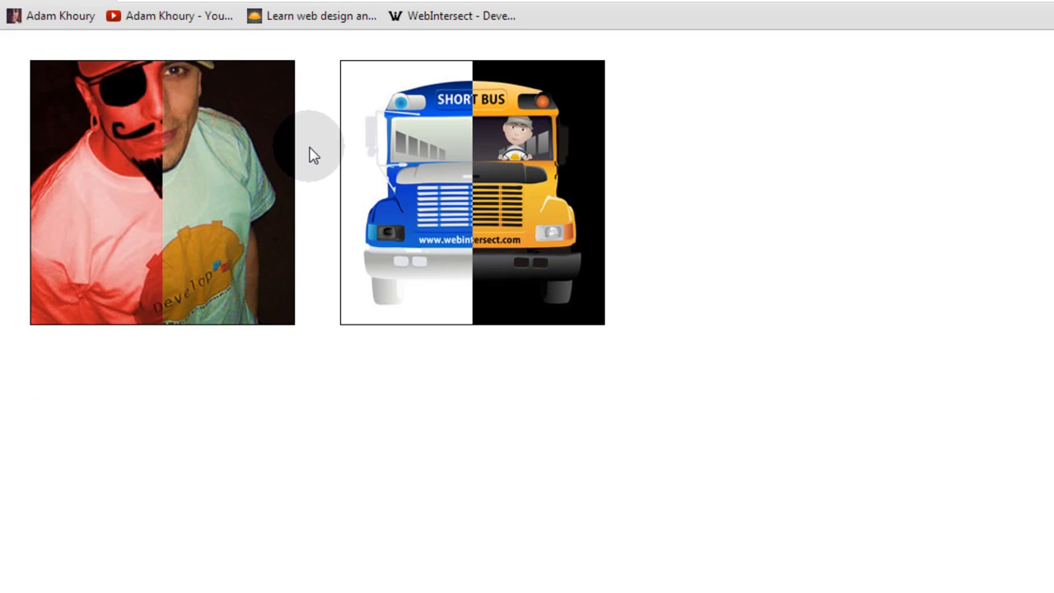
mouse_move(162, 144)
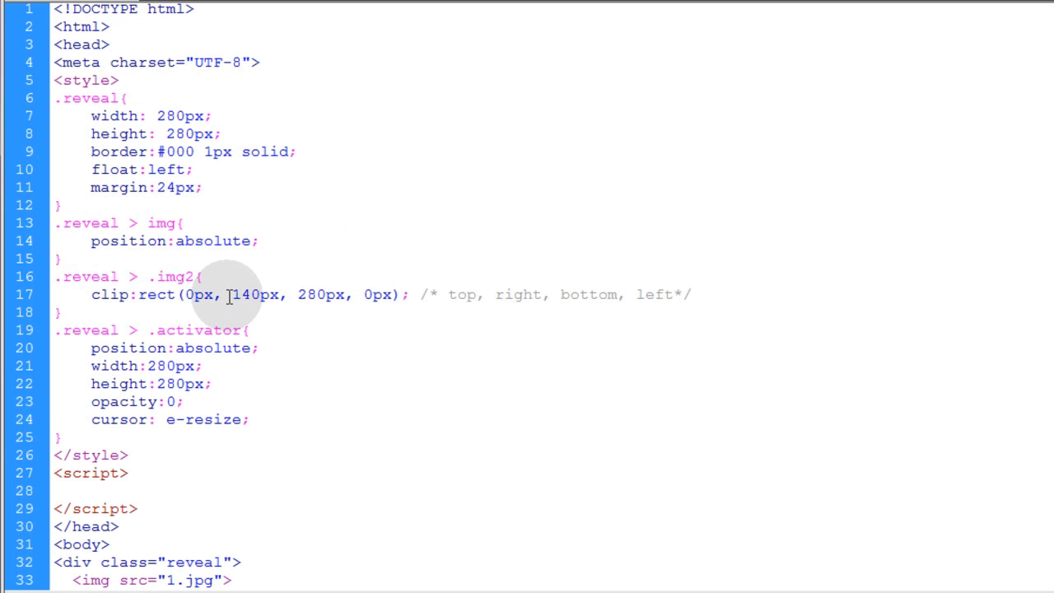
double_click(252, 295)
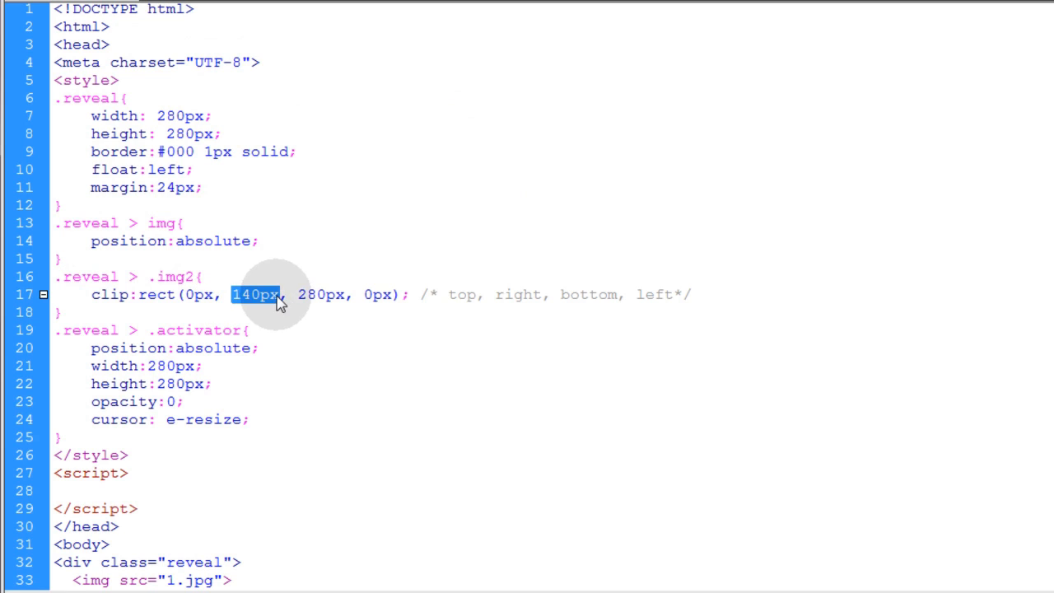
mouse_move(288, 320)
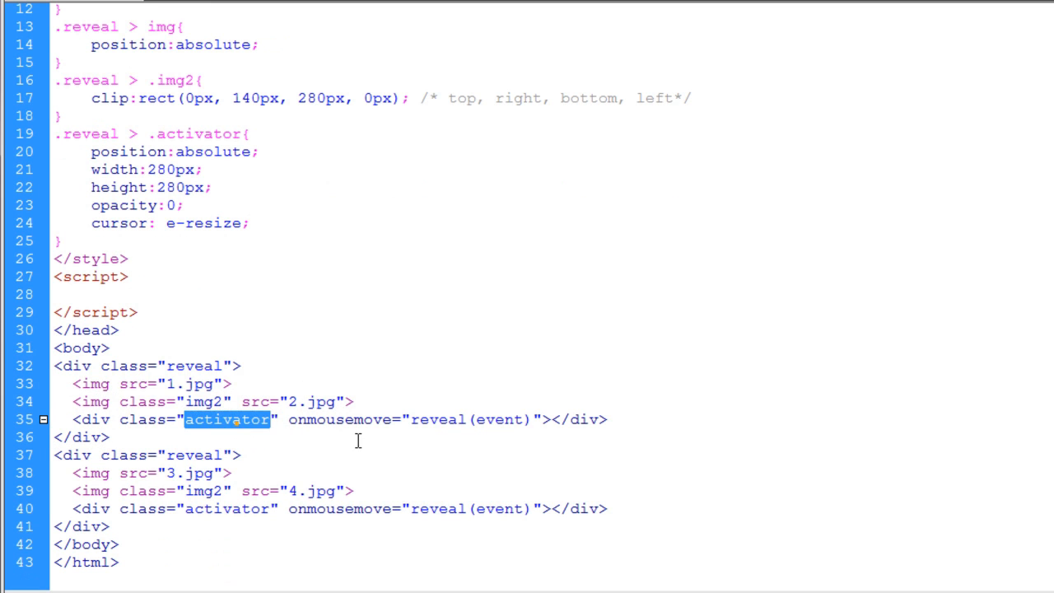
double_click(340, 420)
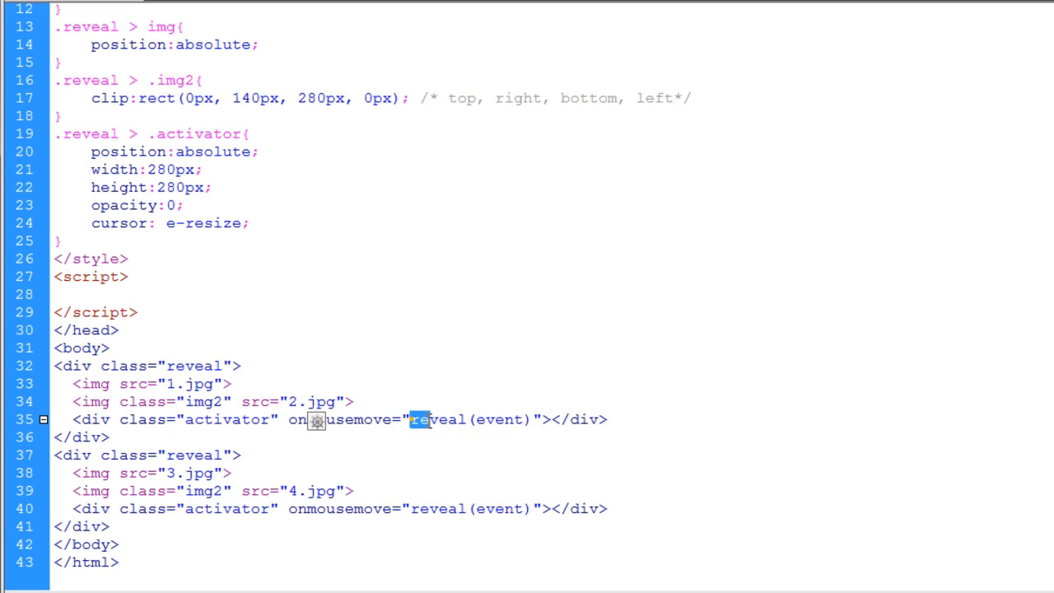
double_click(438, 419)
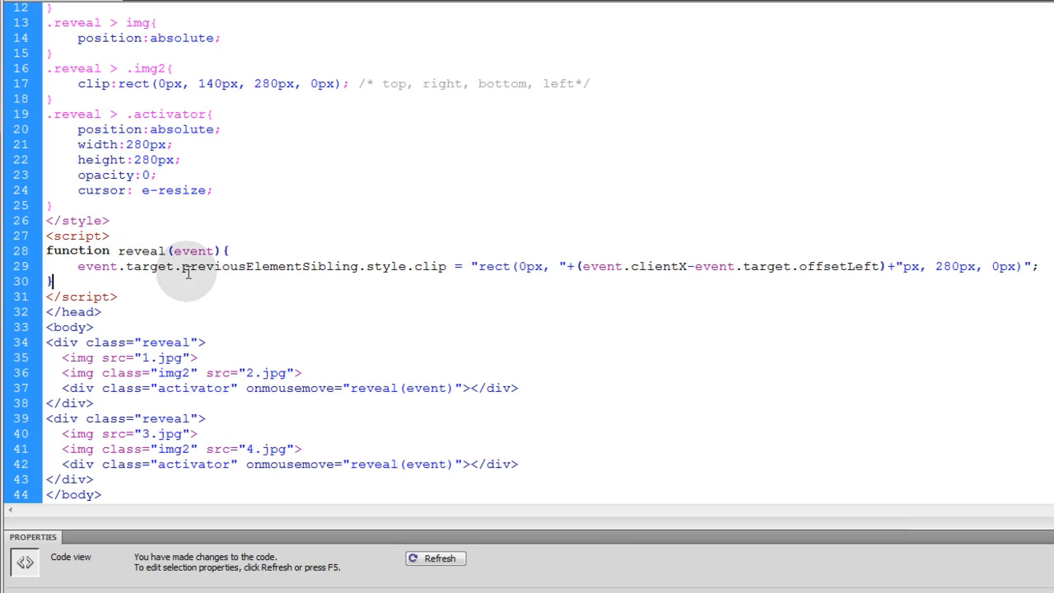
- Highlight the event parameter of the reveal function
double_click(193, 250)
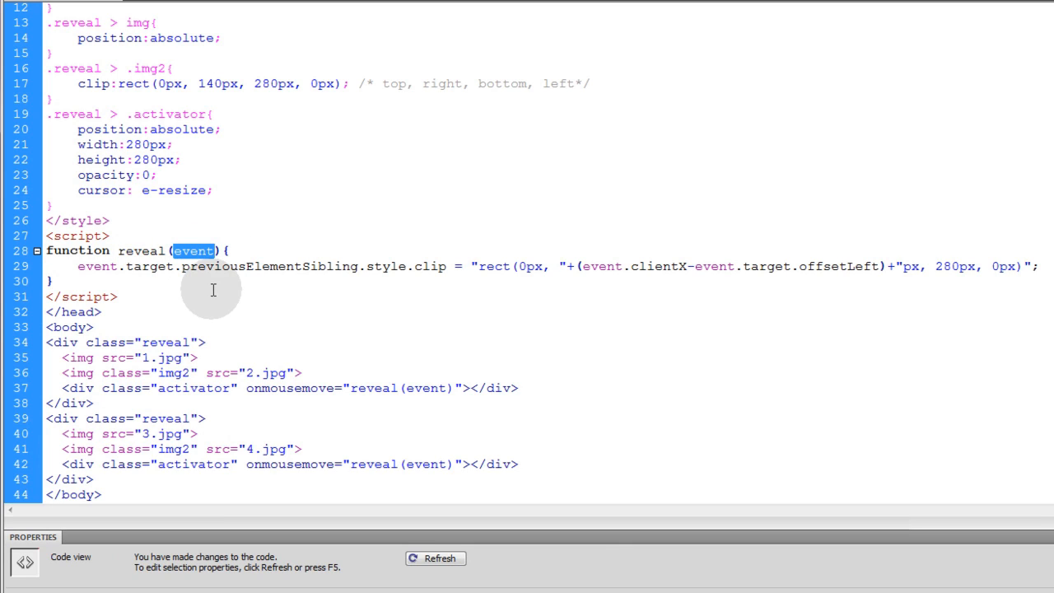
mouse_move(153, 280)
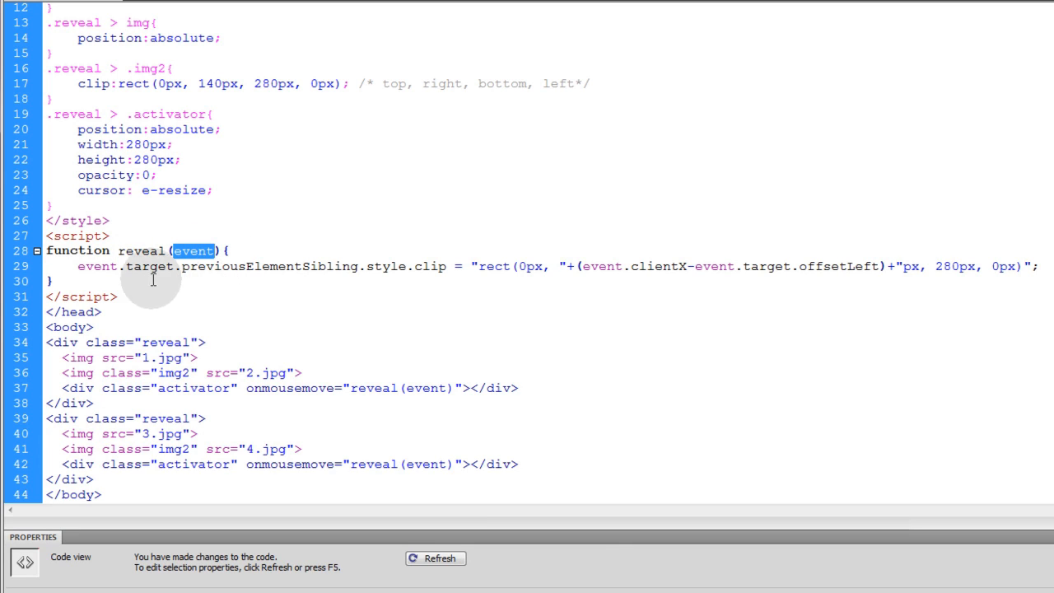
mouse_move(89, 342)
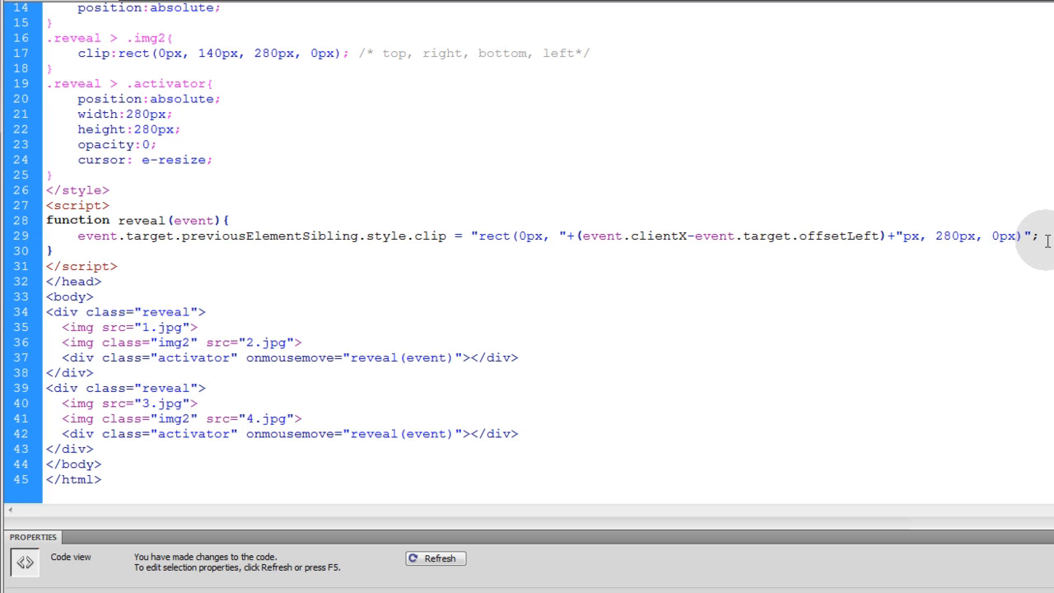
- Switch to the browser and drag across the bus box to shift its reveal split
left_click(435, 558)
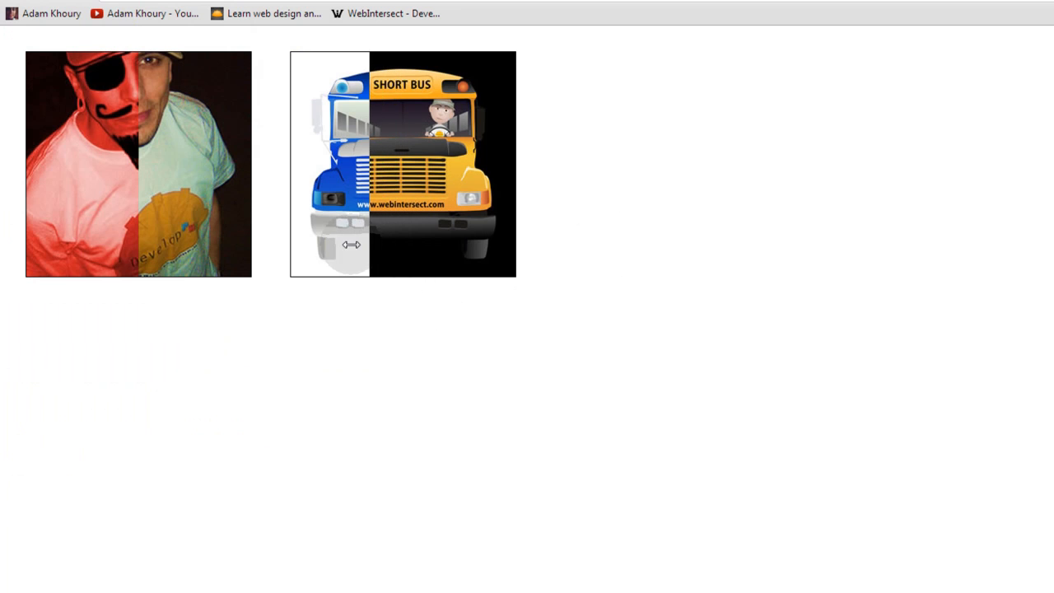
left_click_drag(350, 245, 401, 241)
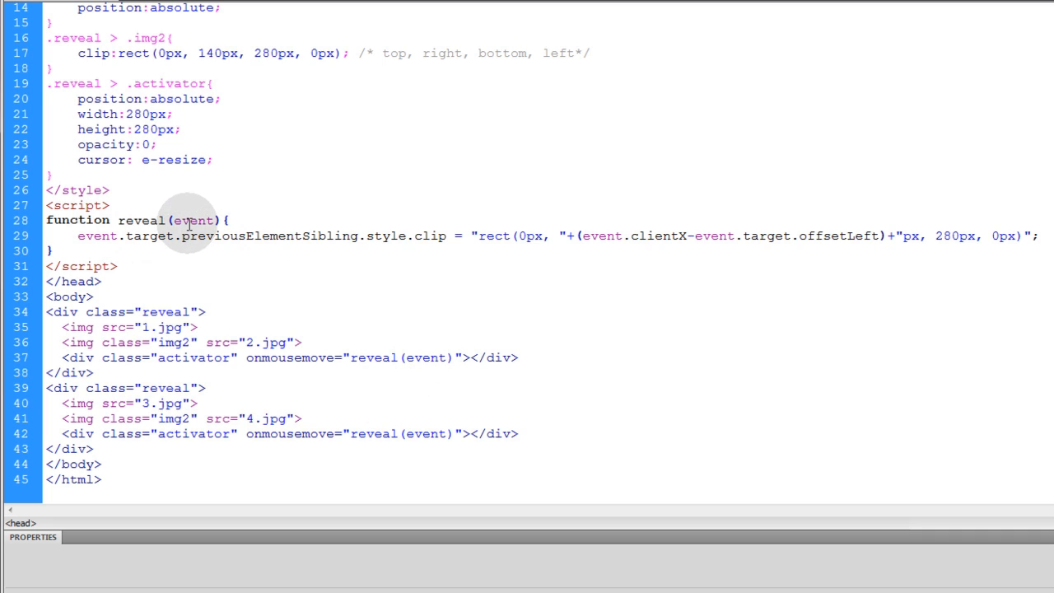
left_click(227, 220)
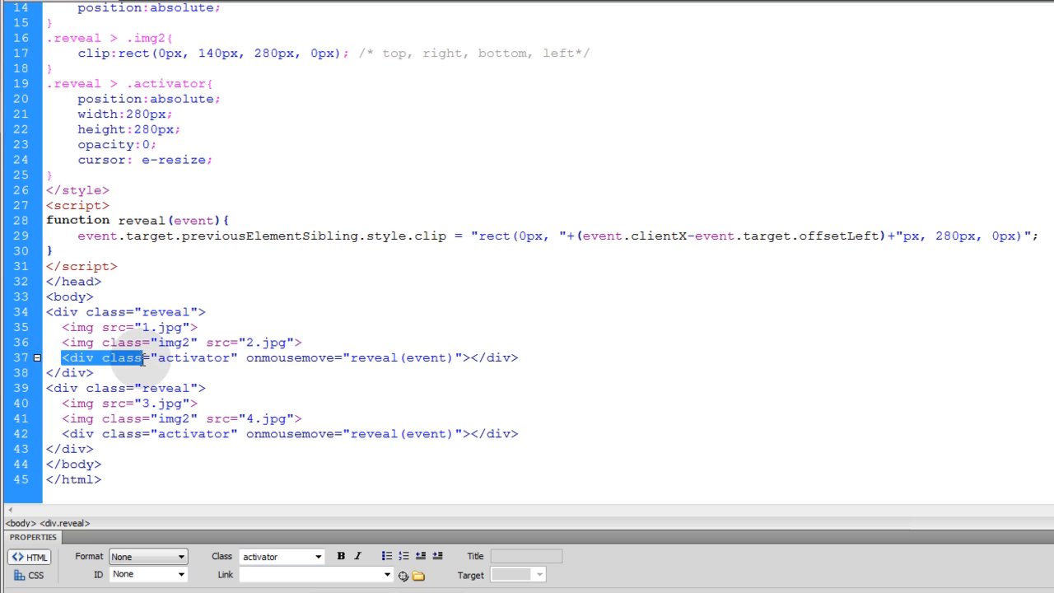
left_click(301, 343)
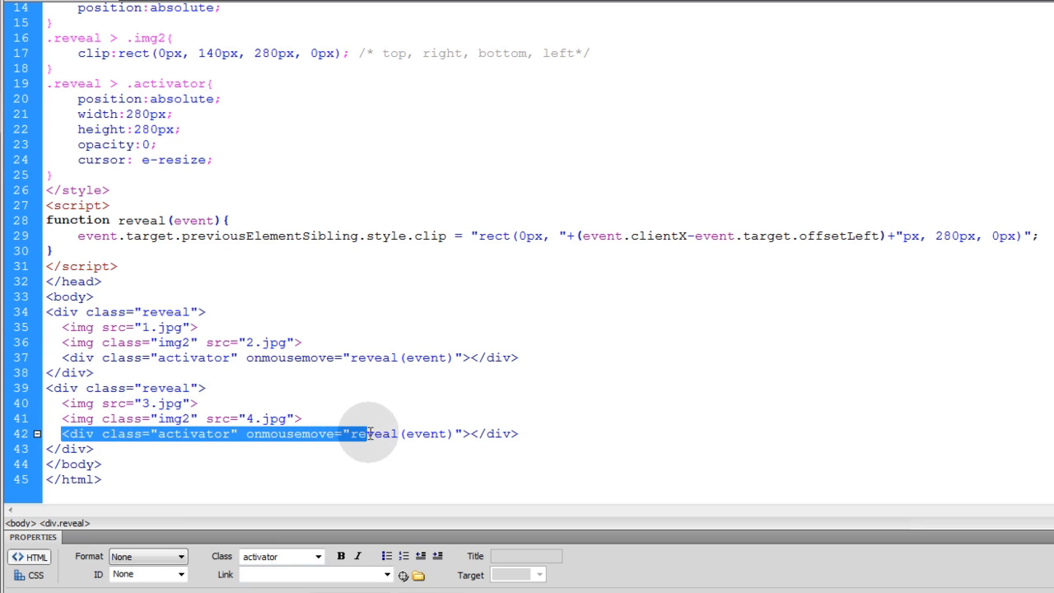
left_click(519, 434)
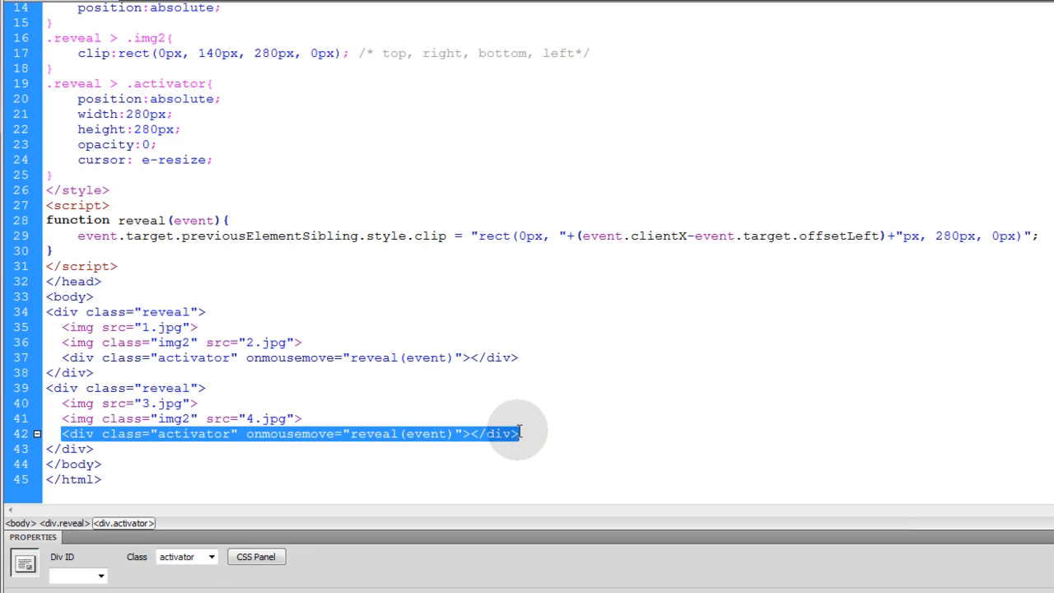
mouse_move(276, 396)
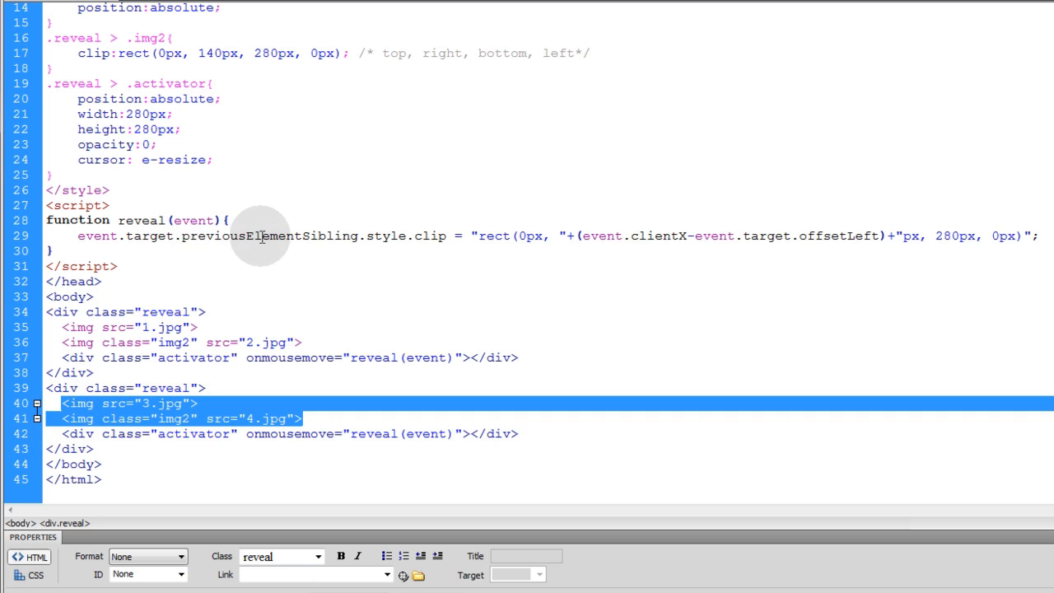
double_click(269, 236)
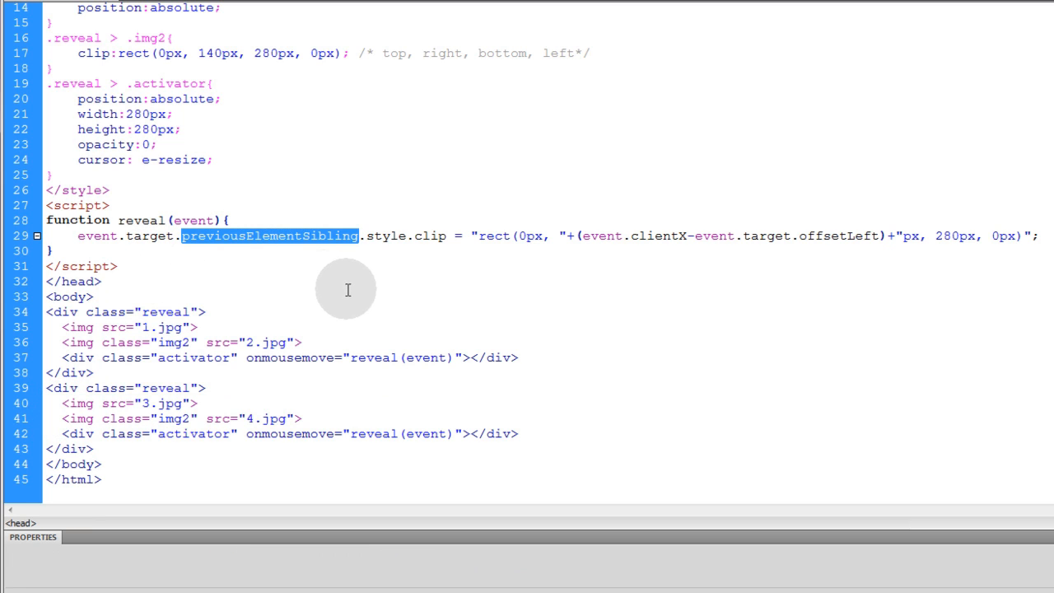
mouse_move(128, 239)
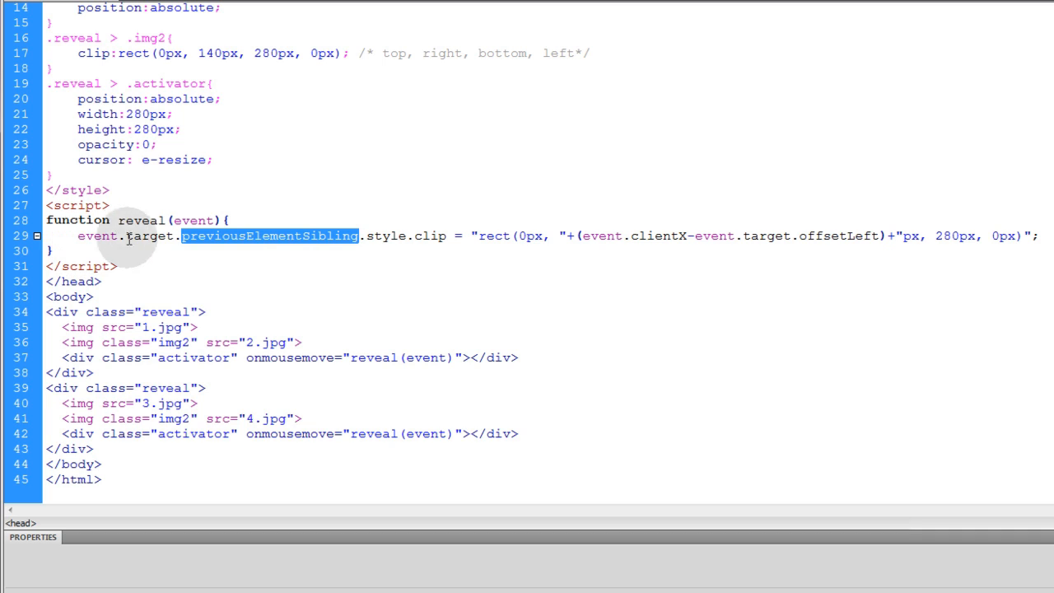
double_click(149, 236)
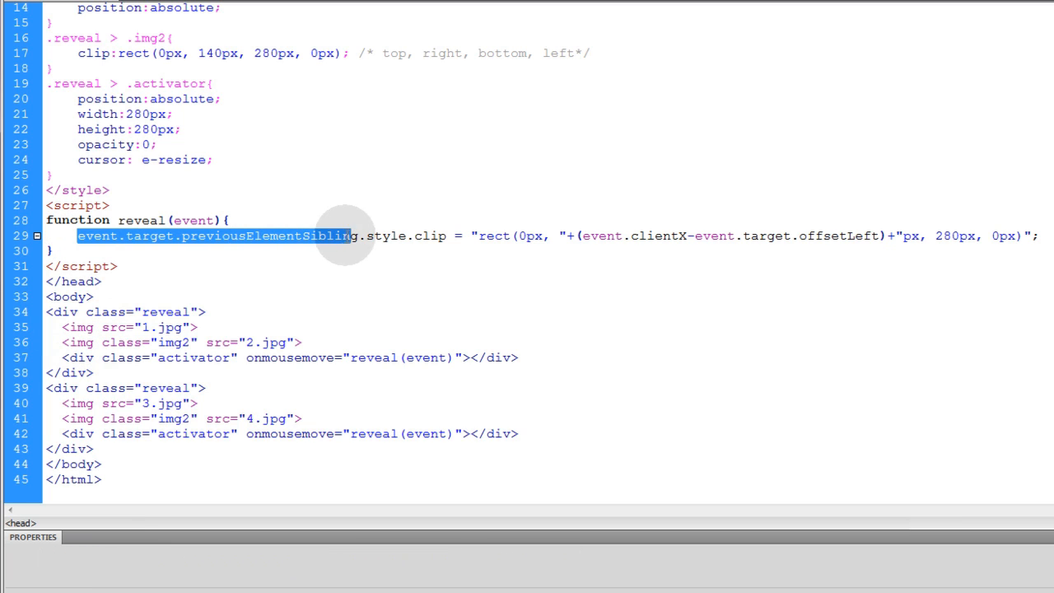
mouse_move(345, 289)
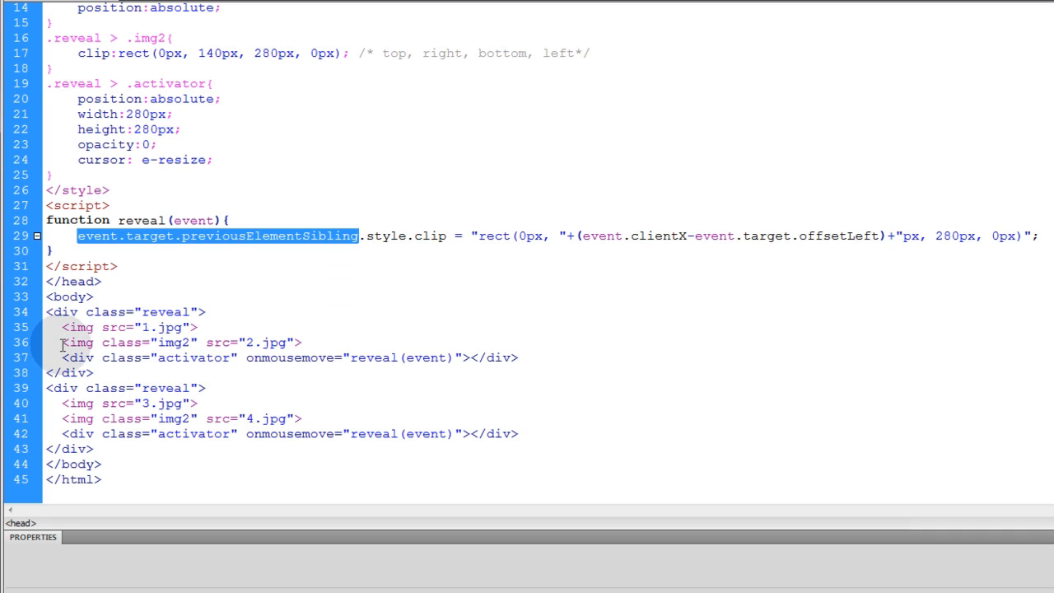
mouse_move(65, 342)
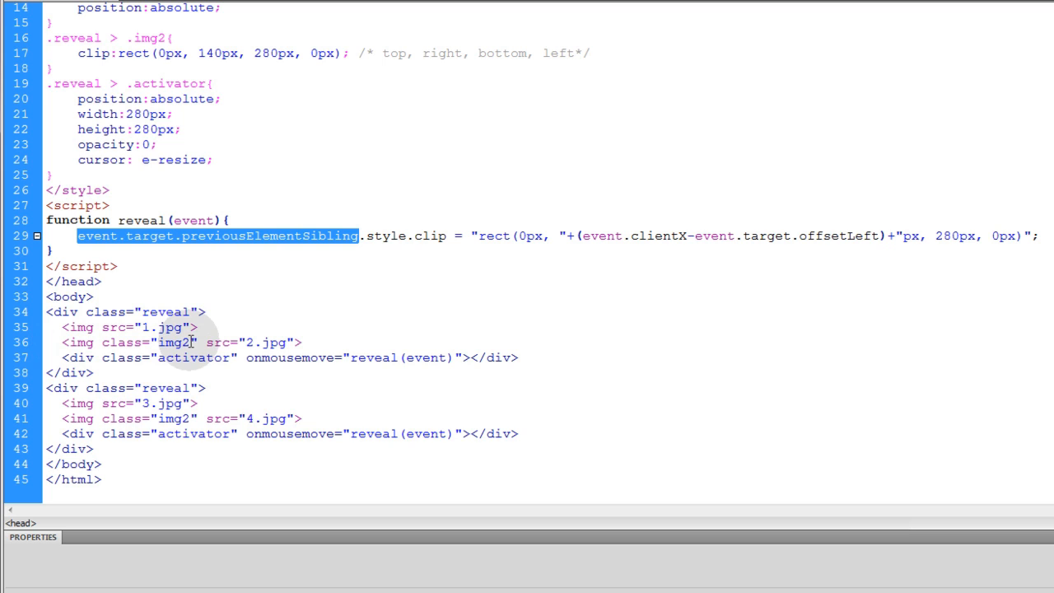
mouse_move(297, 246)
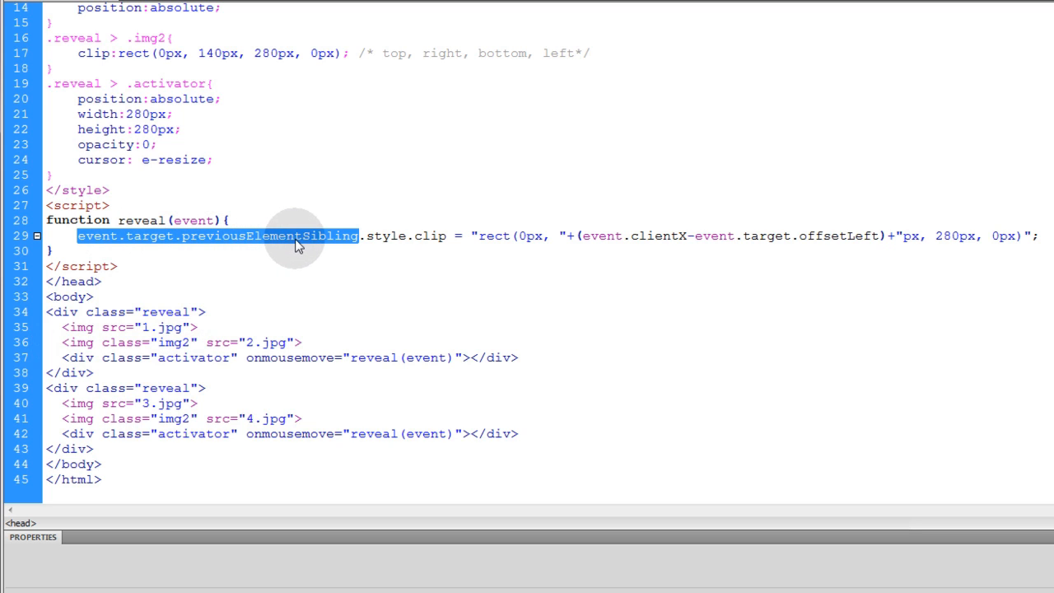
left_click(264, 342)
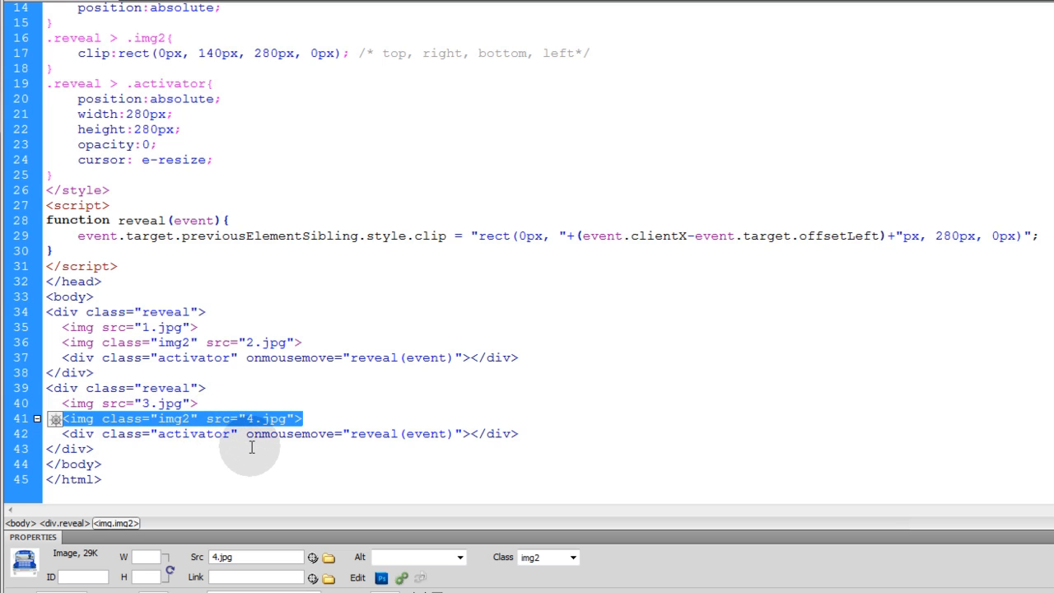
mouse_move(259, 273)
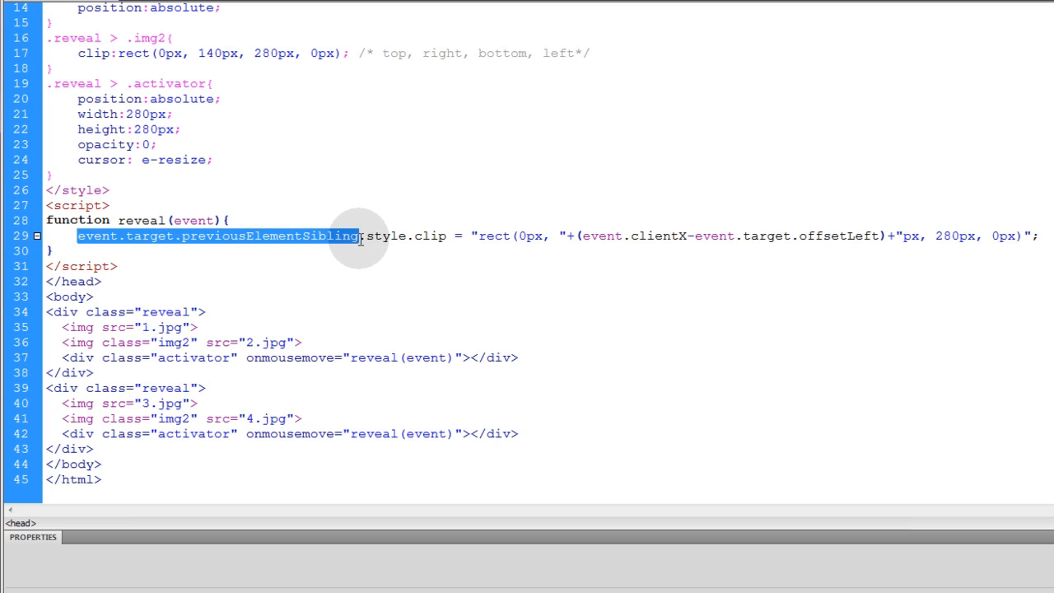
mouse_move(366, 236)
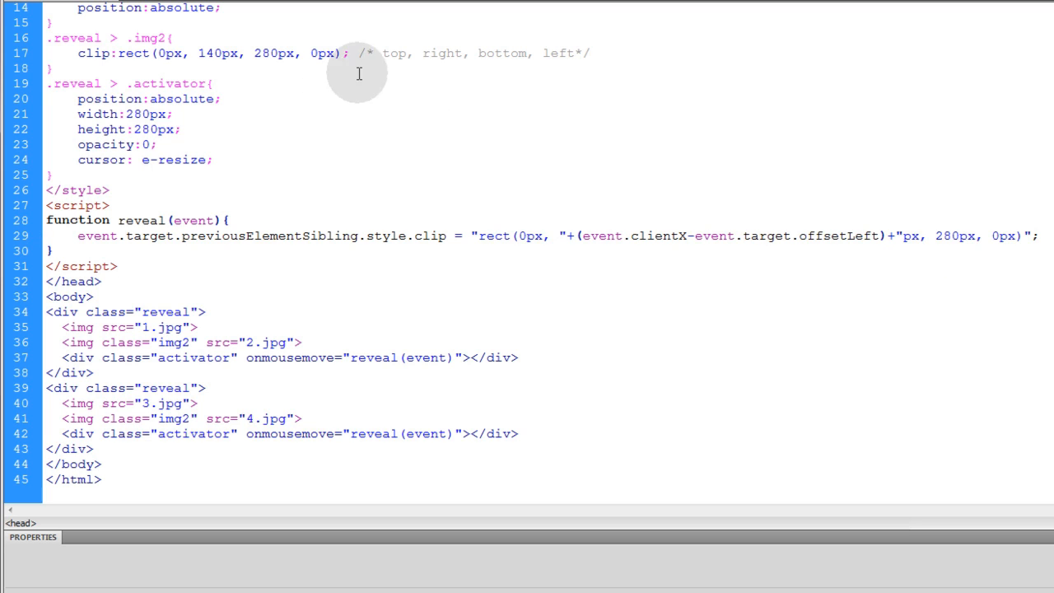
double_click(218, 52)
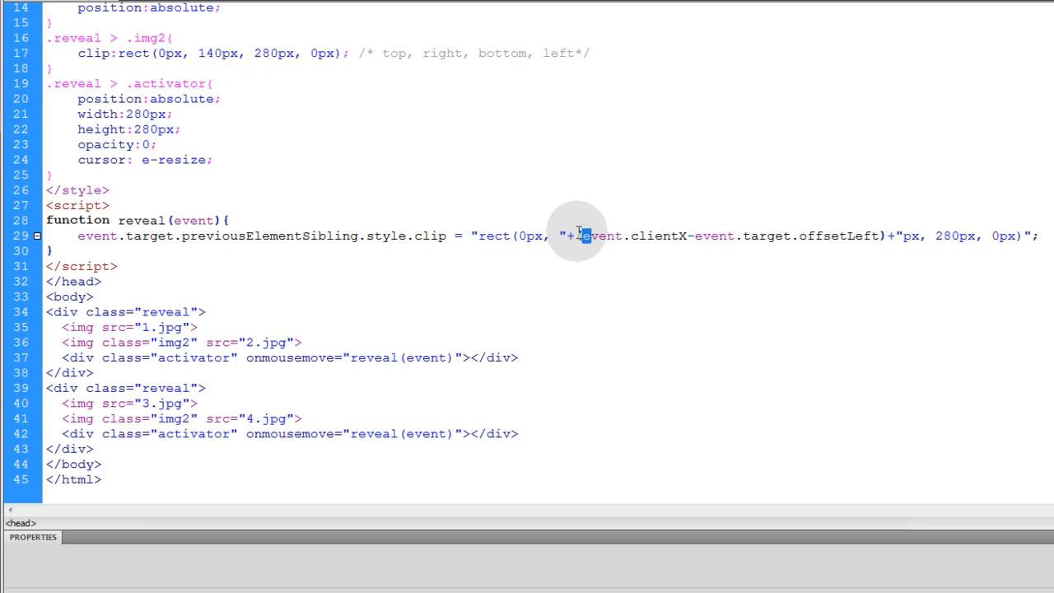
left_click_drag(576, 235, 898, 235)
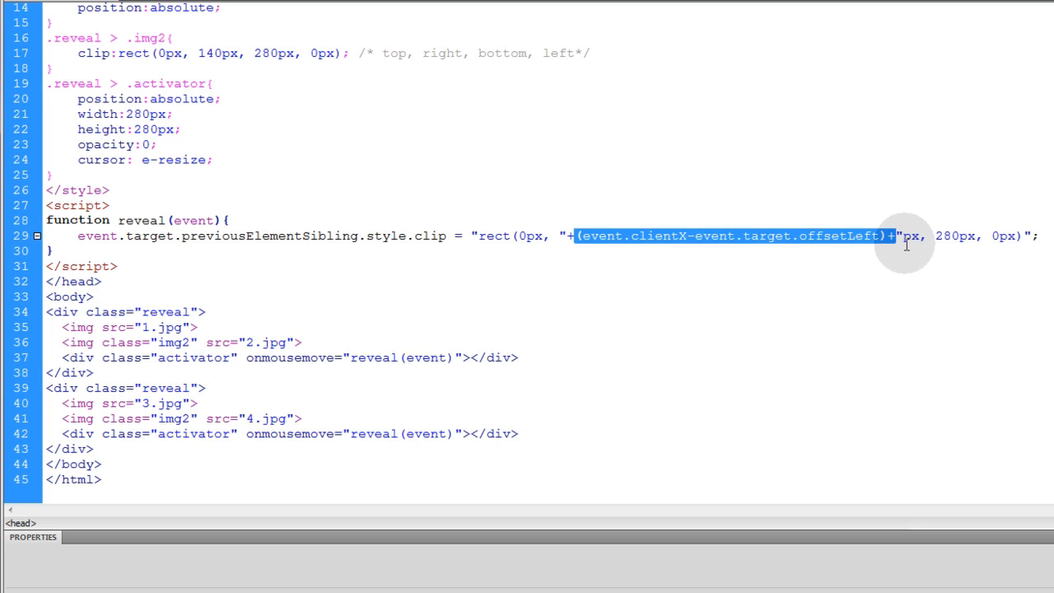
mouse_move(872, 247)
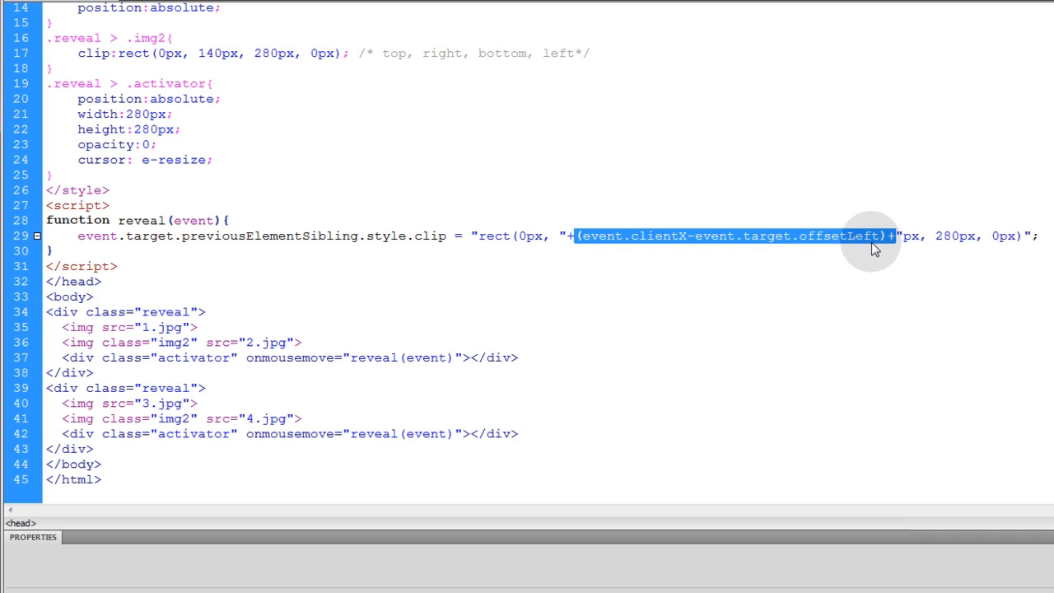
left_click(593, 237)
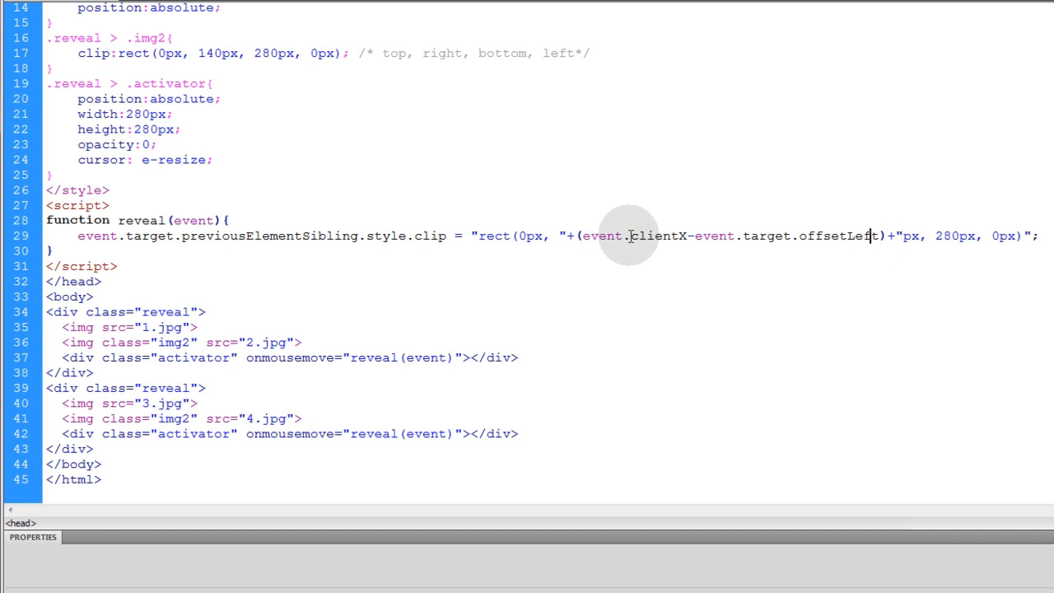
double_click(632, 235)
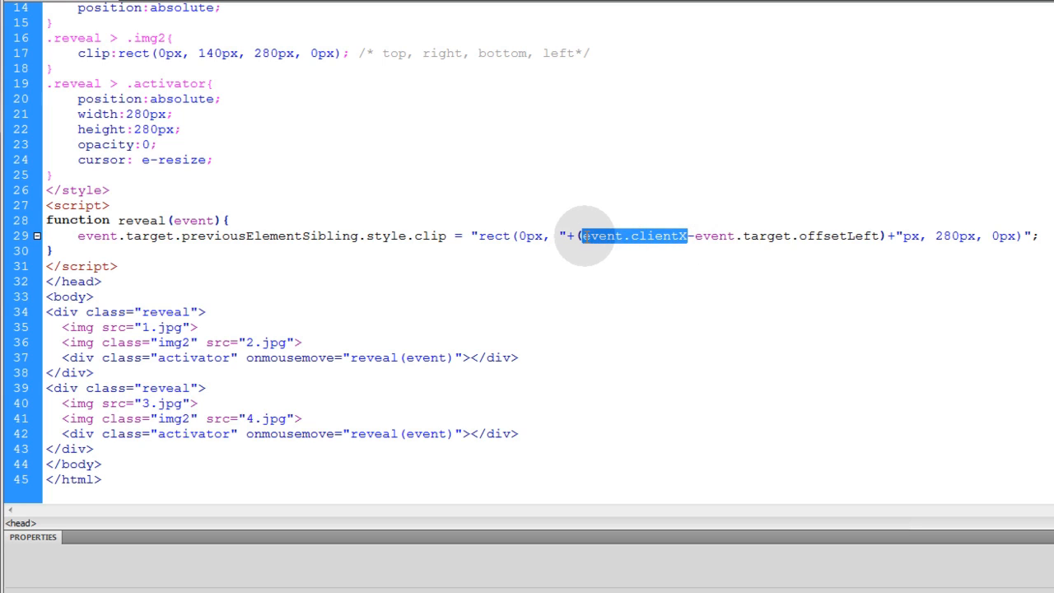
mouse_move(692, 249)
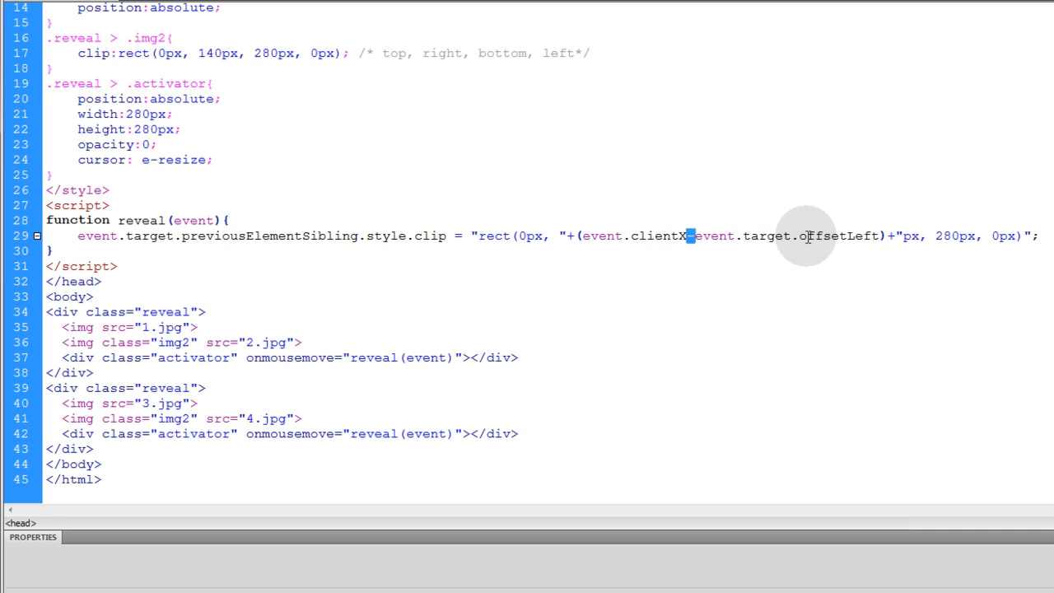
mouse_move(849, 239)
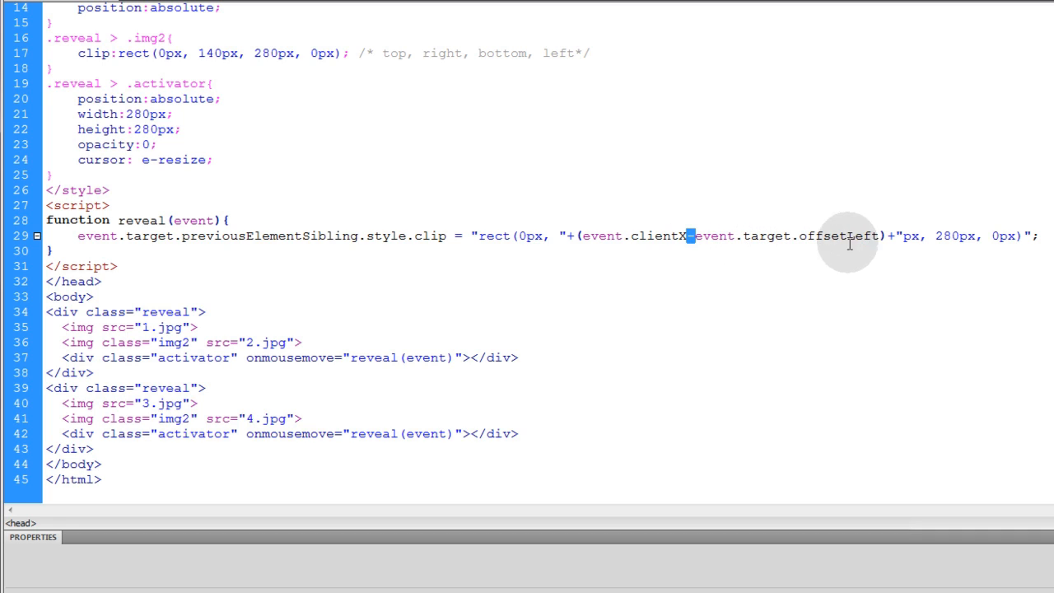
mouse_move(411, 290)
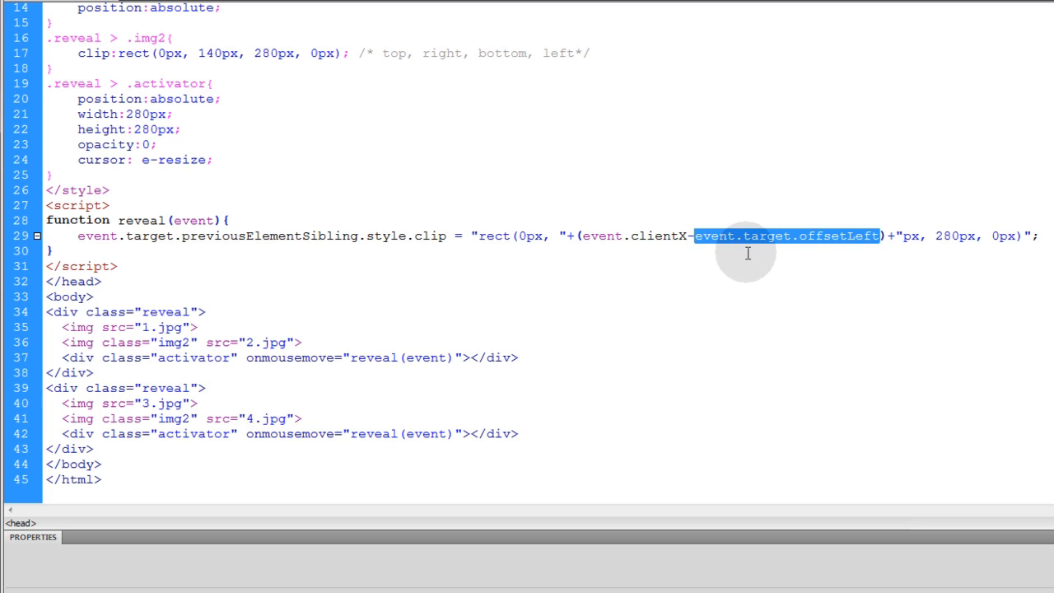
mouse_move(591, 234)
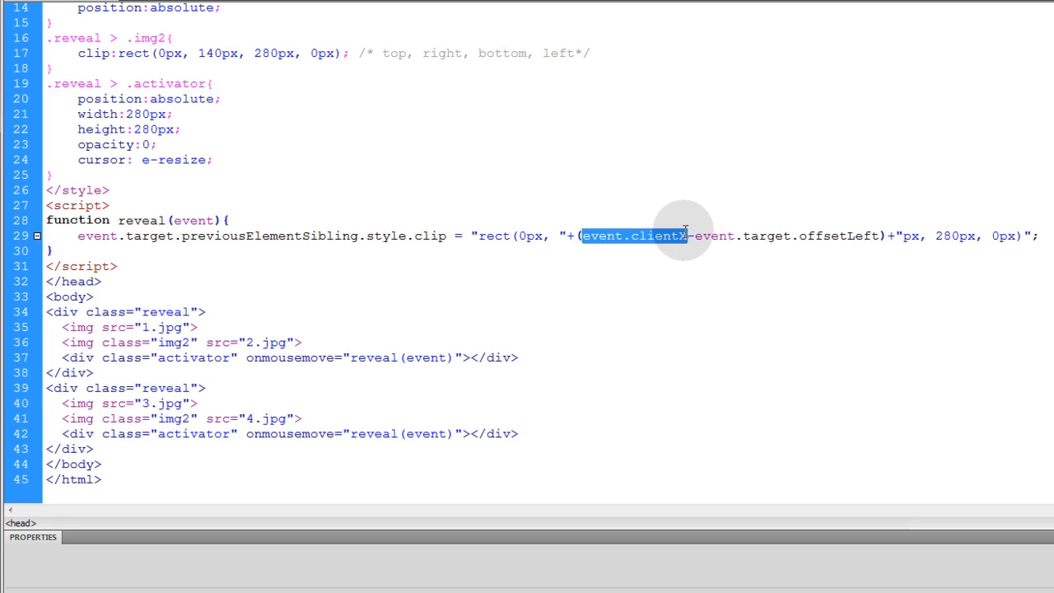
left_click(723, 250)
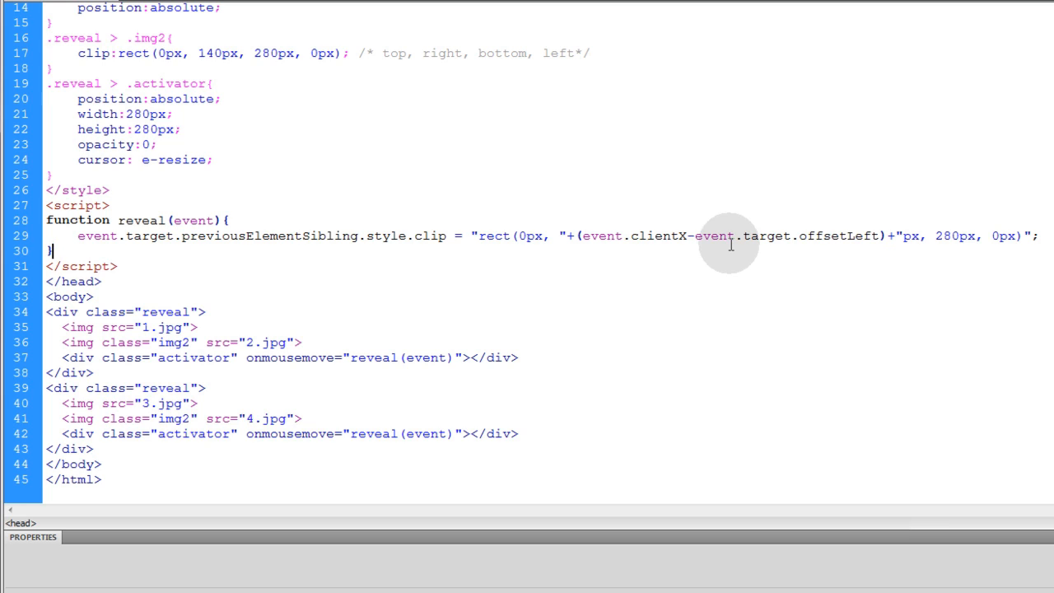
mouse_move(890, 296)
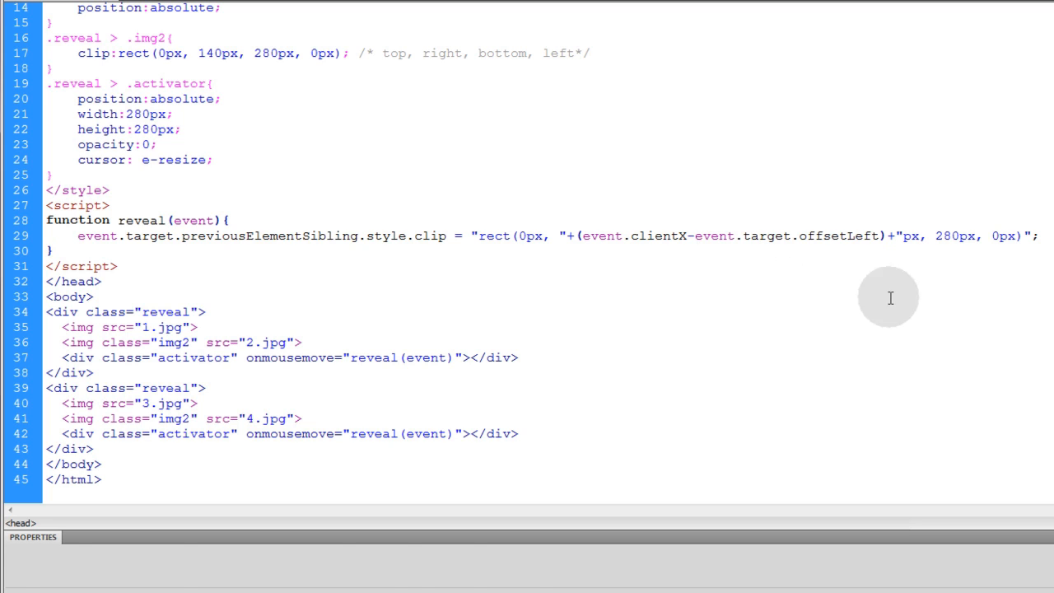
left_click(93, 296)
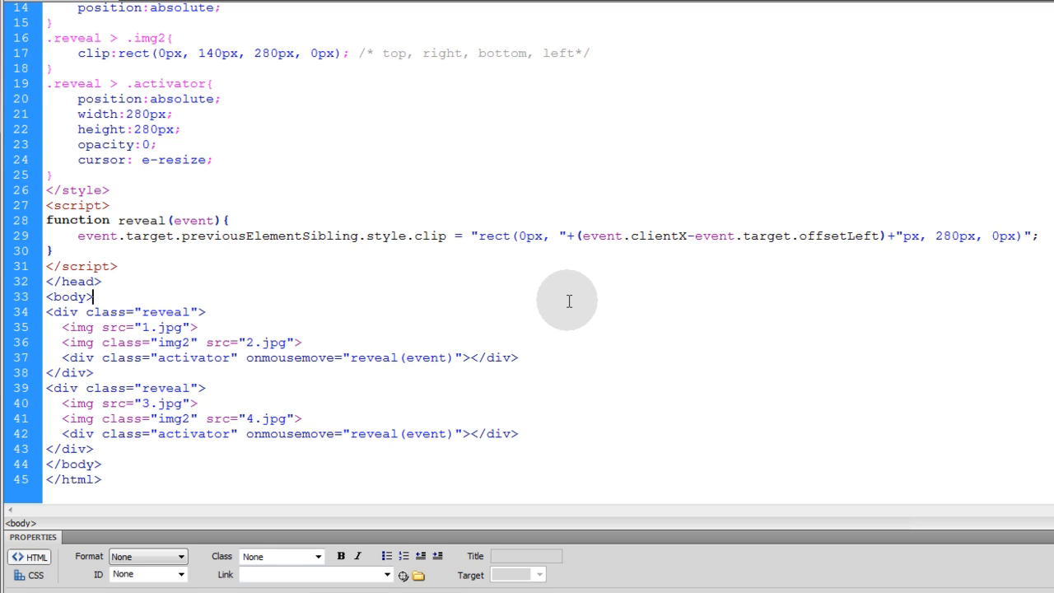